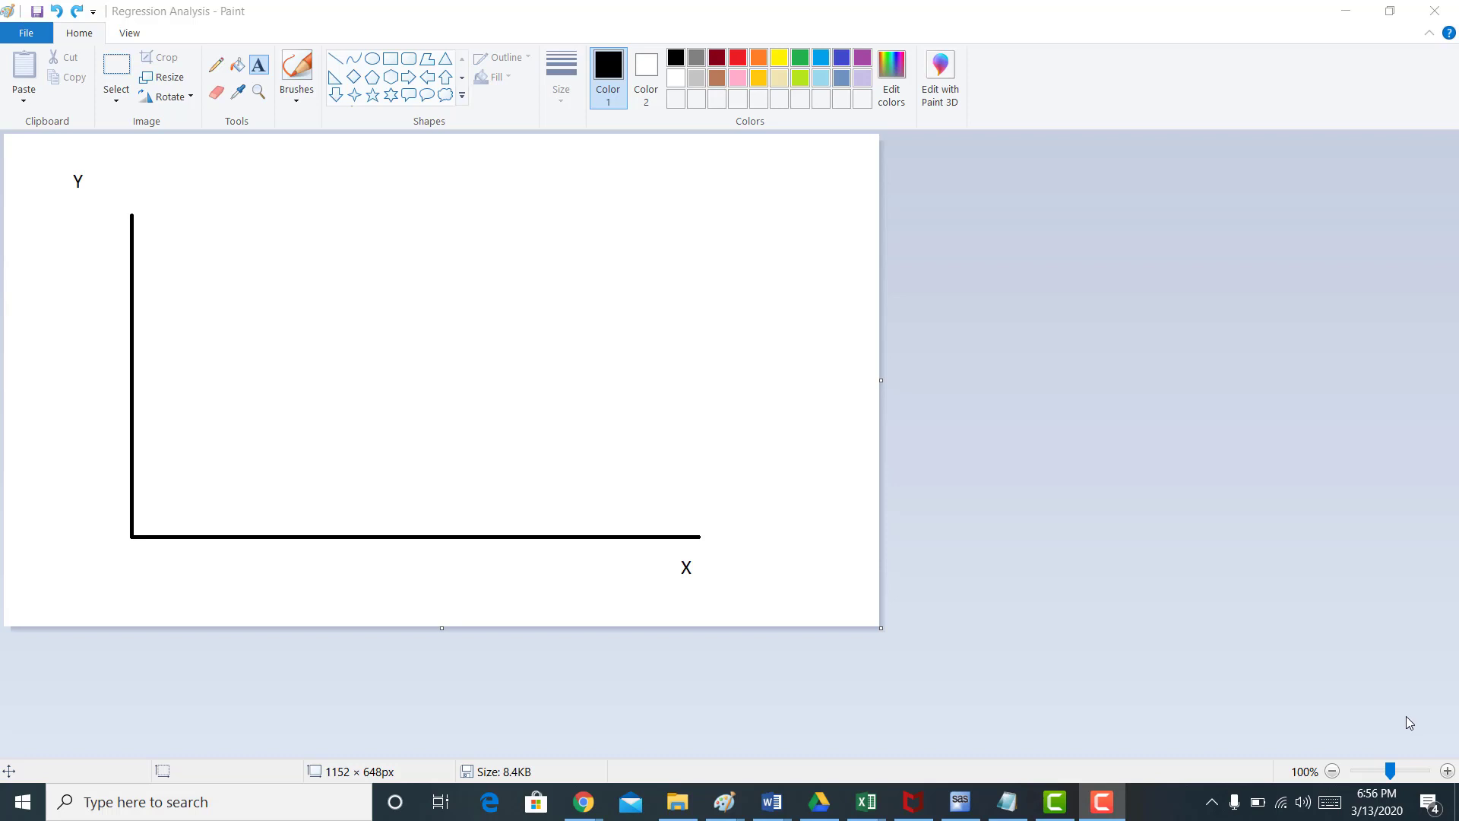
mouse_move(1243, 344)
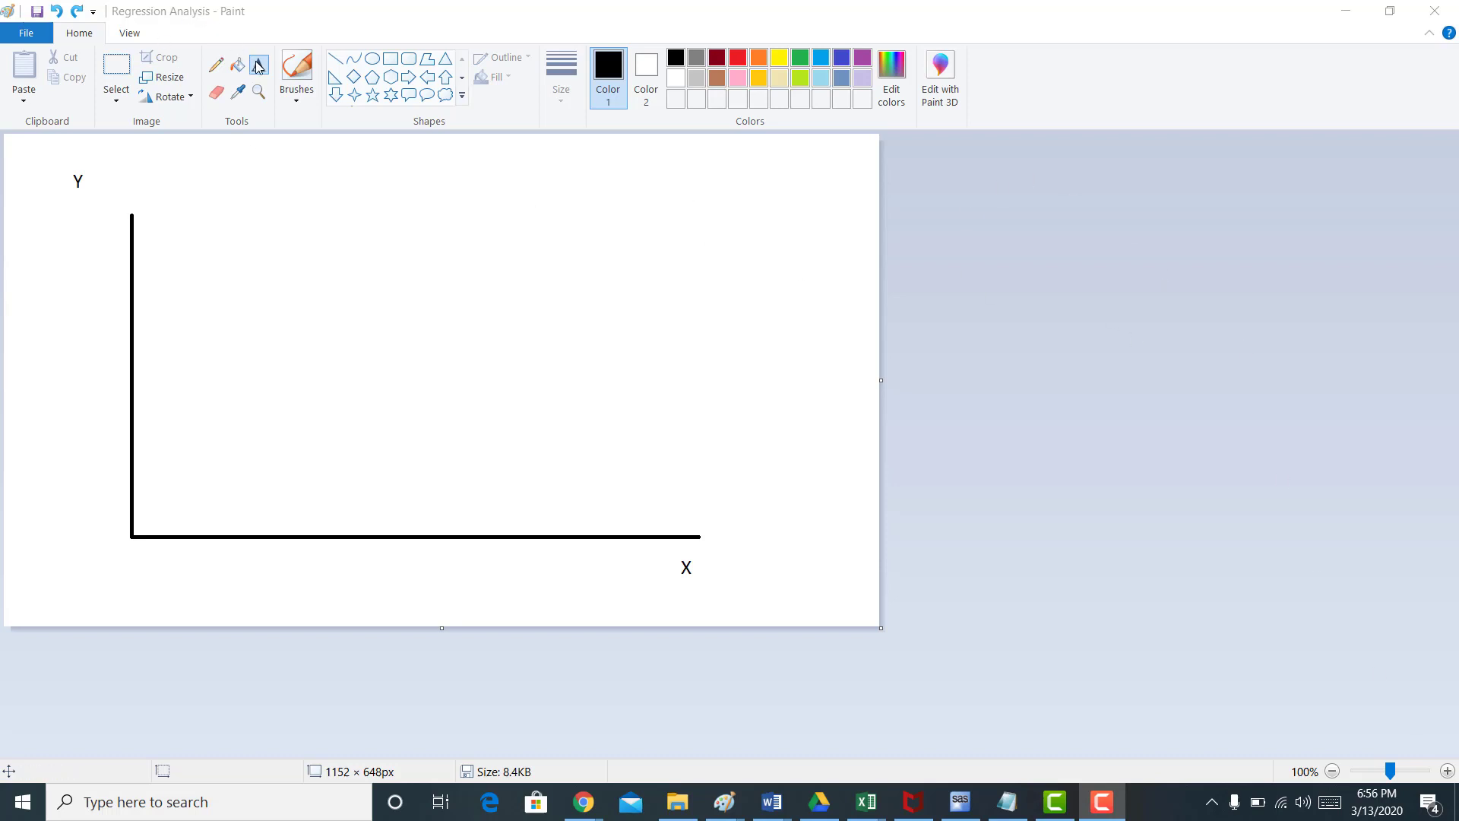
Add a text box above the axes reading Y = mx+b
left_click_drag(278, 175, 477, 210)
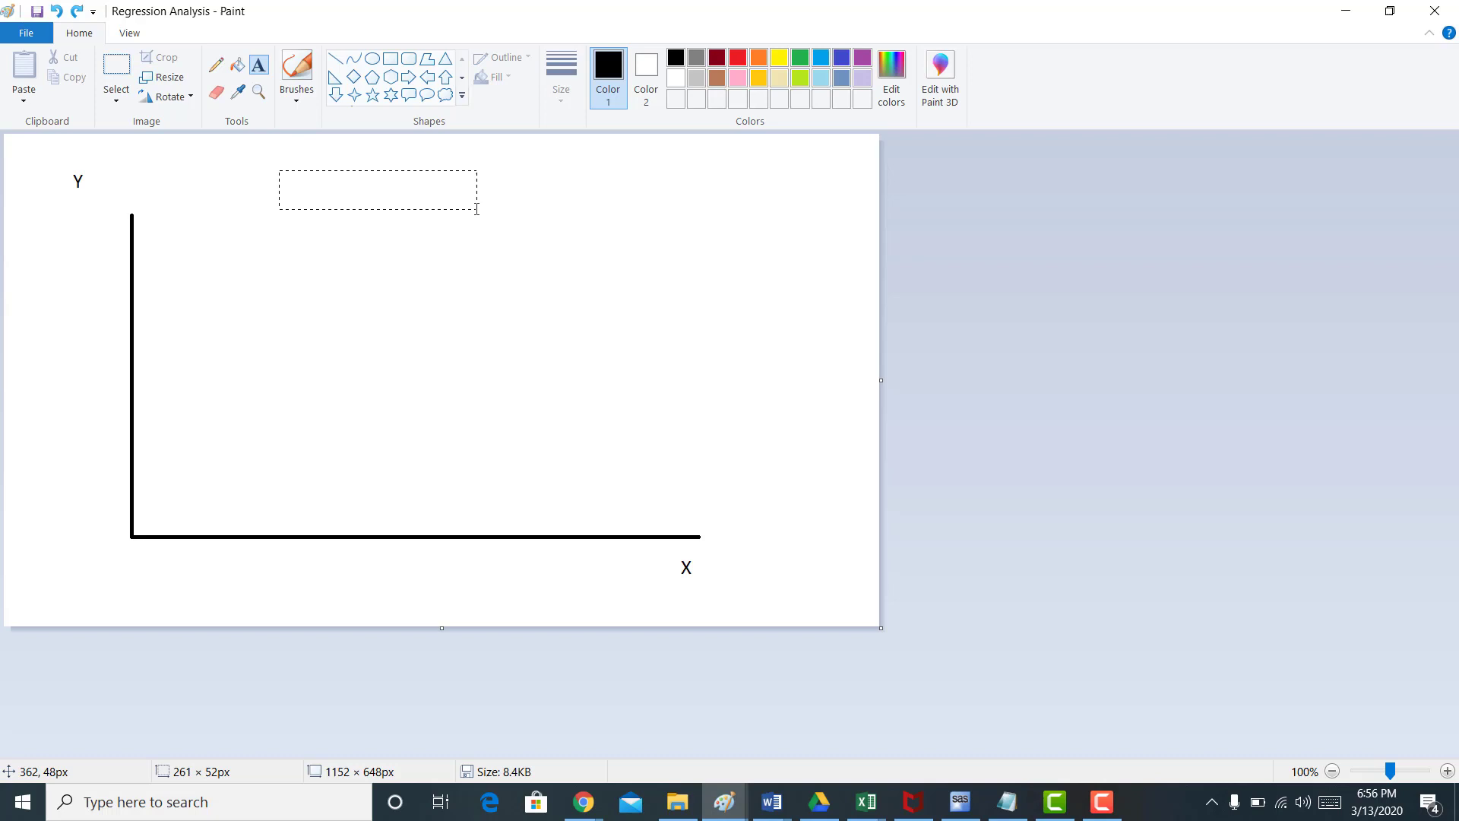
type("Y =")
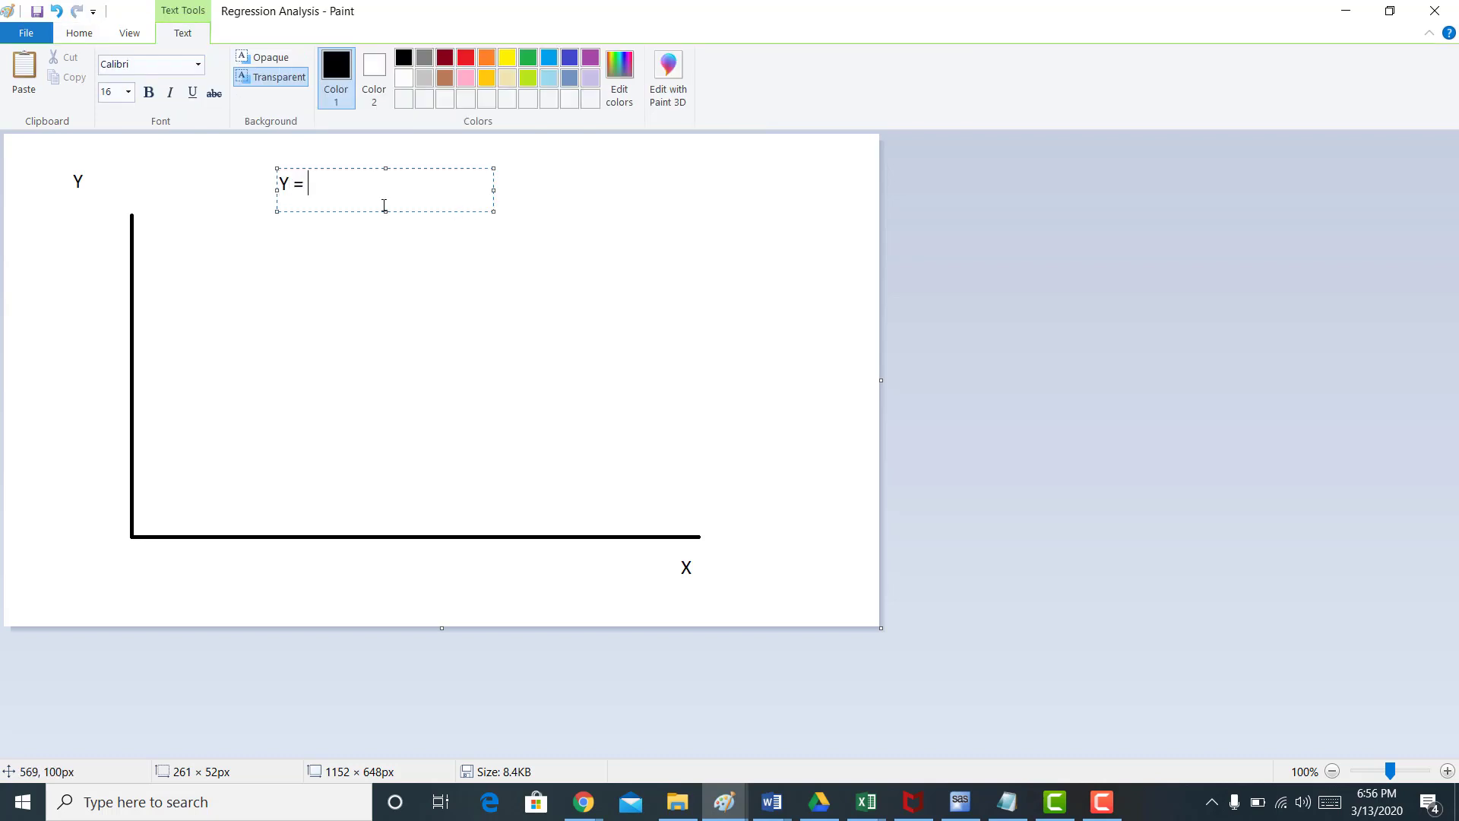
type("mx")
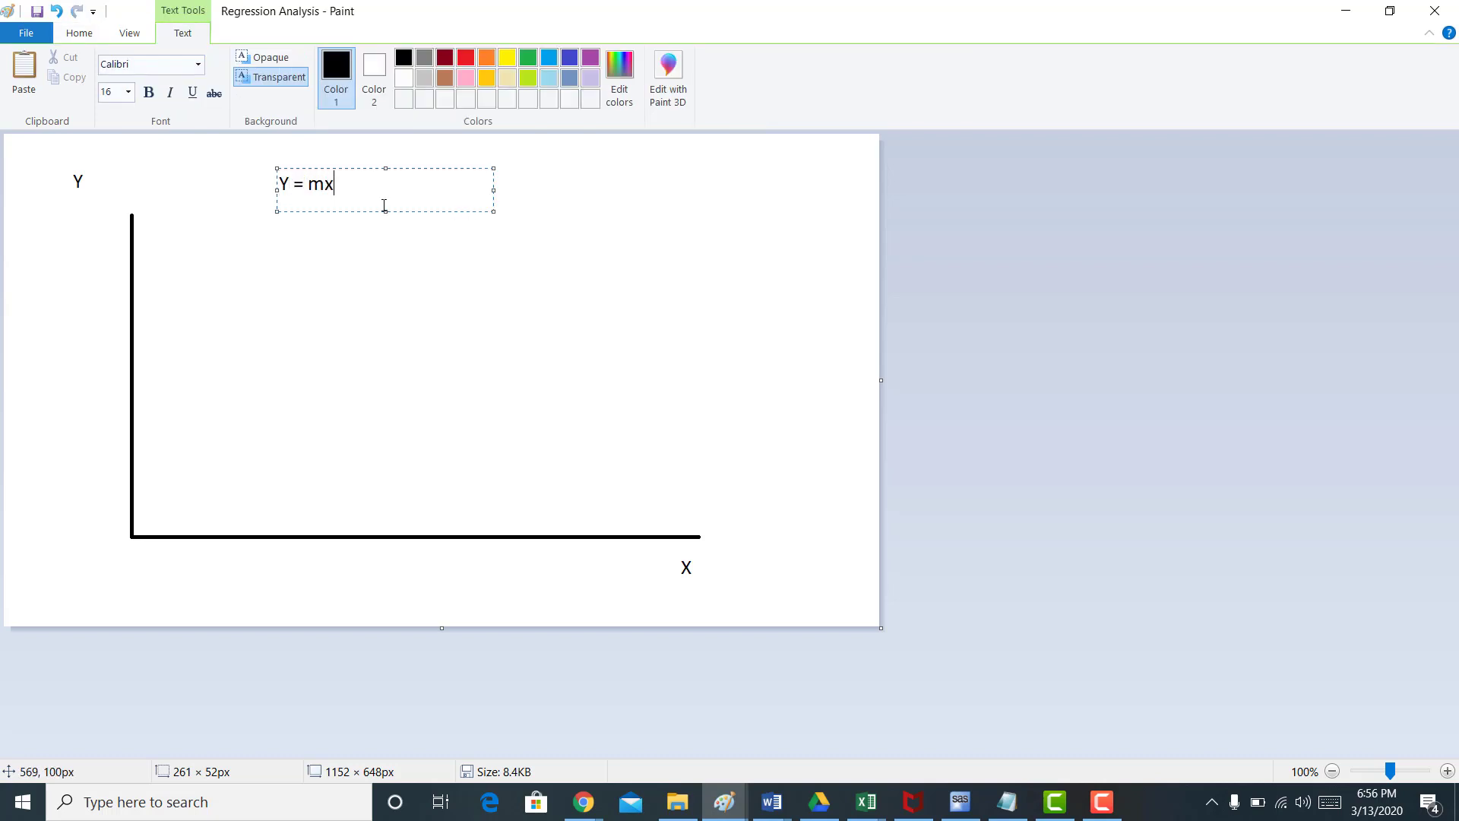
type("+b")
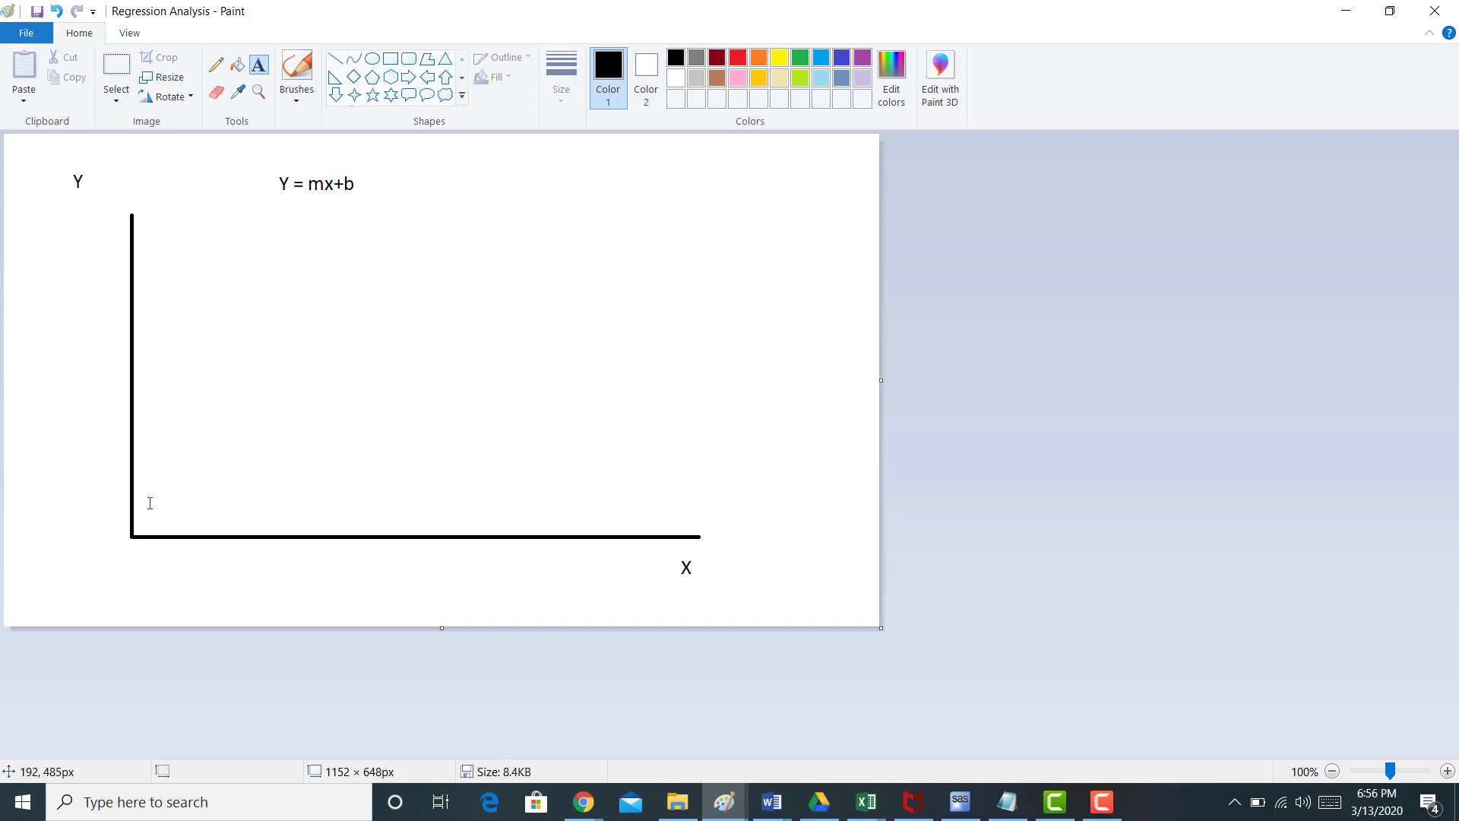
mouse_move(251, 408)
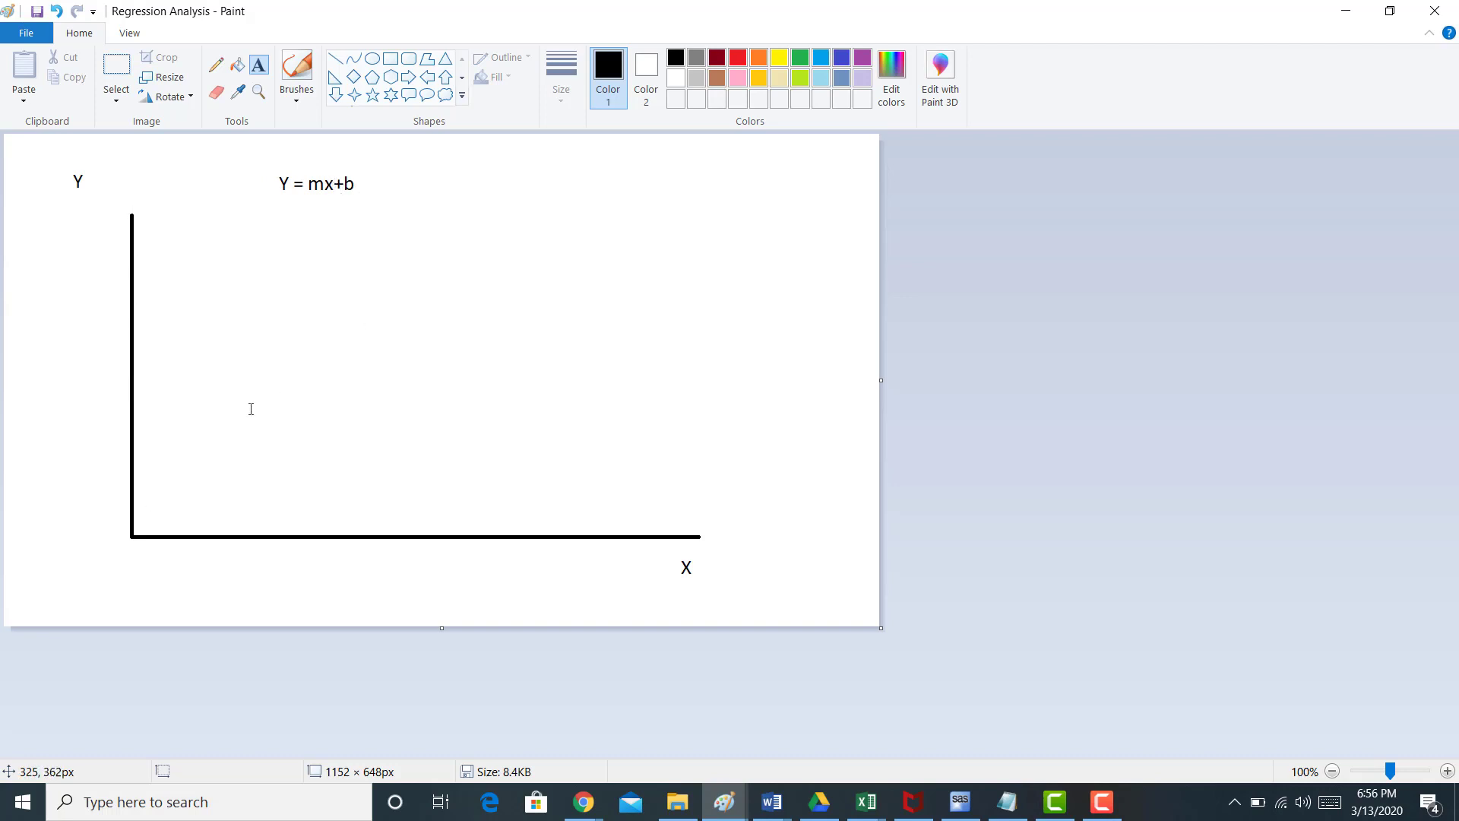
mouse_move(242, 541)
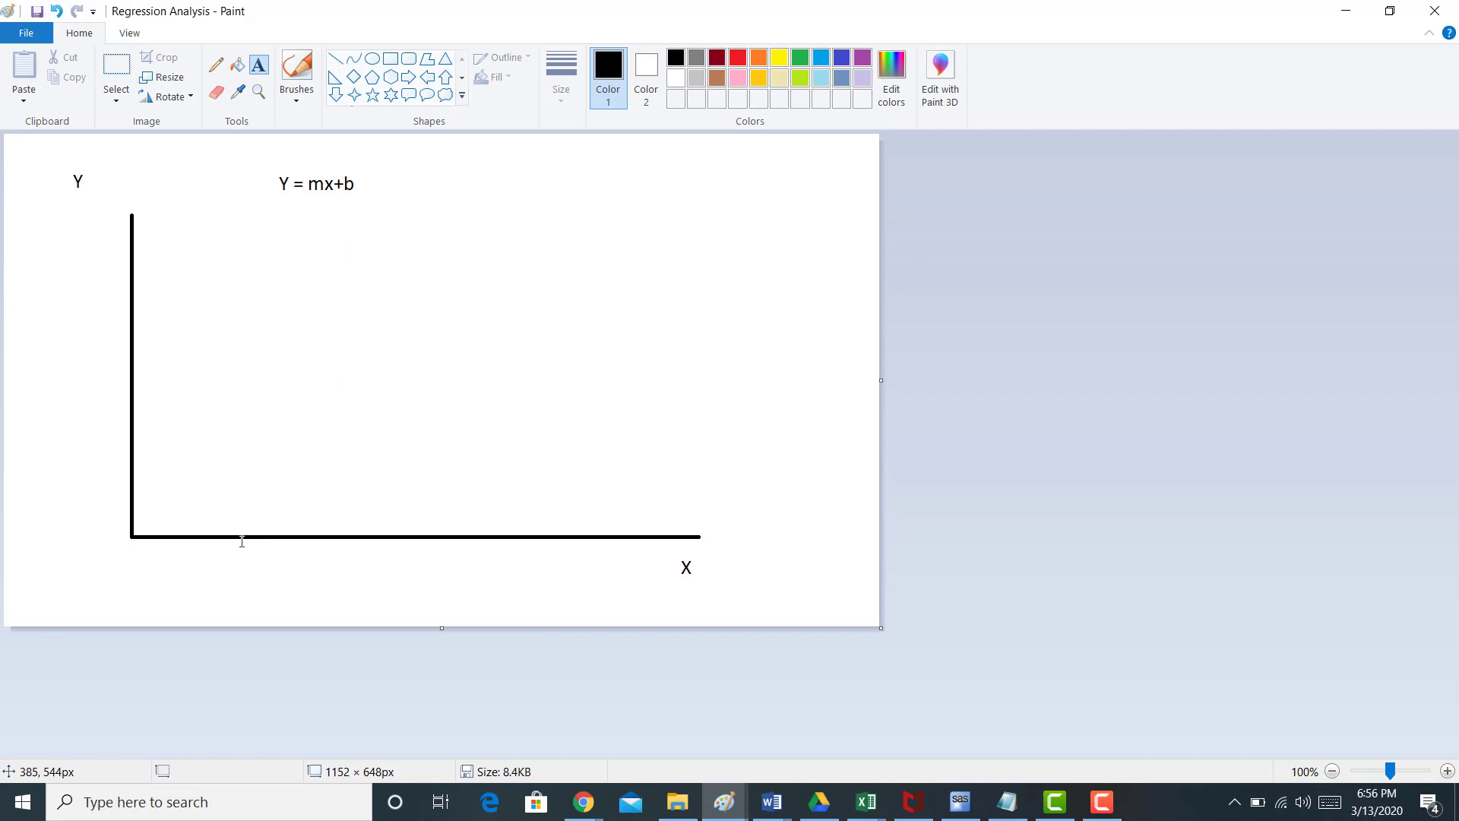
mouse_move(360, 374)
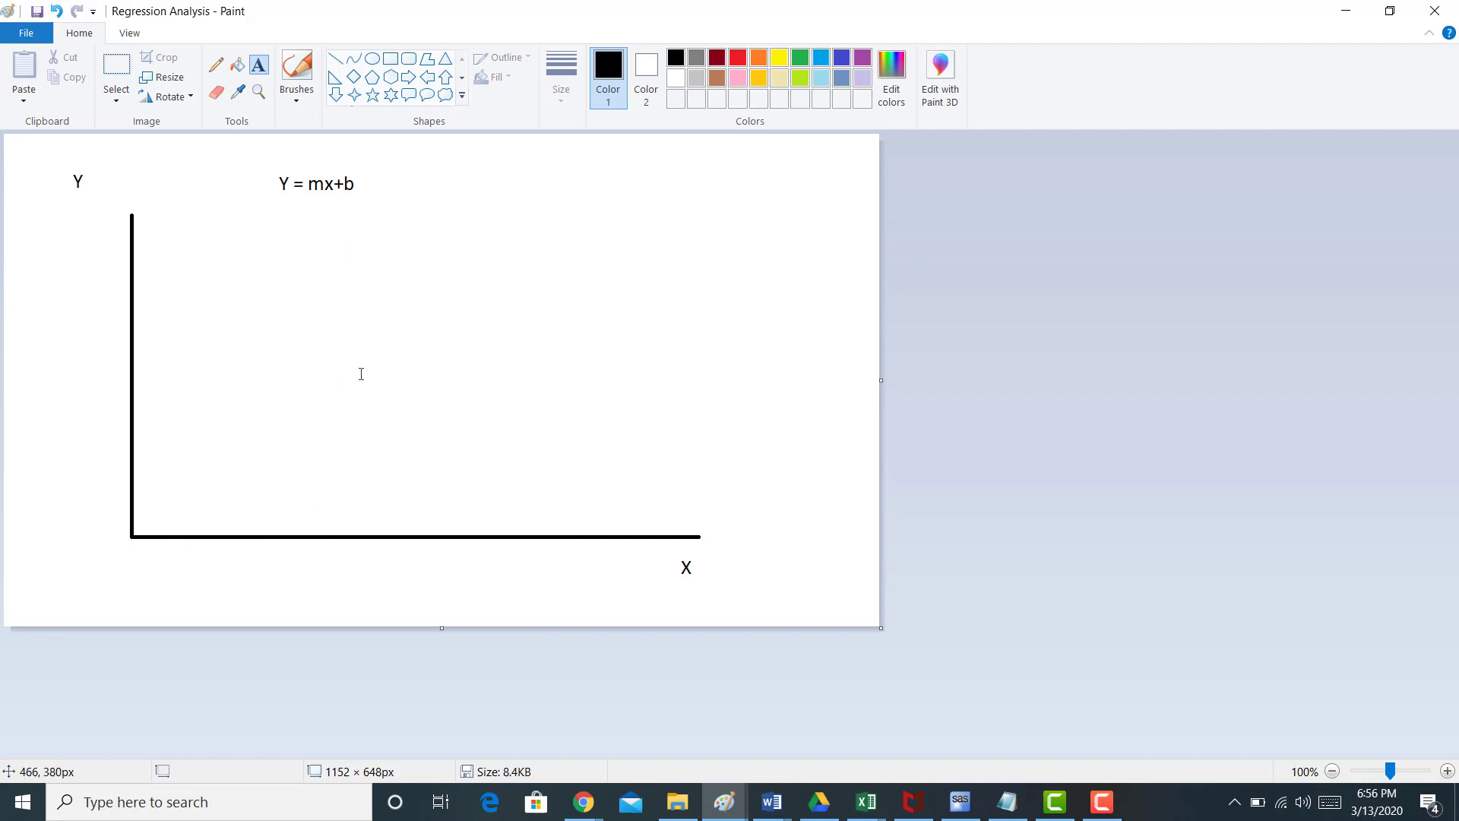
mouse_move(347, 184)
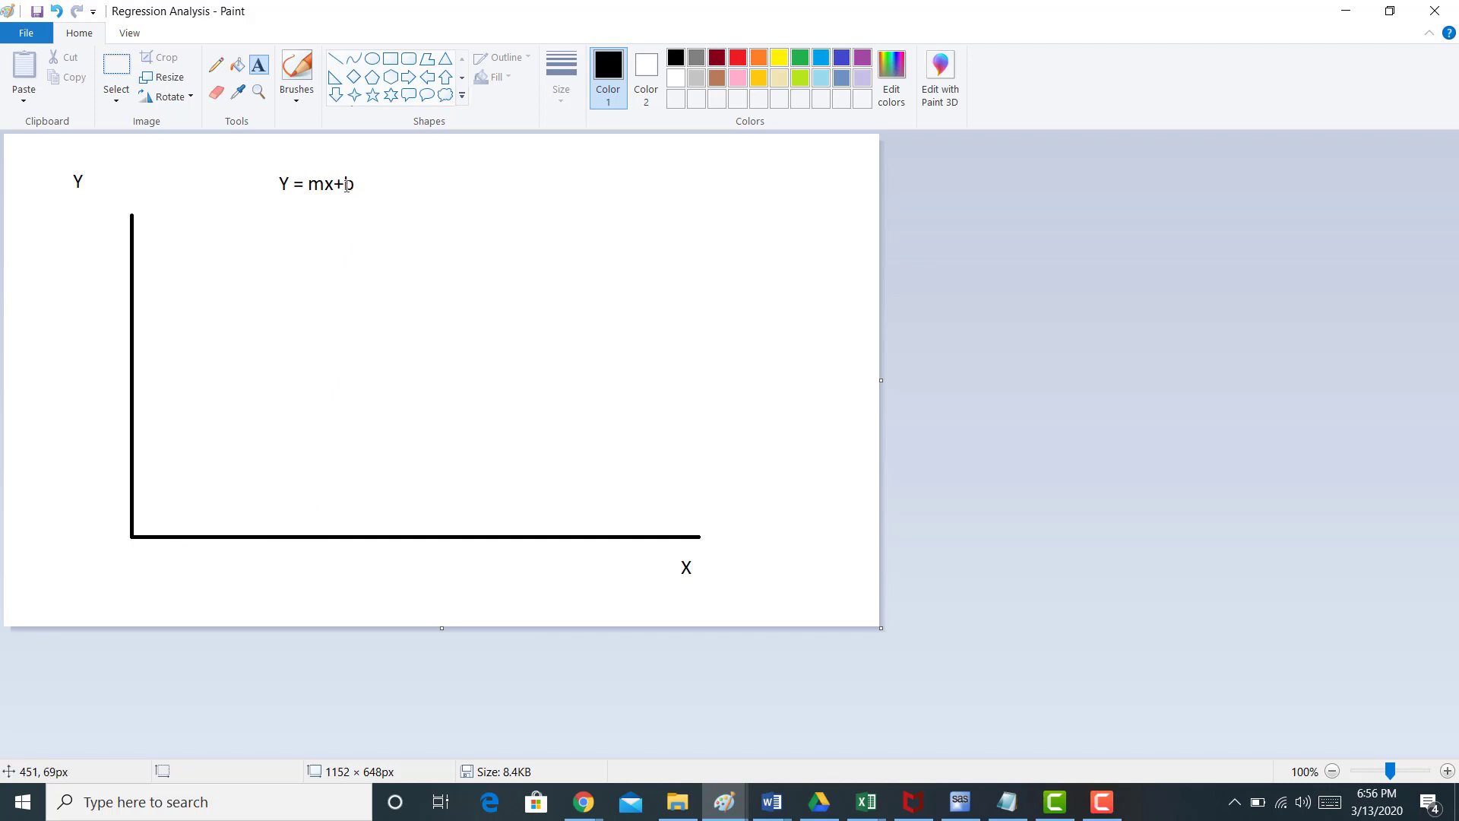
mouse_move(322, 196)
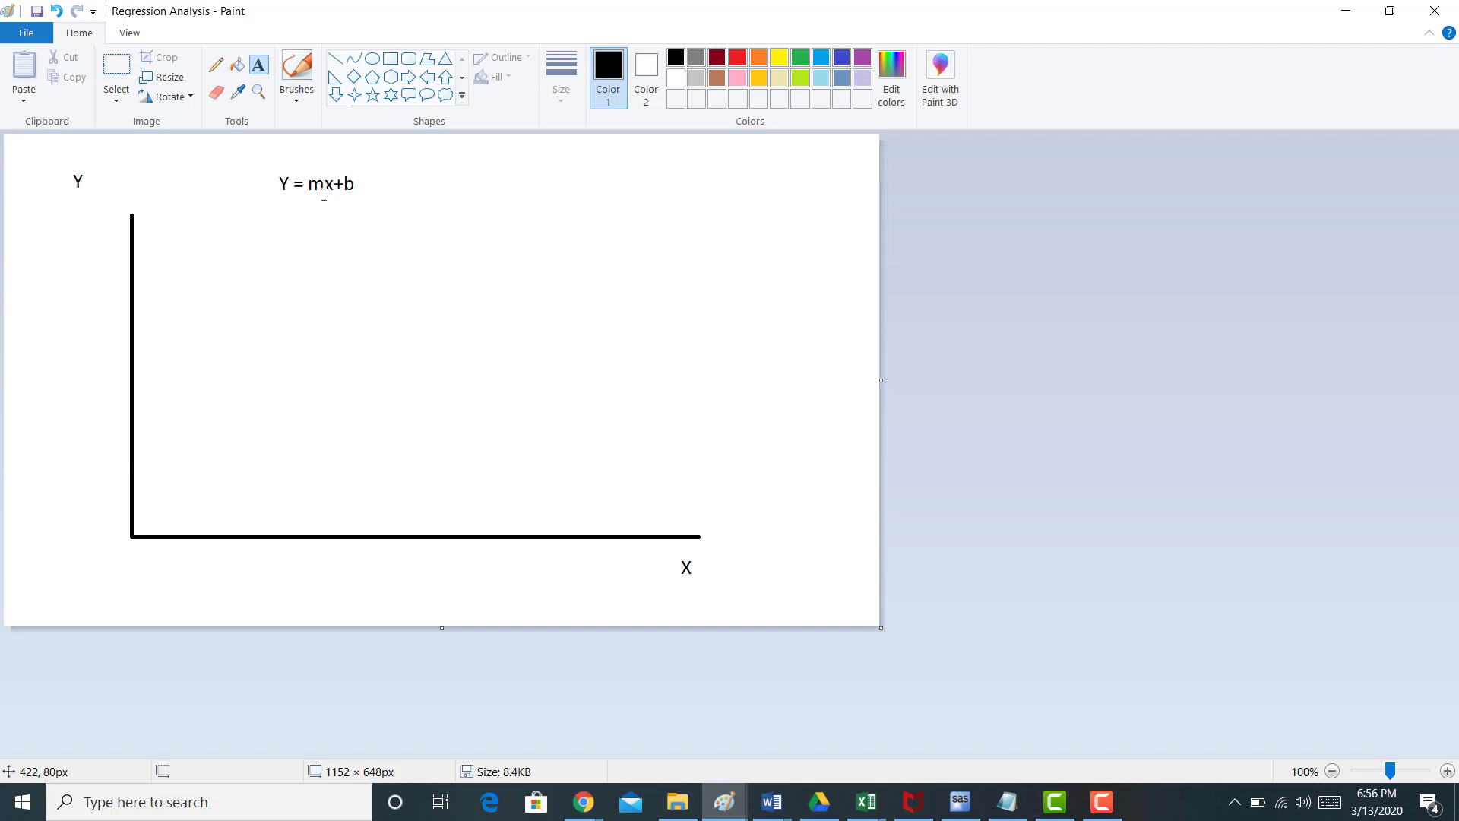
mouse_move(316, 184)
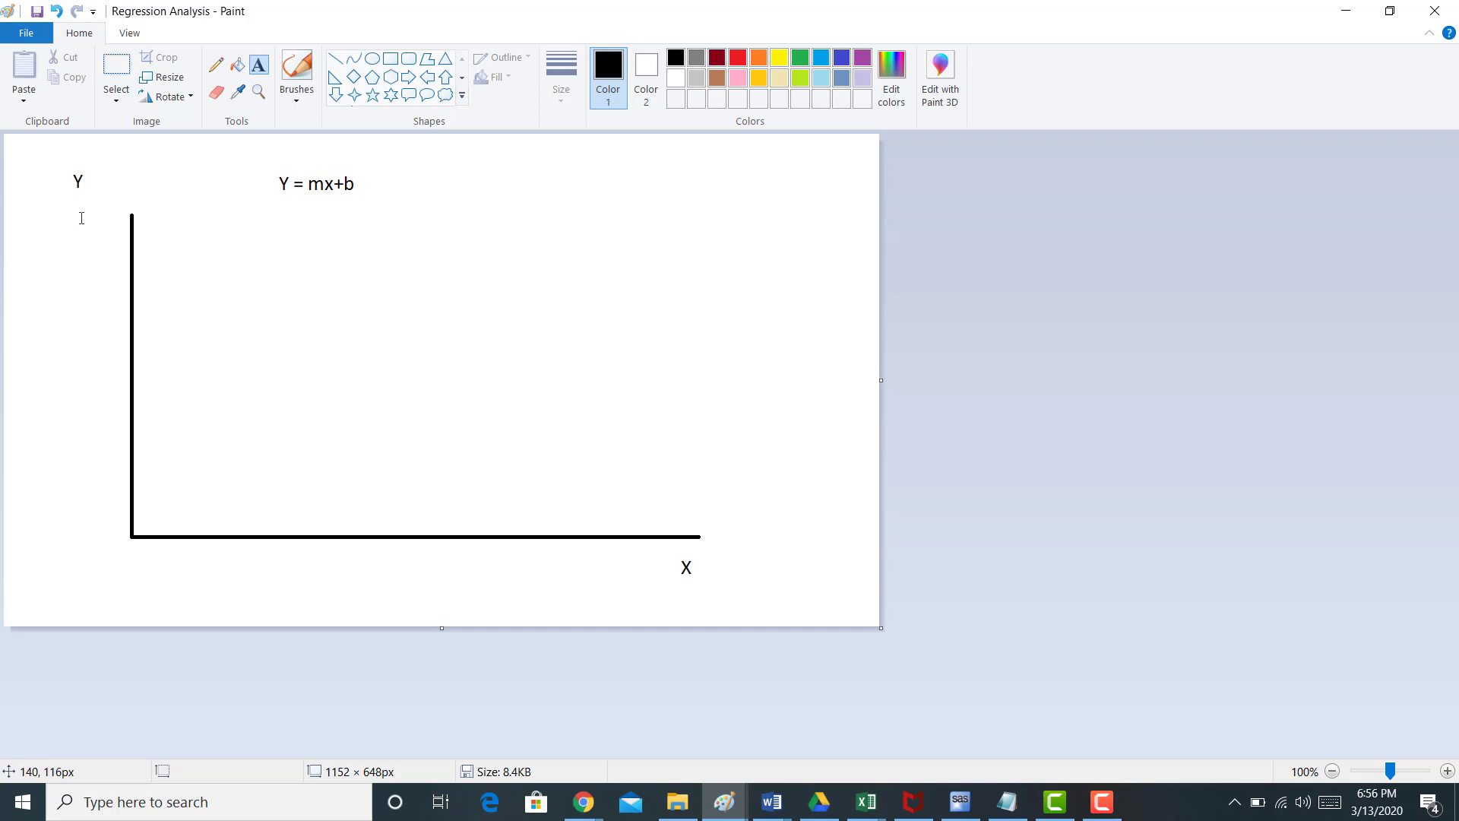
mouse_move(599, 491)
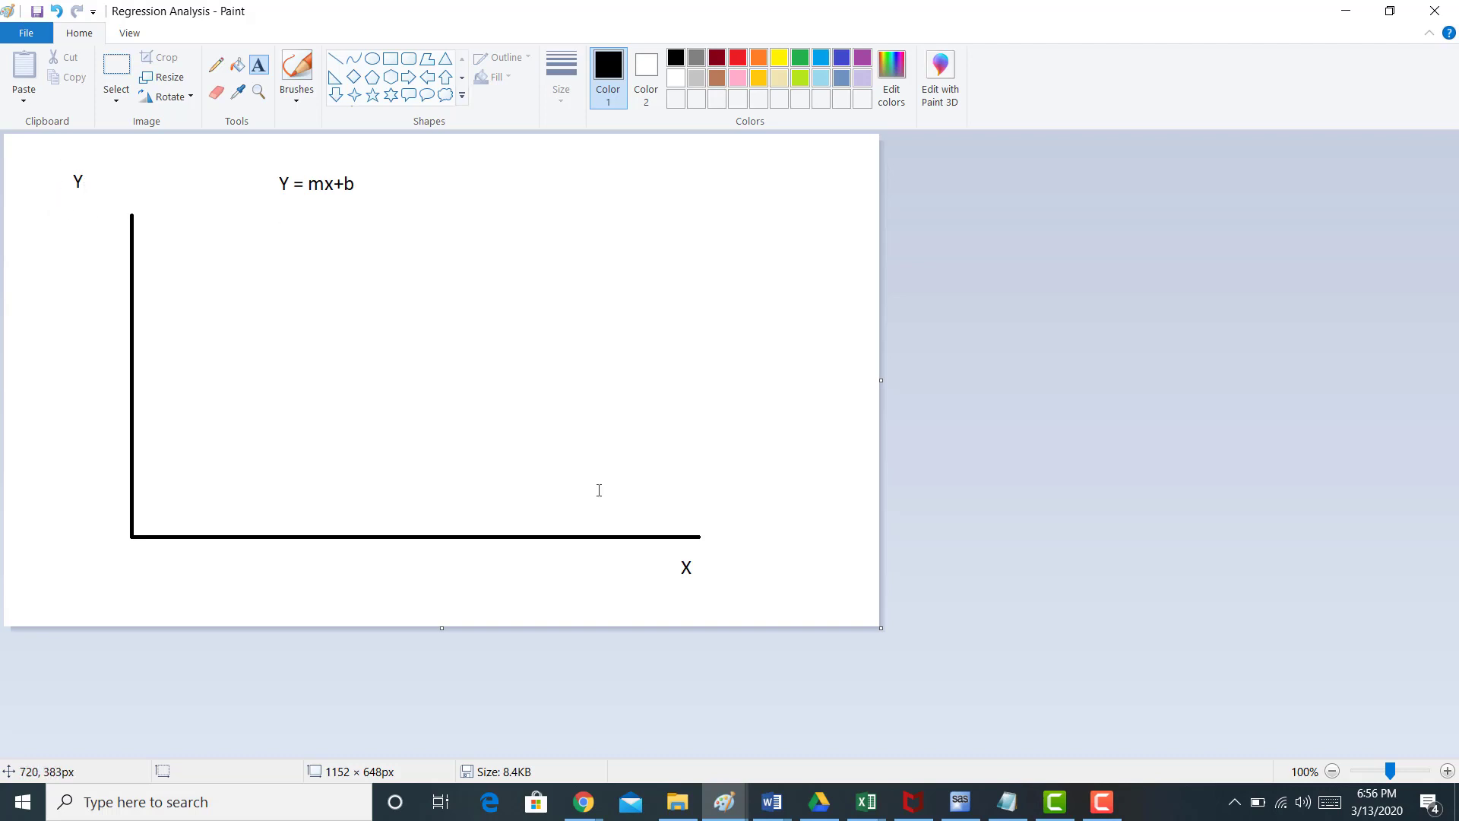
mouse_move(283, 456)
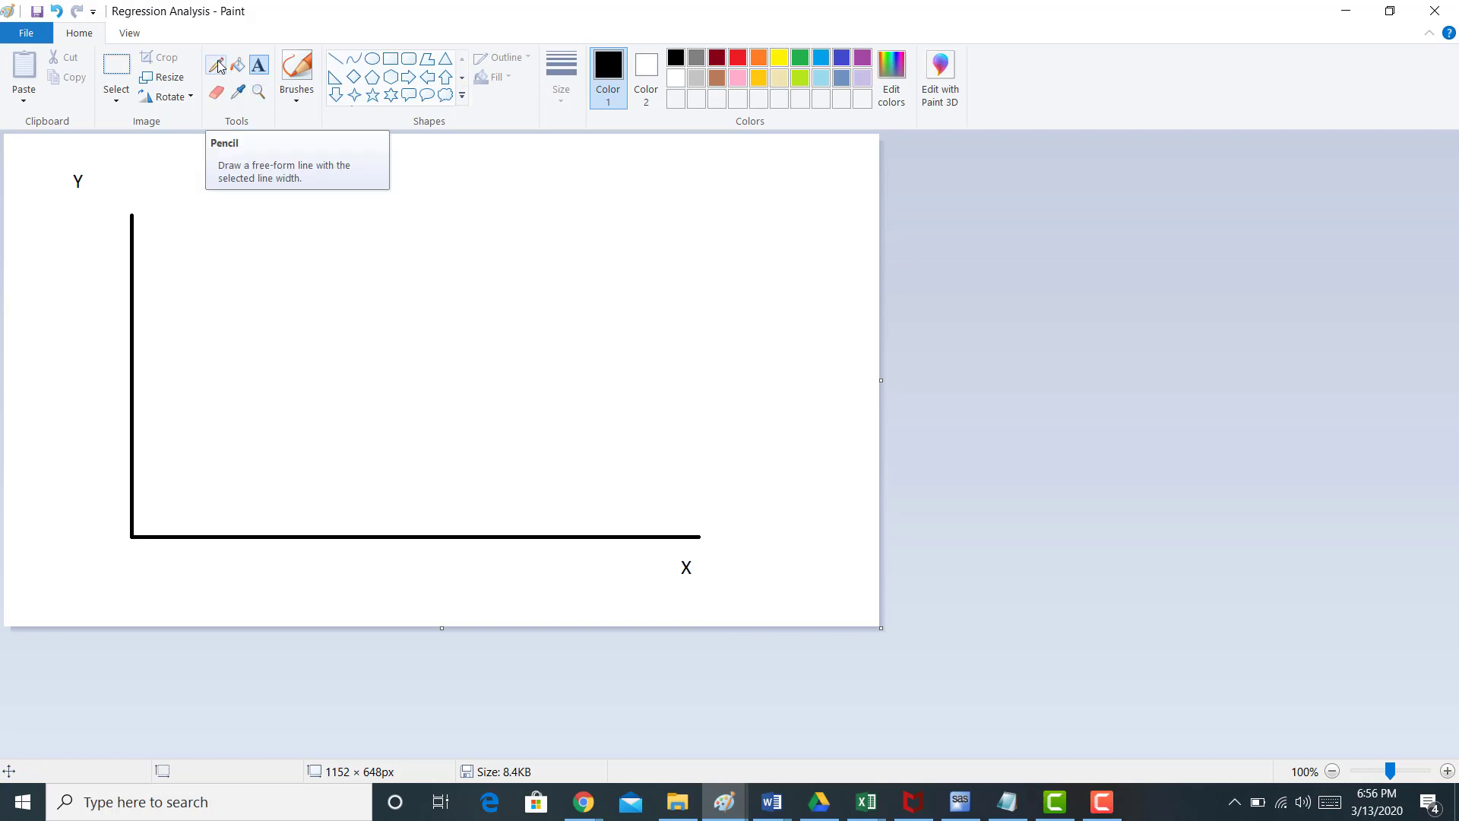
Enter the equation Y = mx+b into the text box above the graph
type("Y = mx+b")
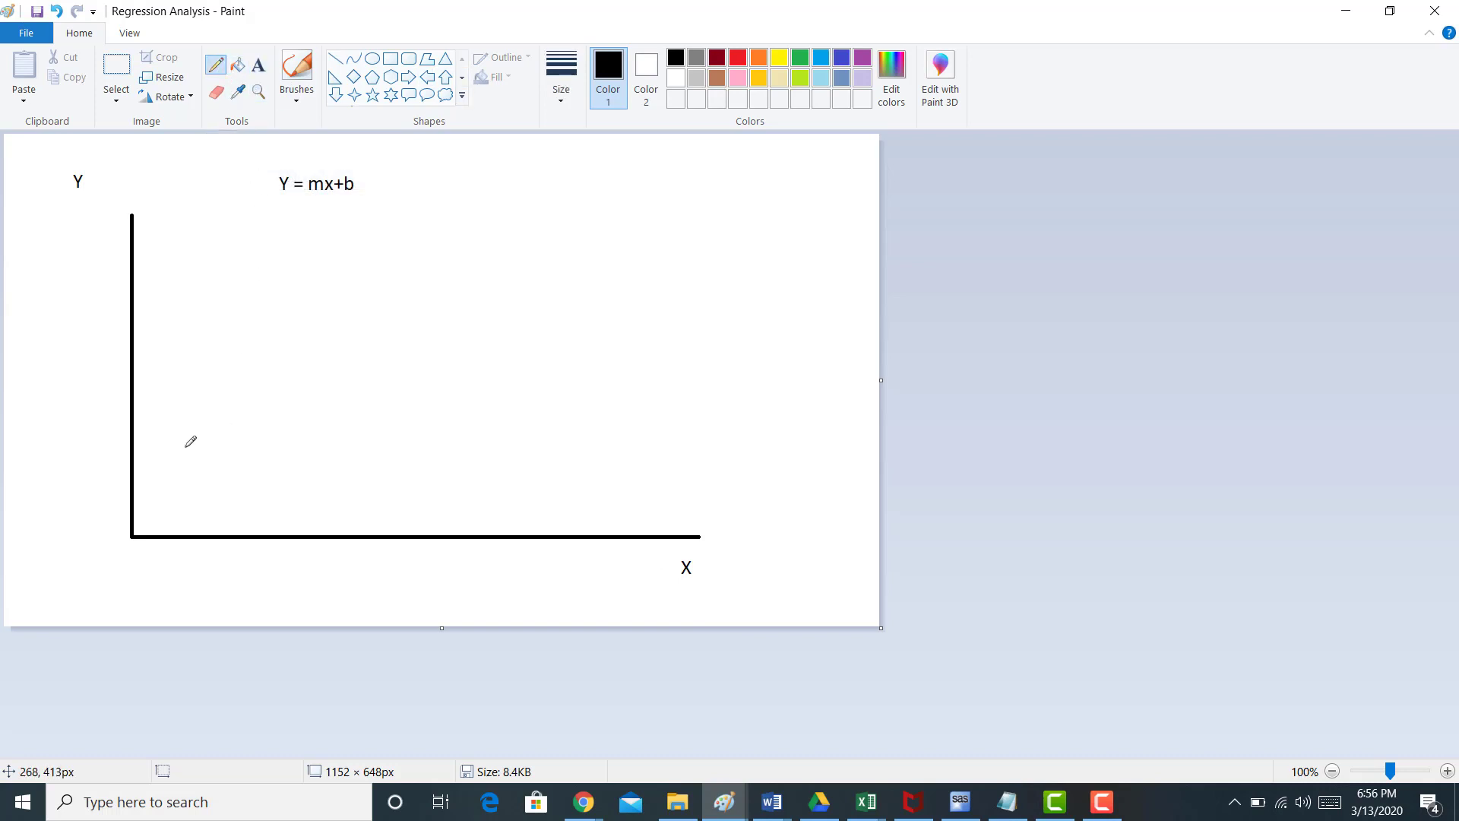
mouse_move(171, 441)
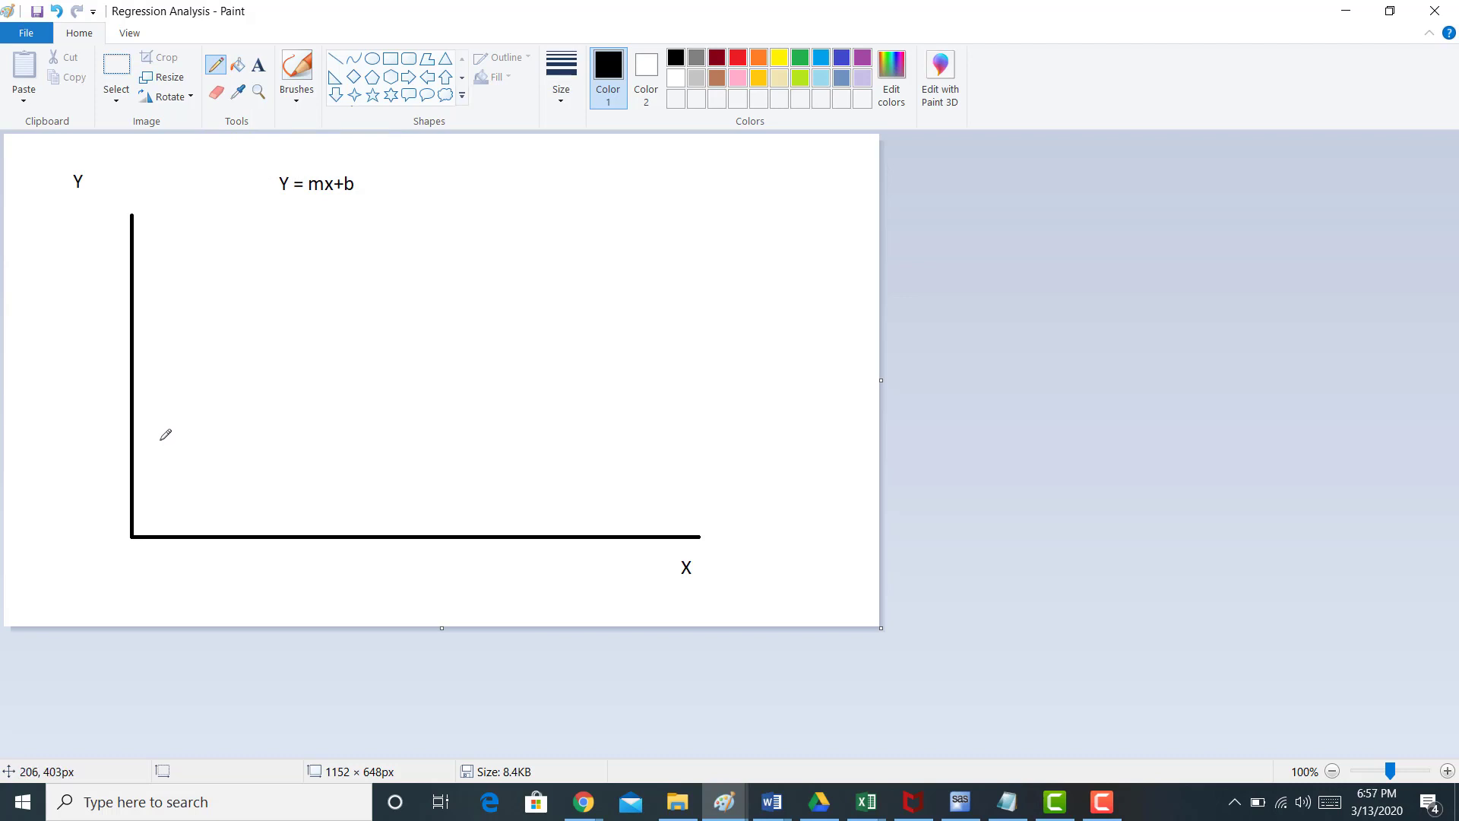
mouse_move(168, 434)
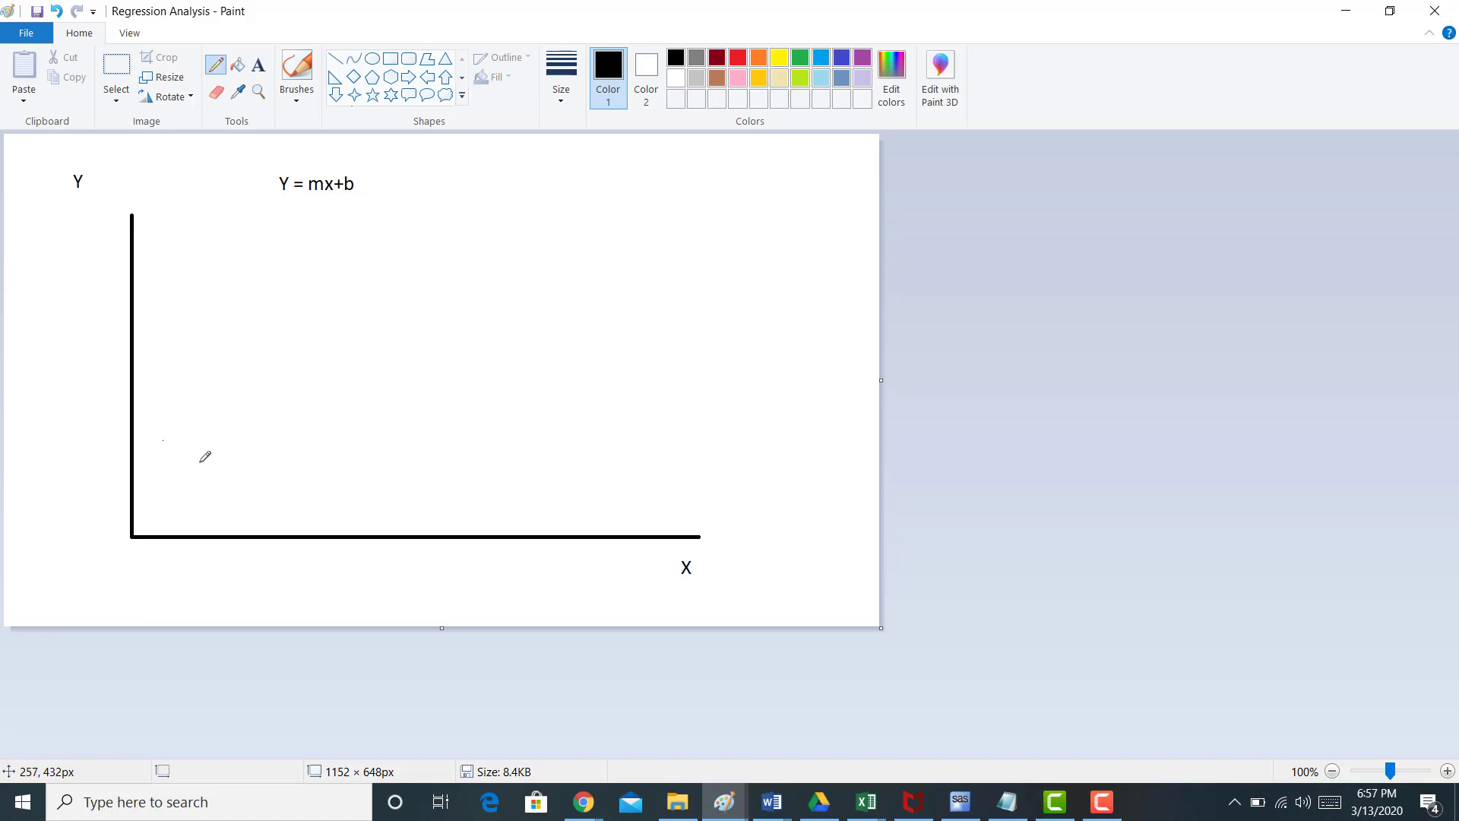
mouse_move(216, 437)
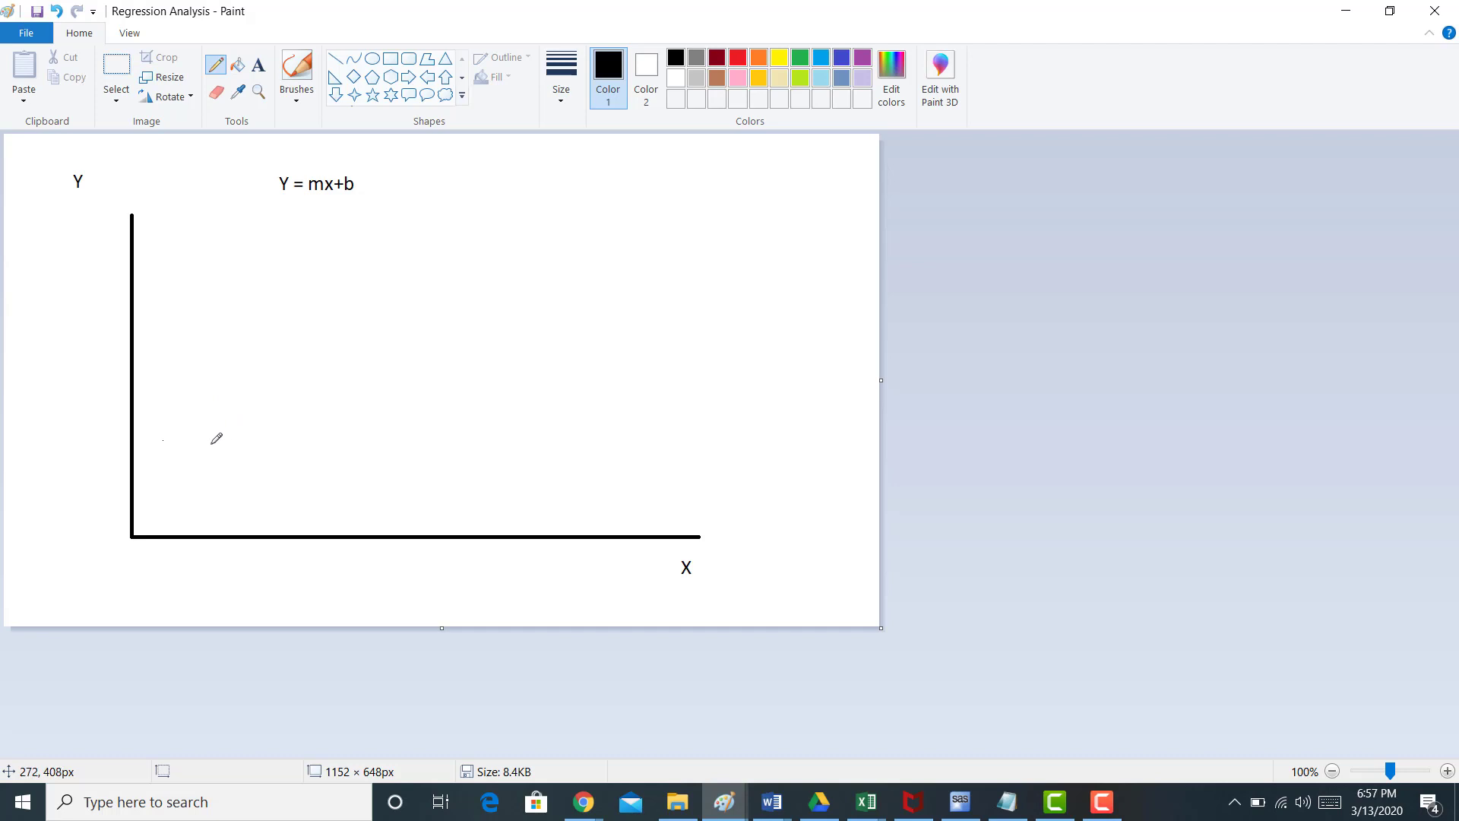
mouse_move(130, 260)
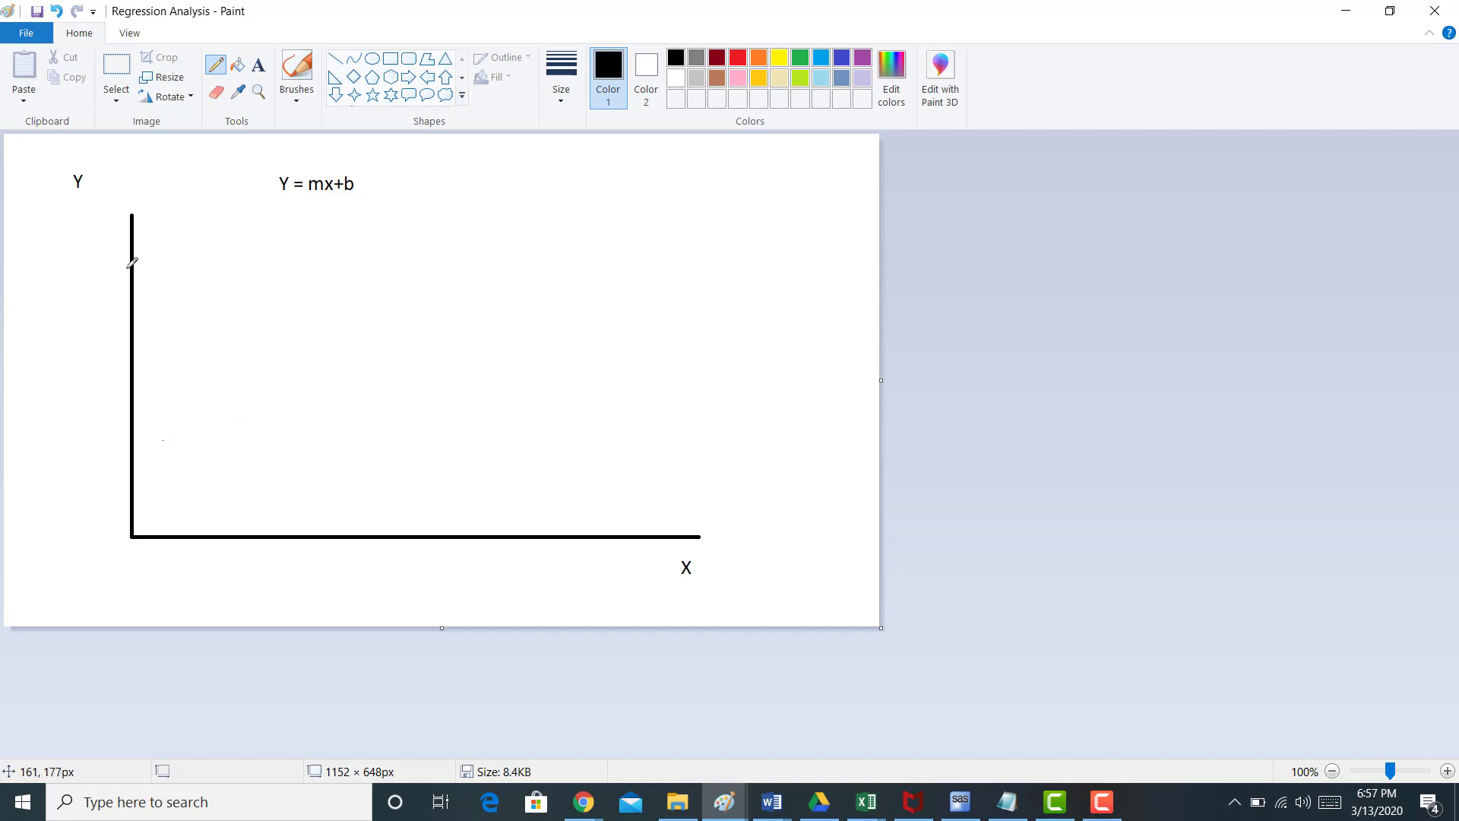
mouse_move(111, 175)
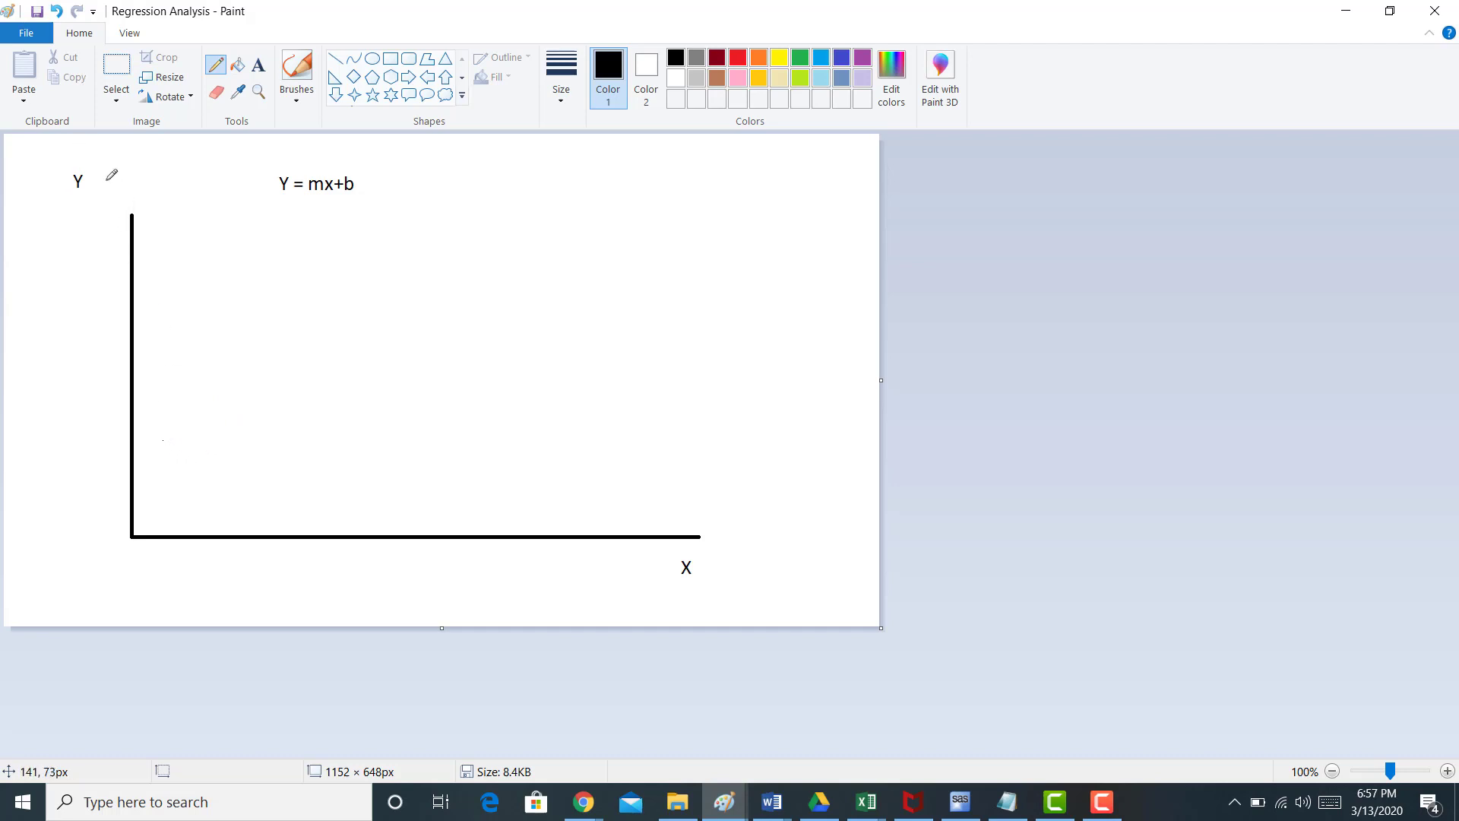
mouse_move(90, 202)
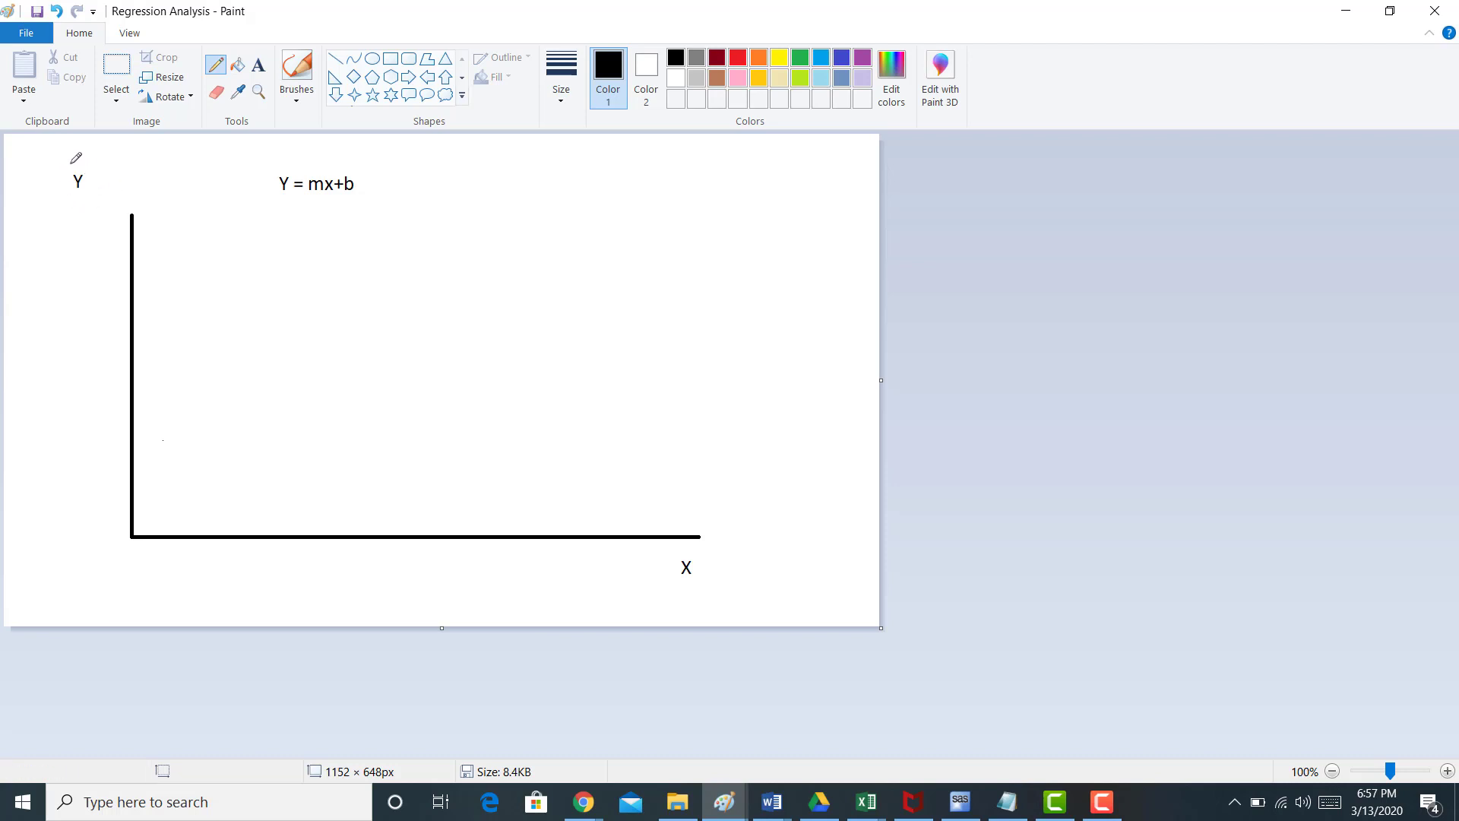
mouse_move(717, 568)
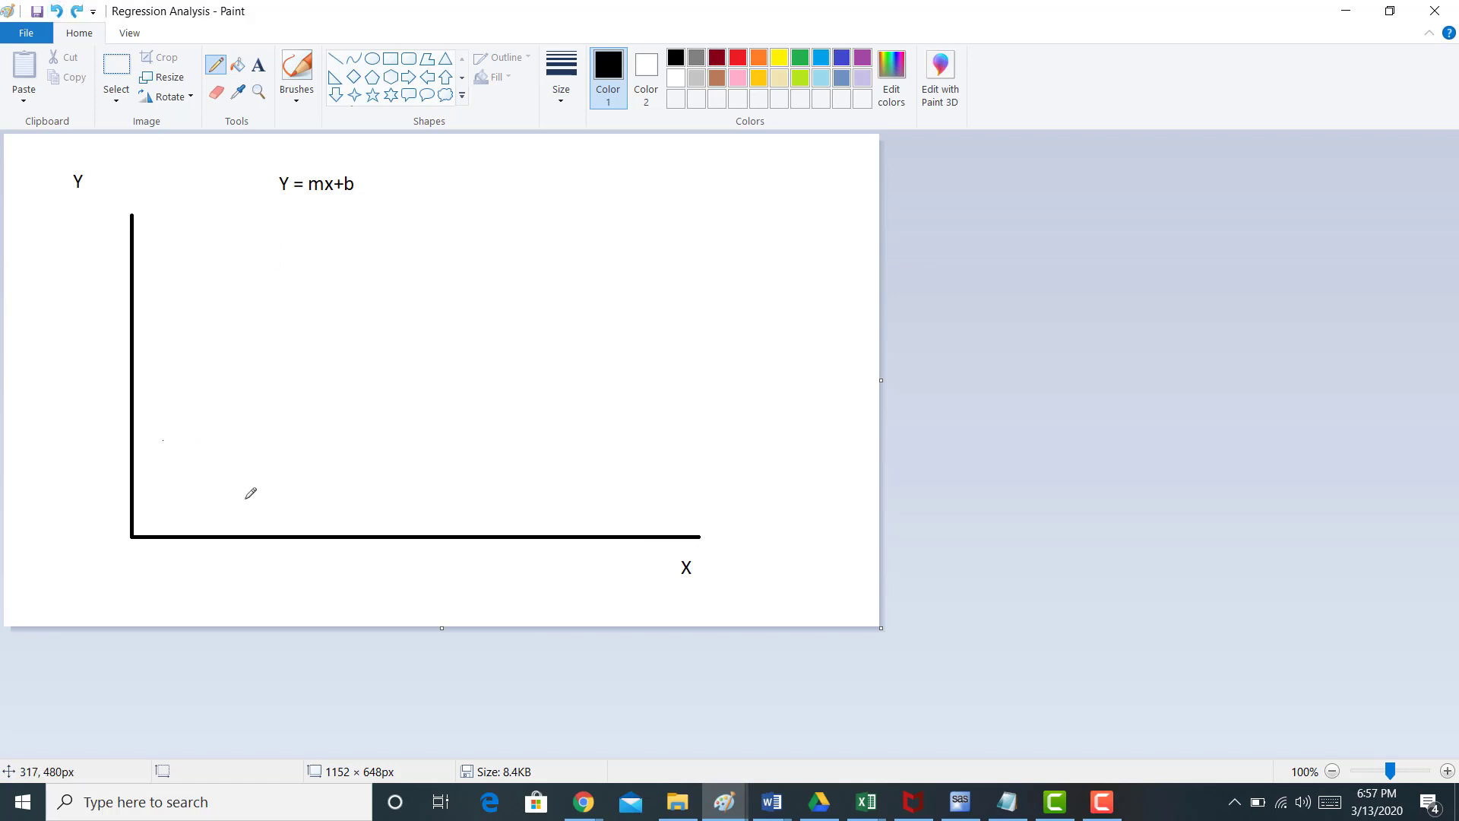
mouse_move(169, 435)
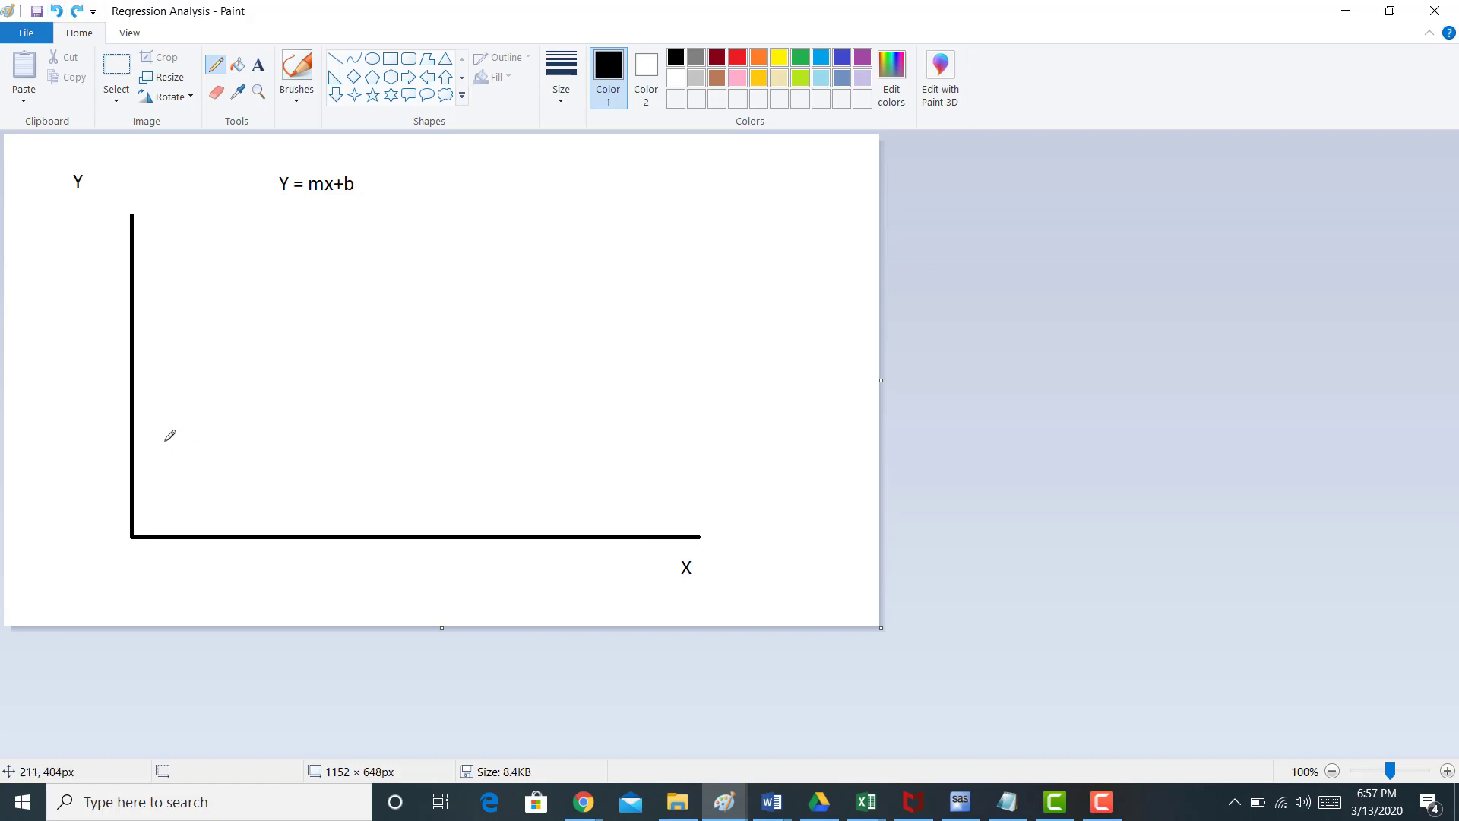
mouse_move(142, 540)
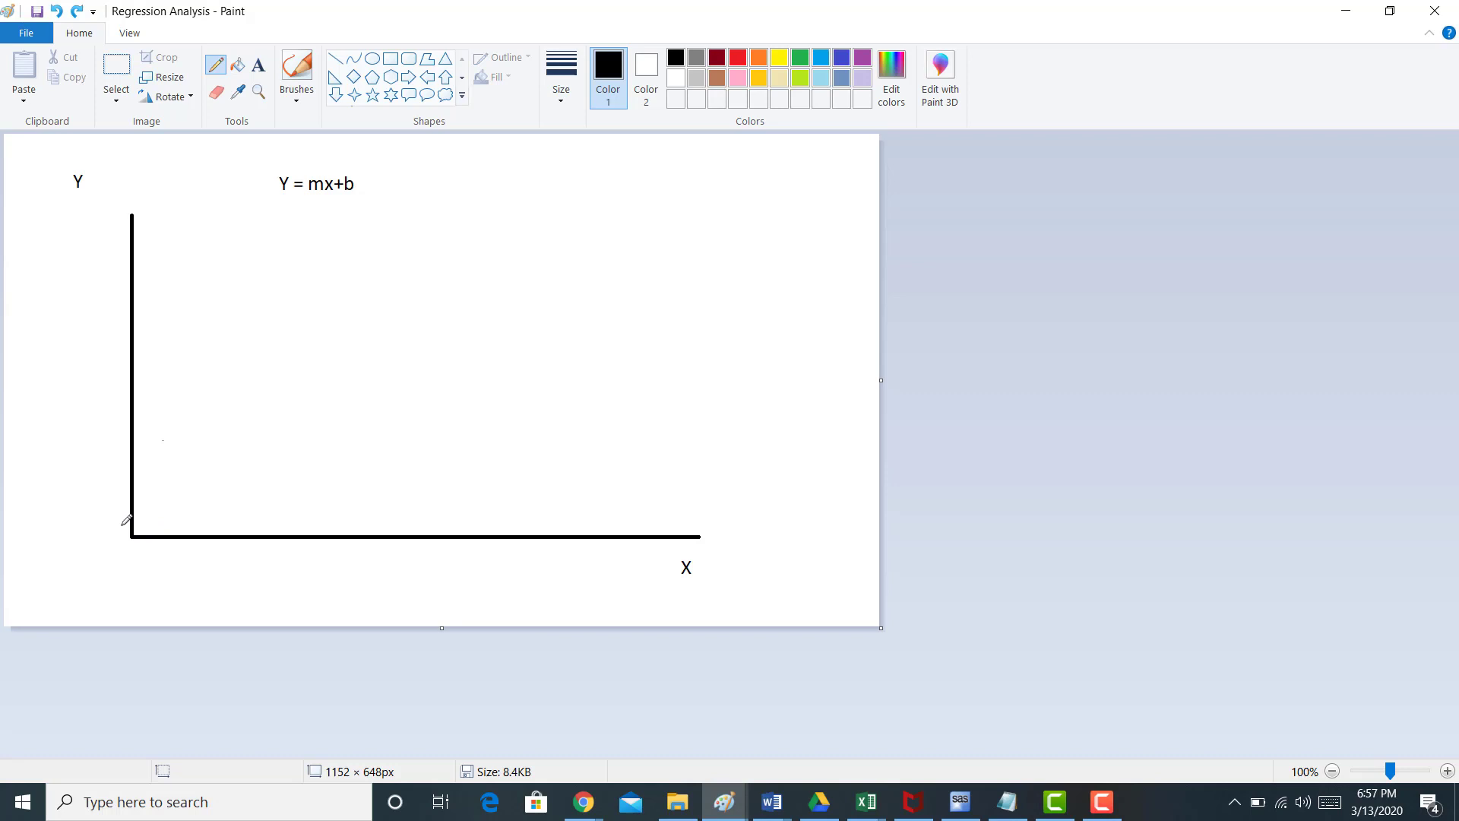
mouse_move(121, 503)
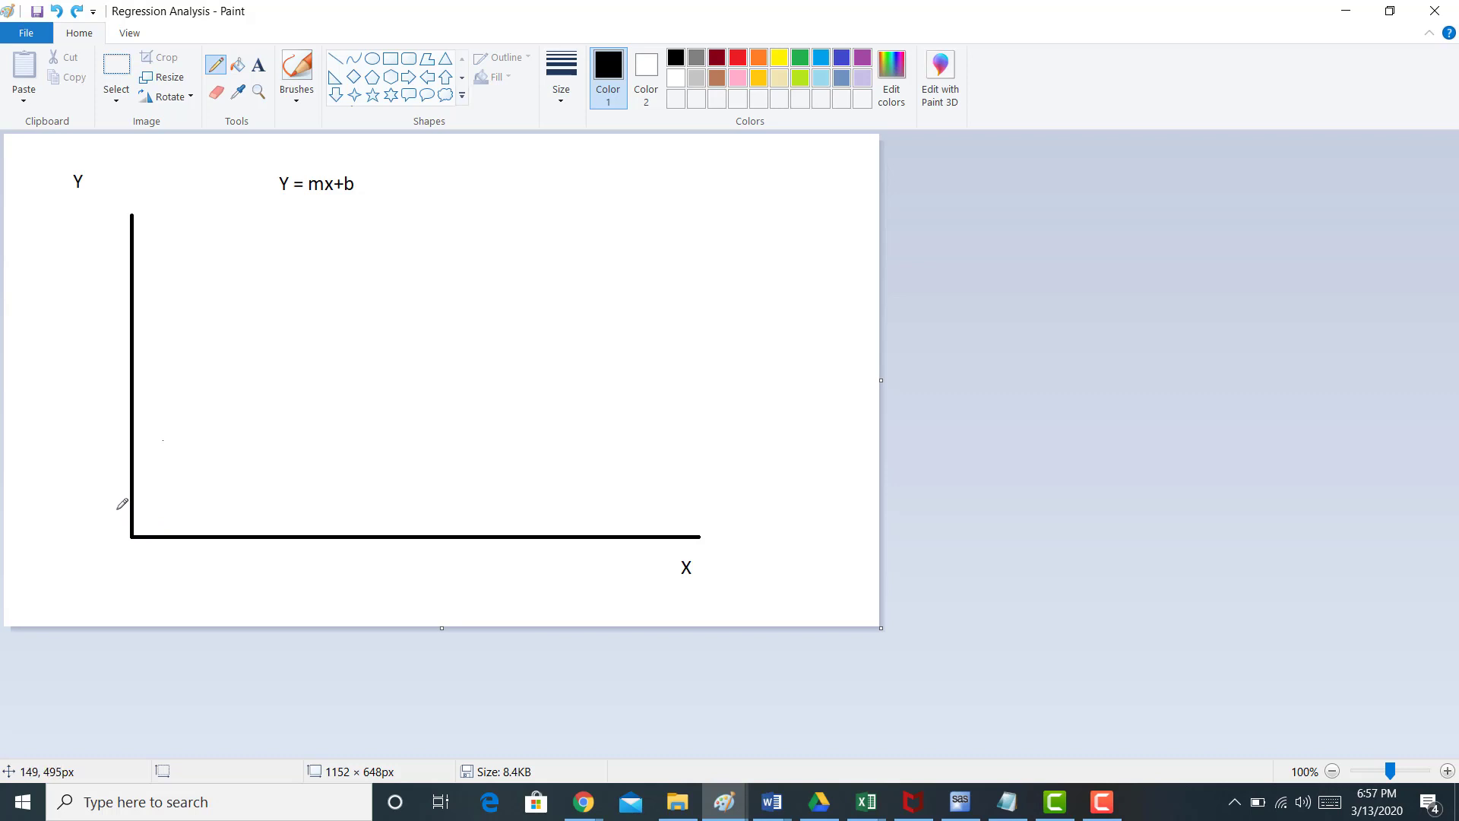
mouse_move(119, 517)
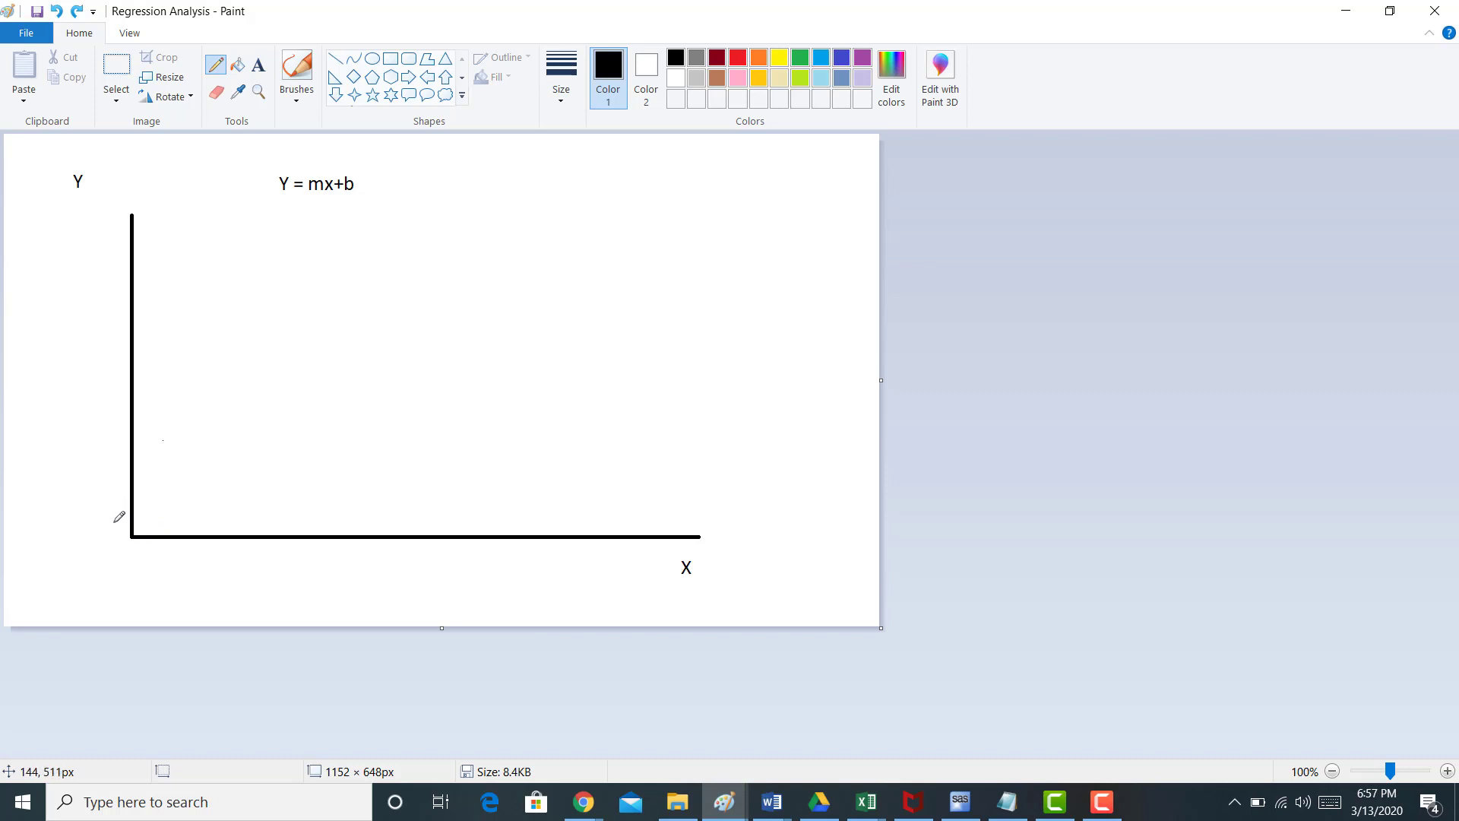
mouse_move(113, 293)
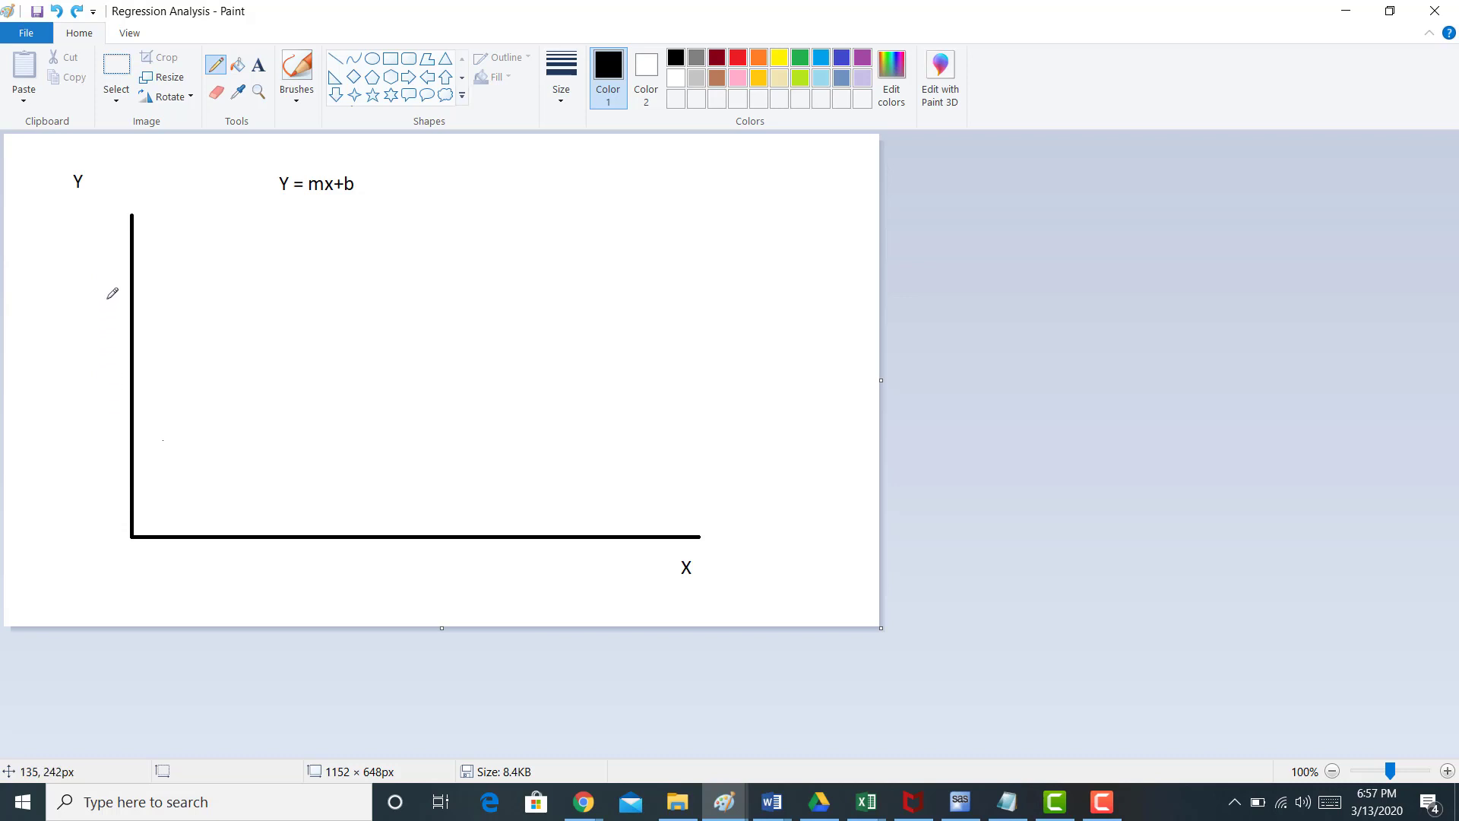
mouse_move(111, 217)
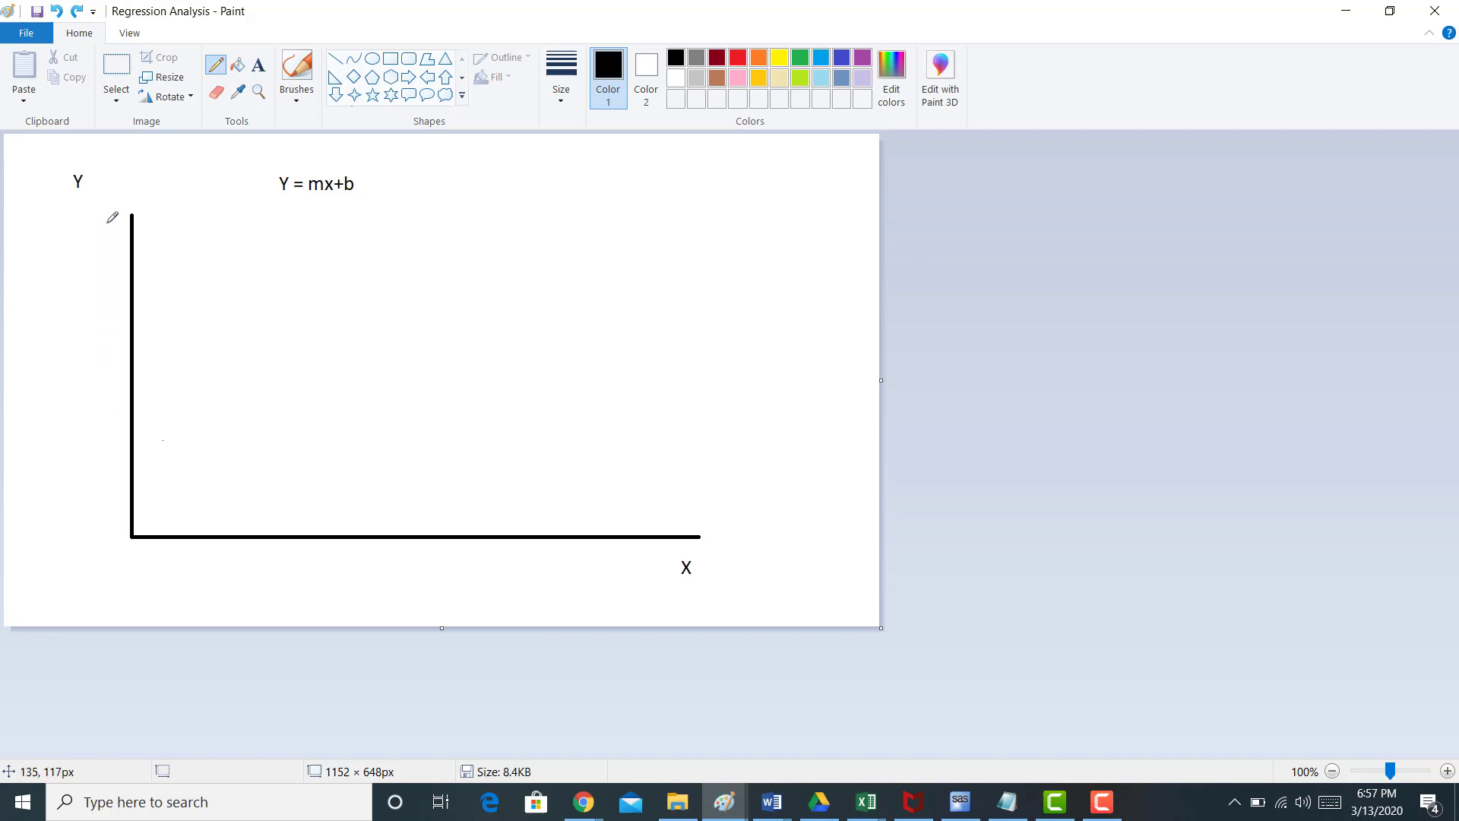
mouse_move(192, 574)
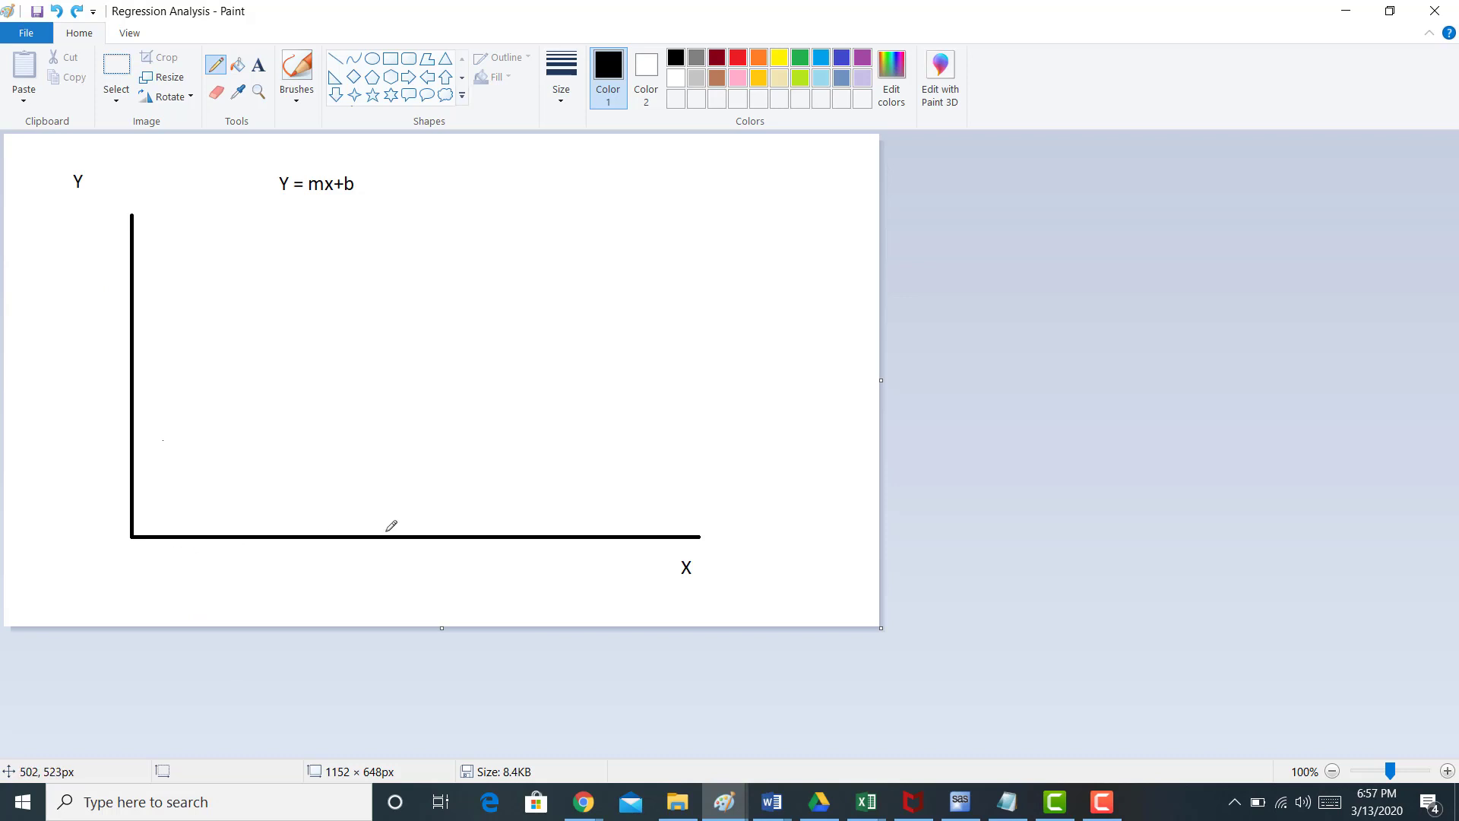
mouse_move(173, 430)
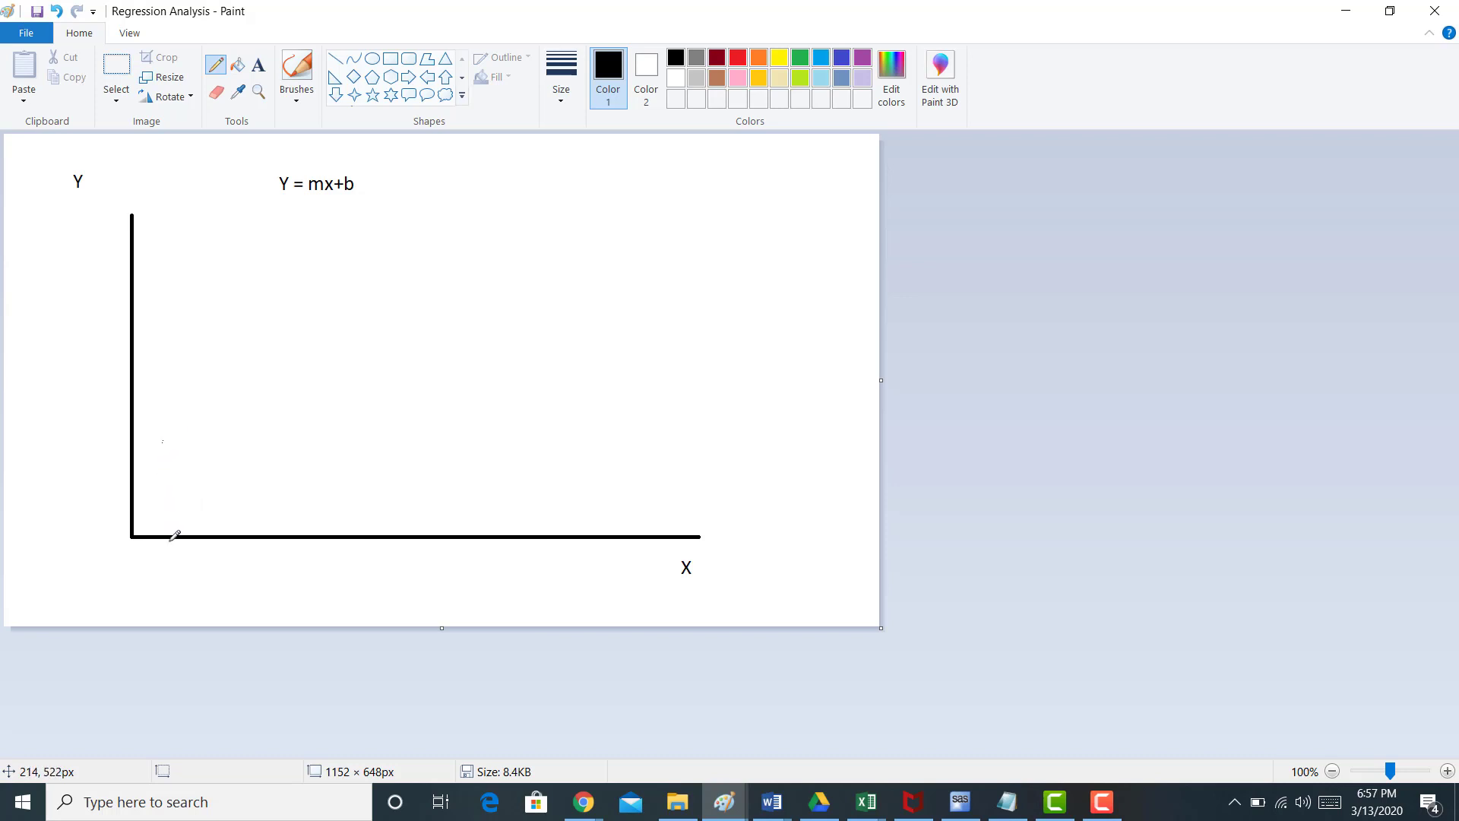
mouse_move(140, 439)
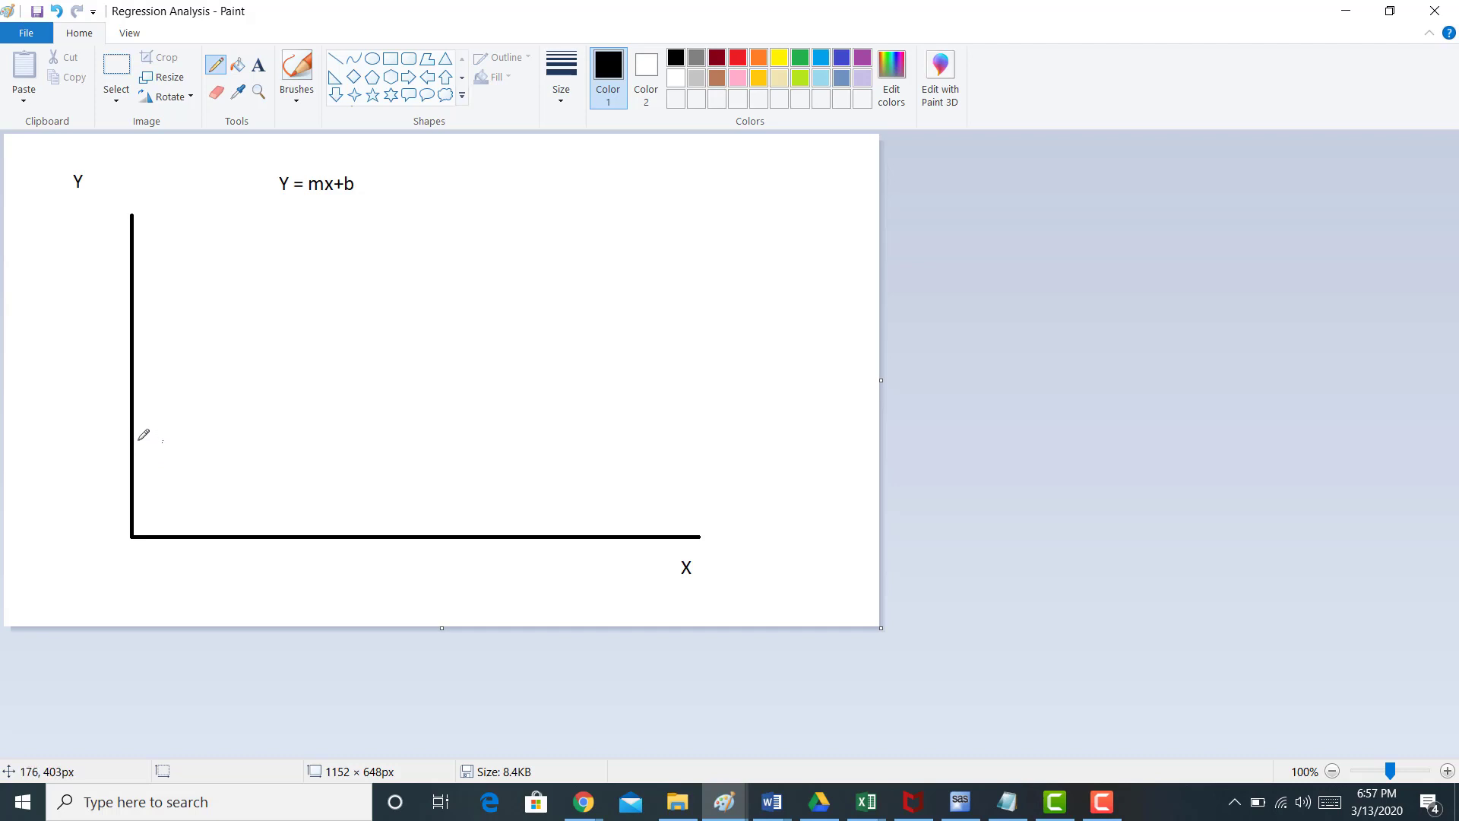
mouse_move(220, 467)
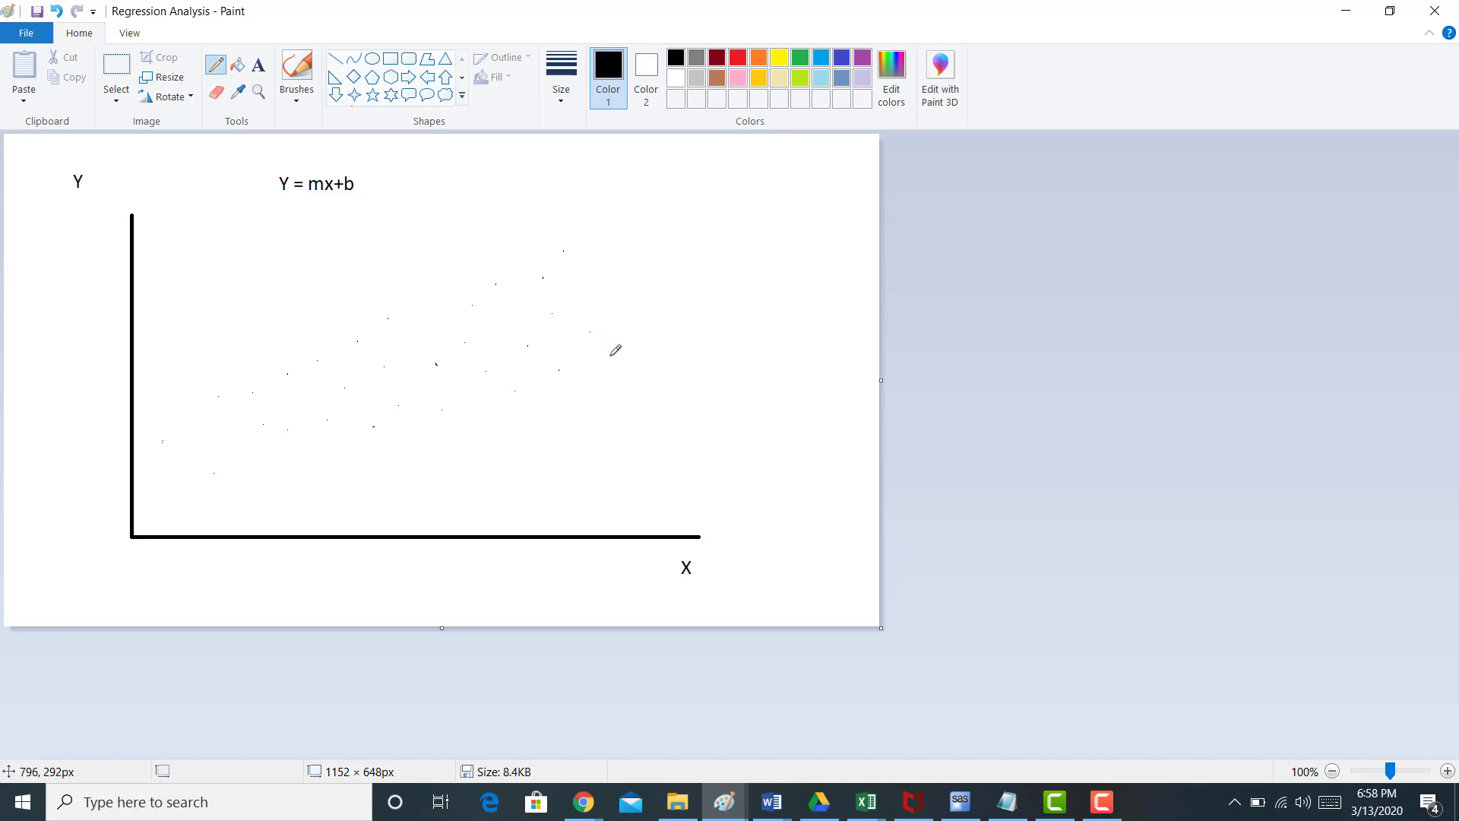
mouse_move(485, 412)
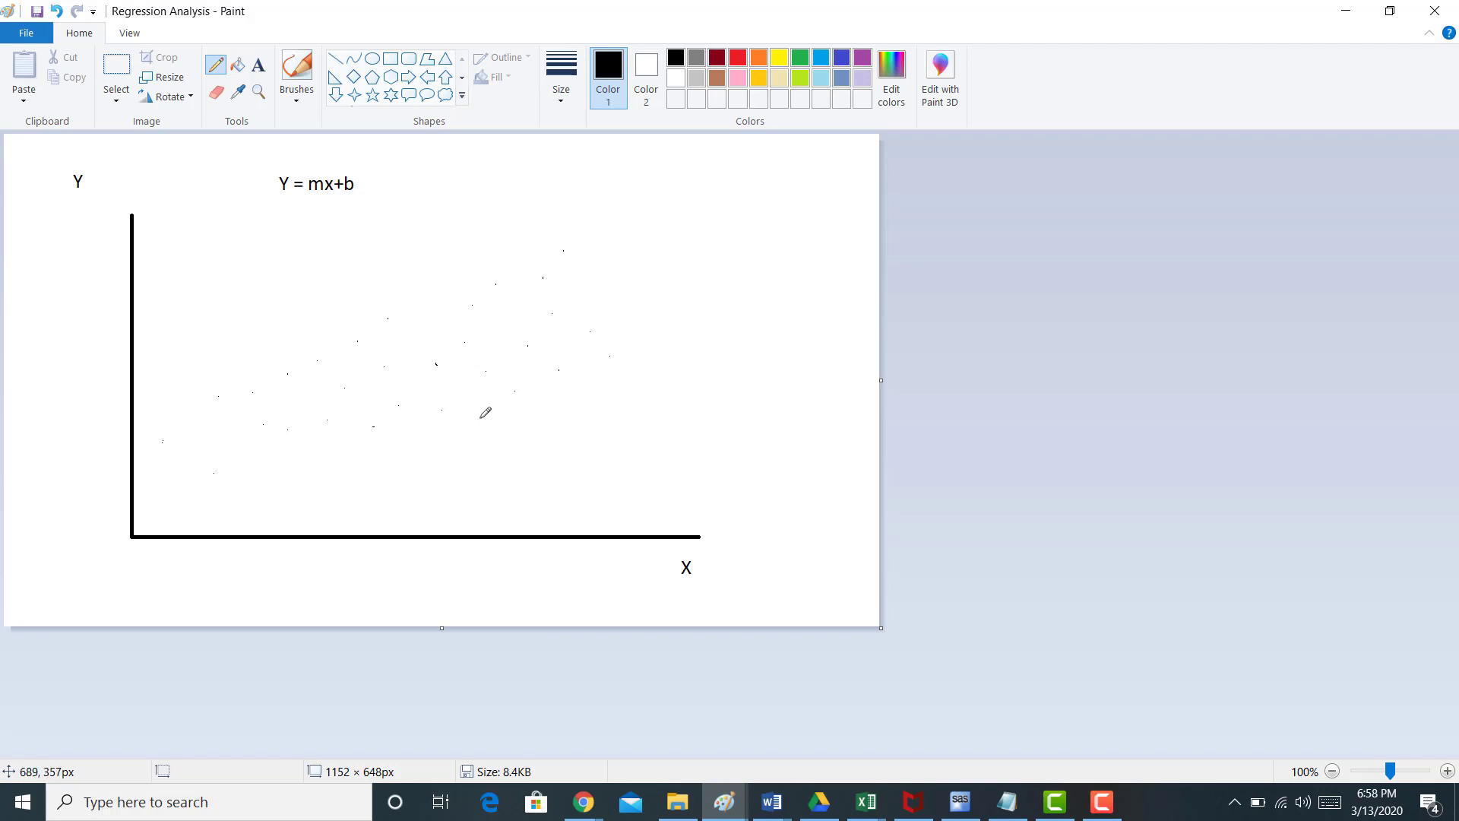
mouse_move(512, 321)
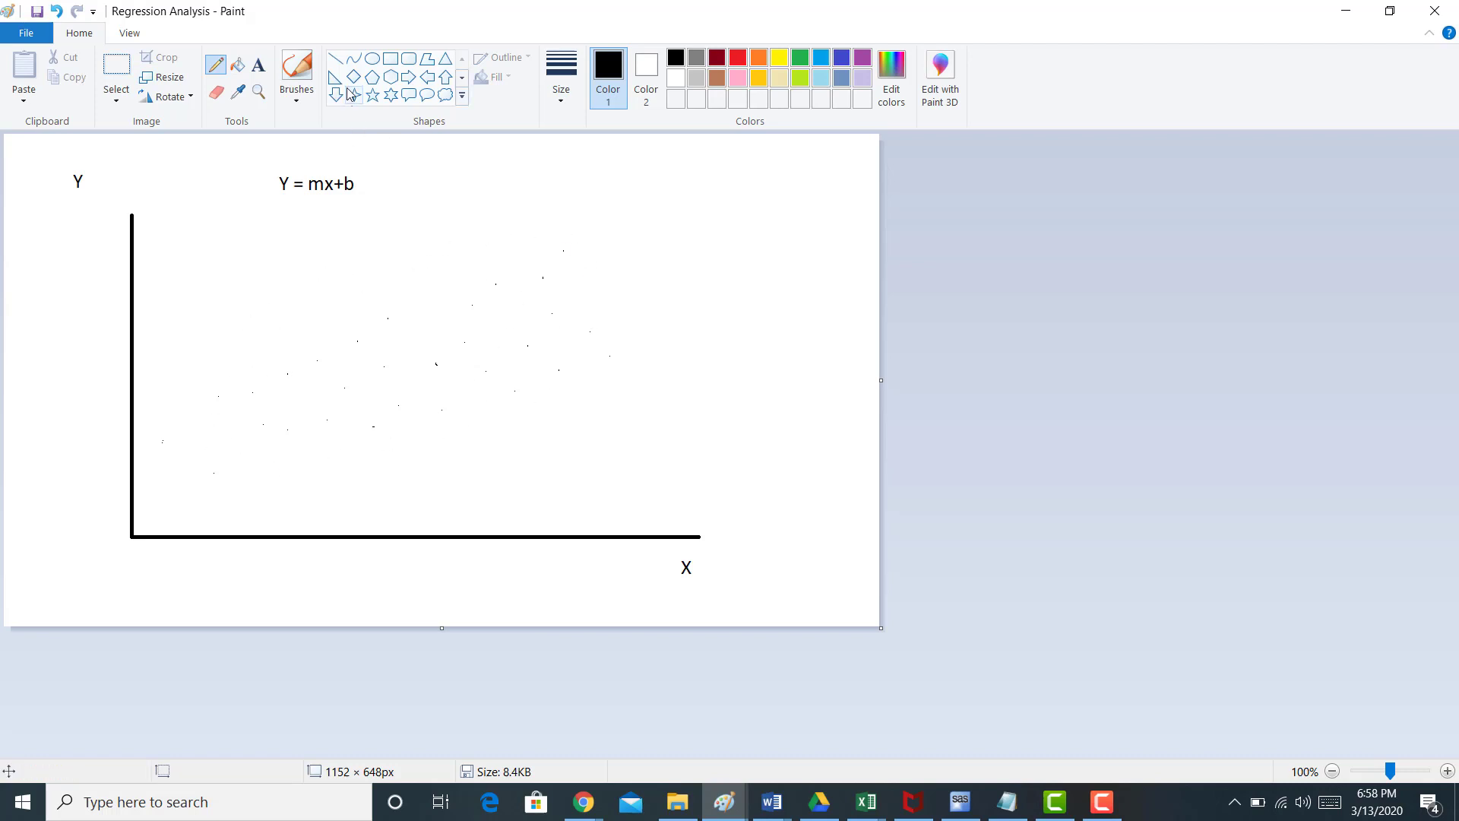
Draw a straight trend line rising from the Y axis through the scattered points
left_click(334, 57)
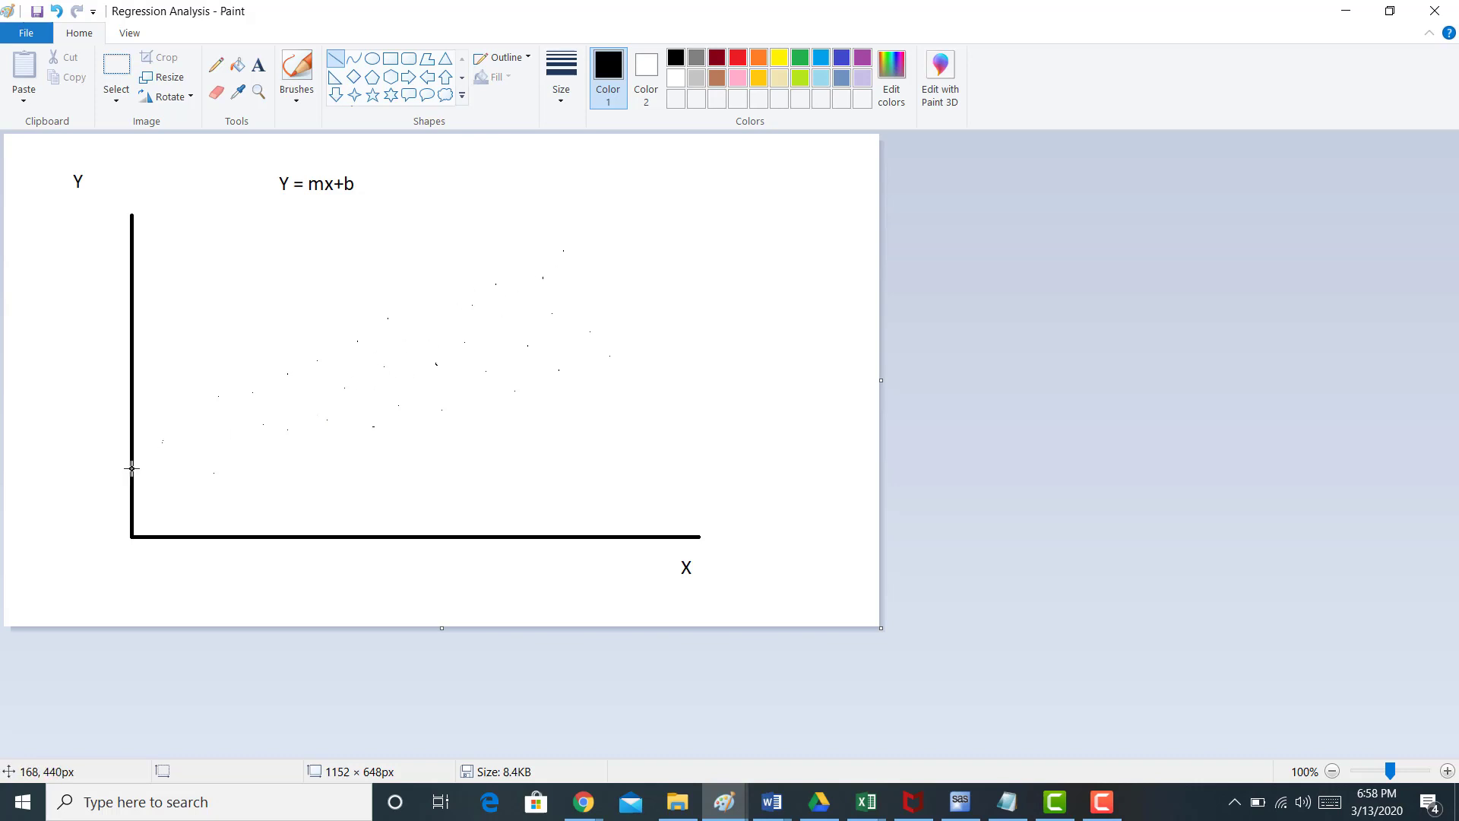
left_click_drag(130, 465, 579, 282)
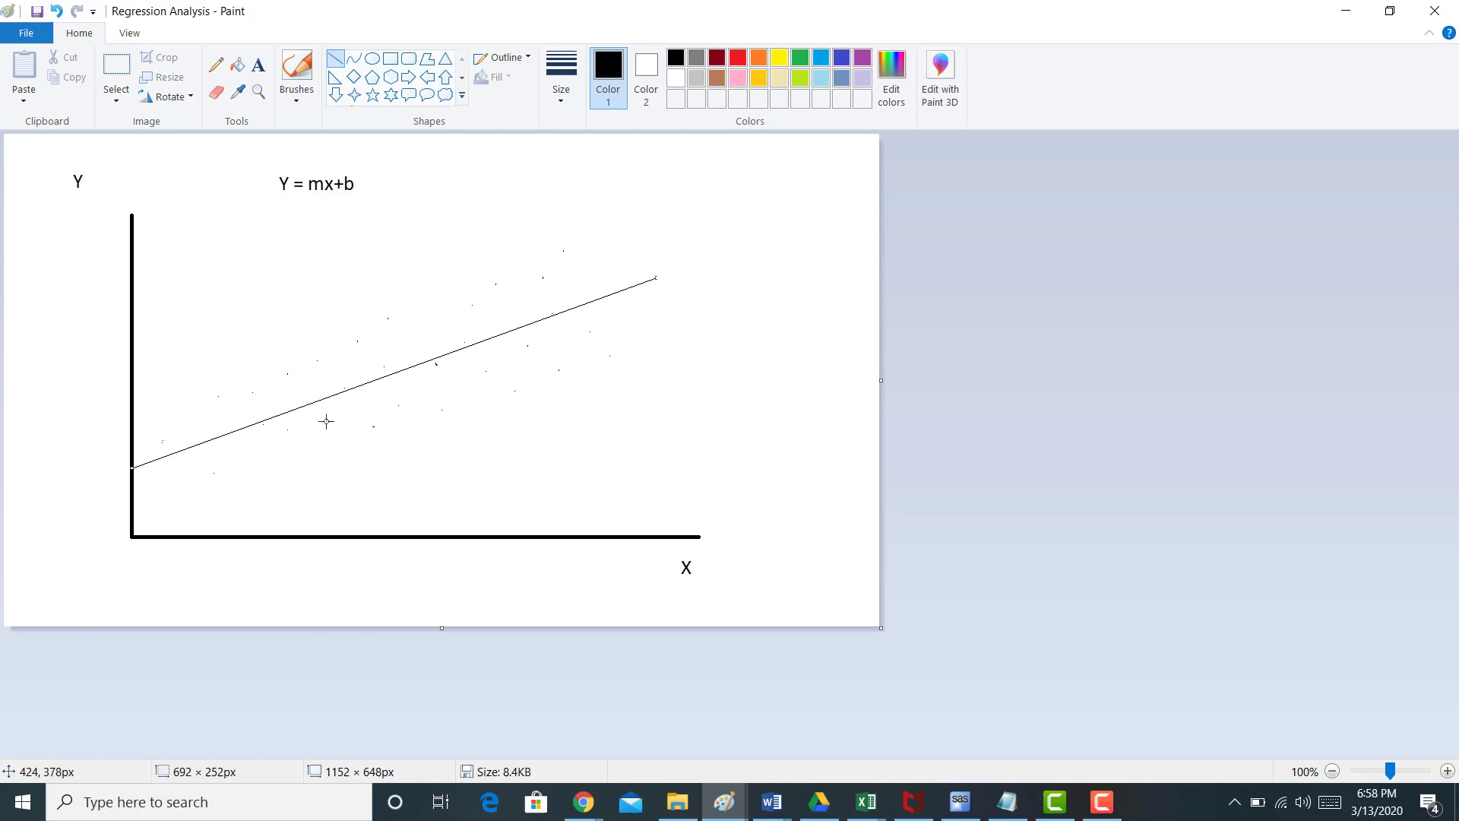
mouse_move(301, 390)
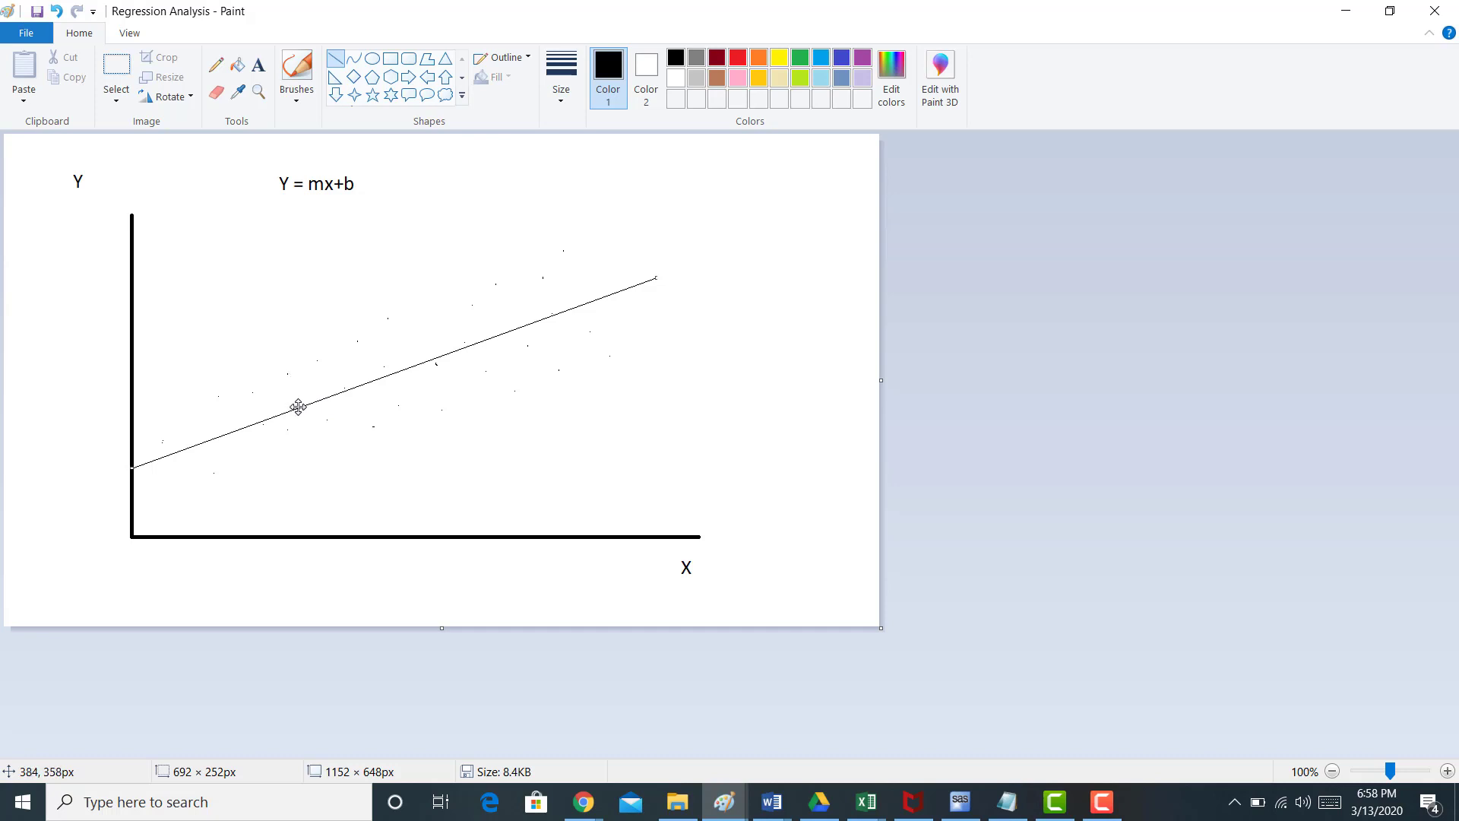
mouse_move(342, 455)
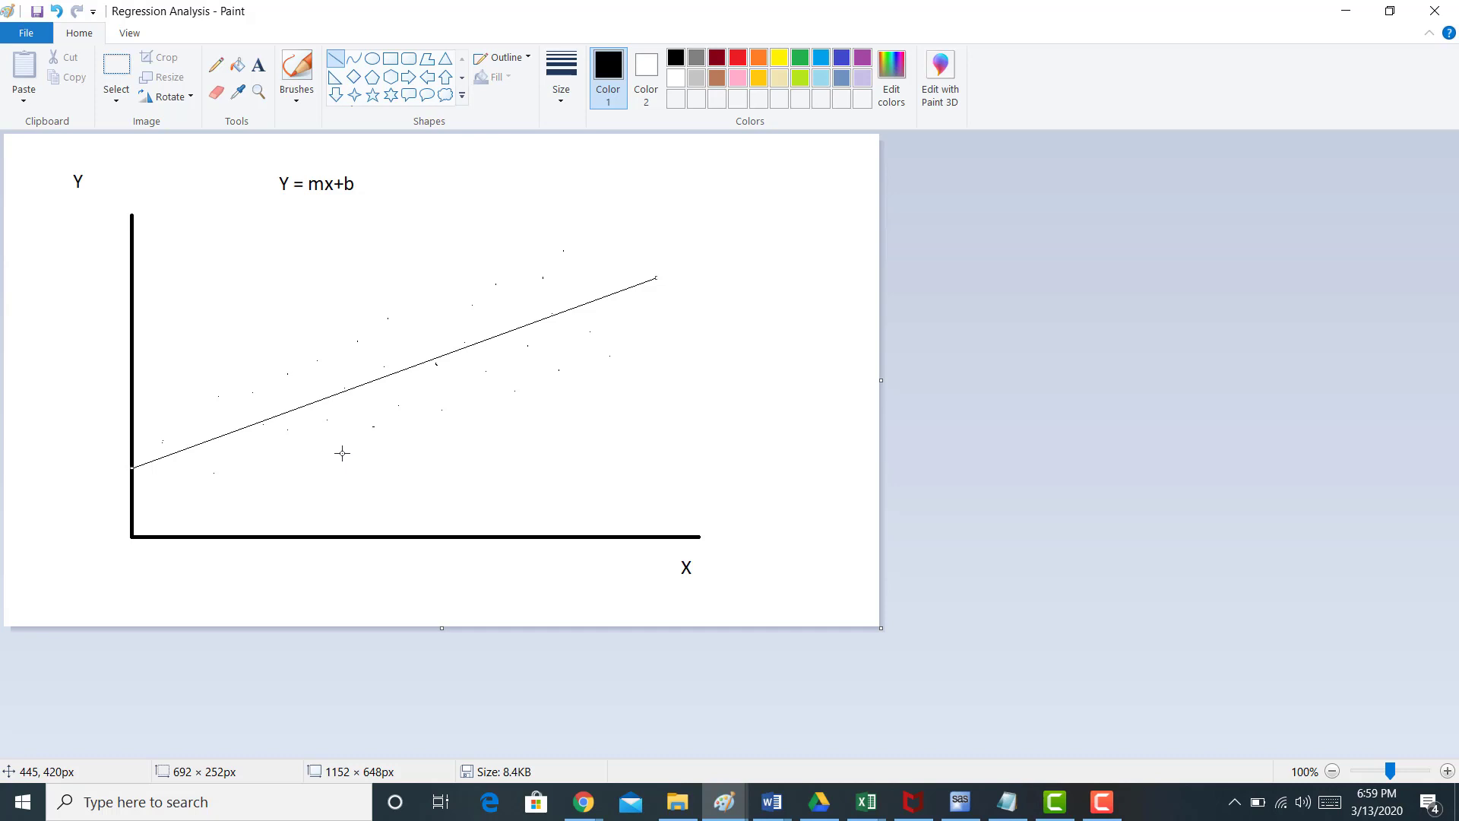
mouse_move(600, 320)
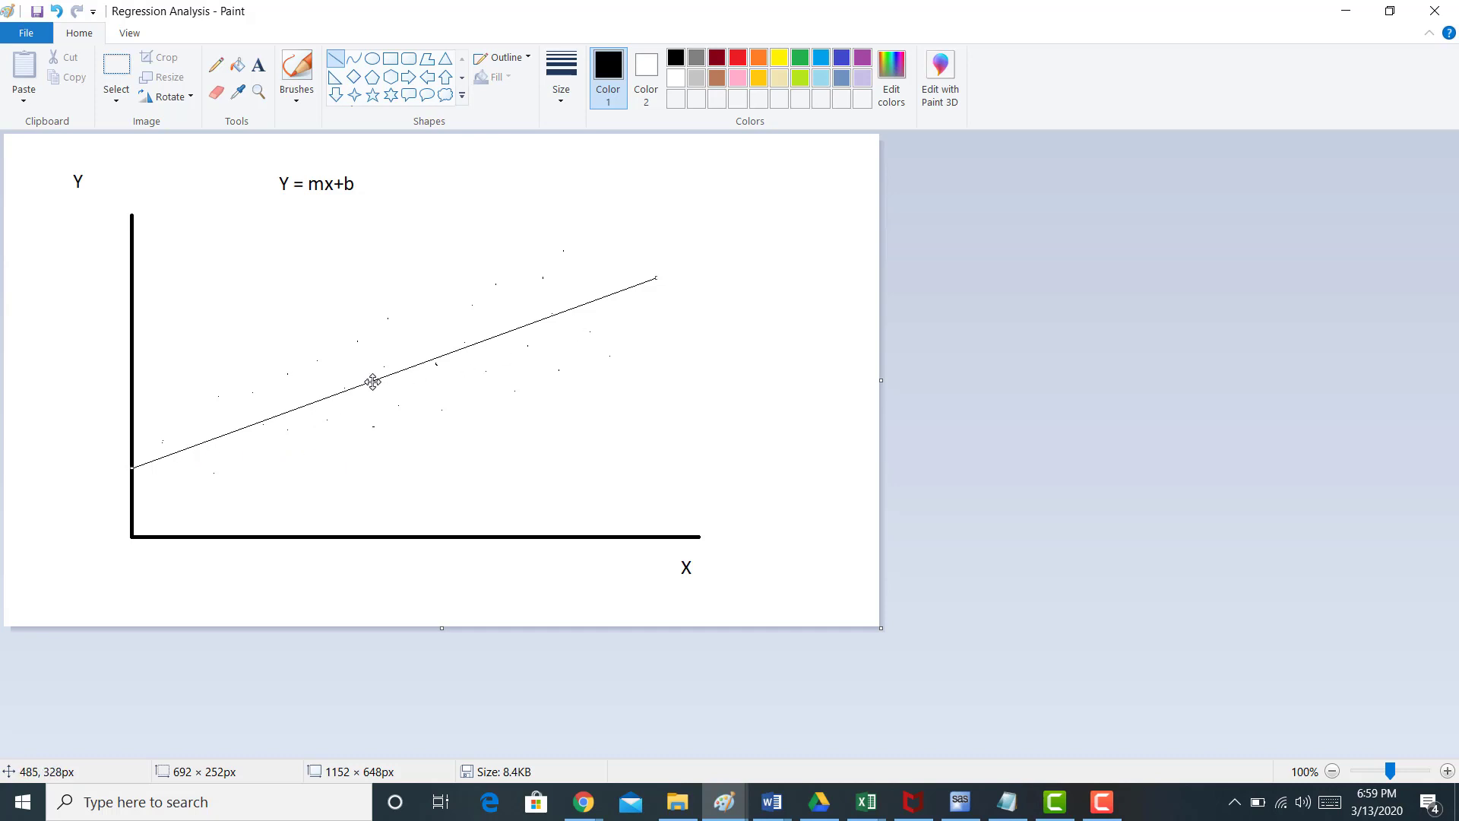
mouse_move(171, 305)
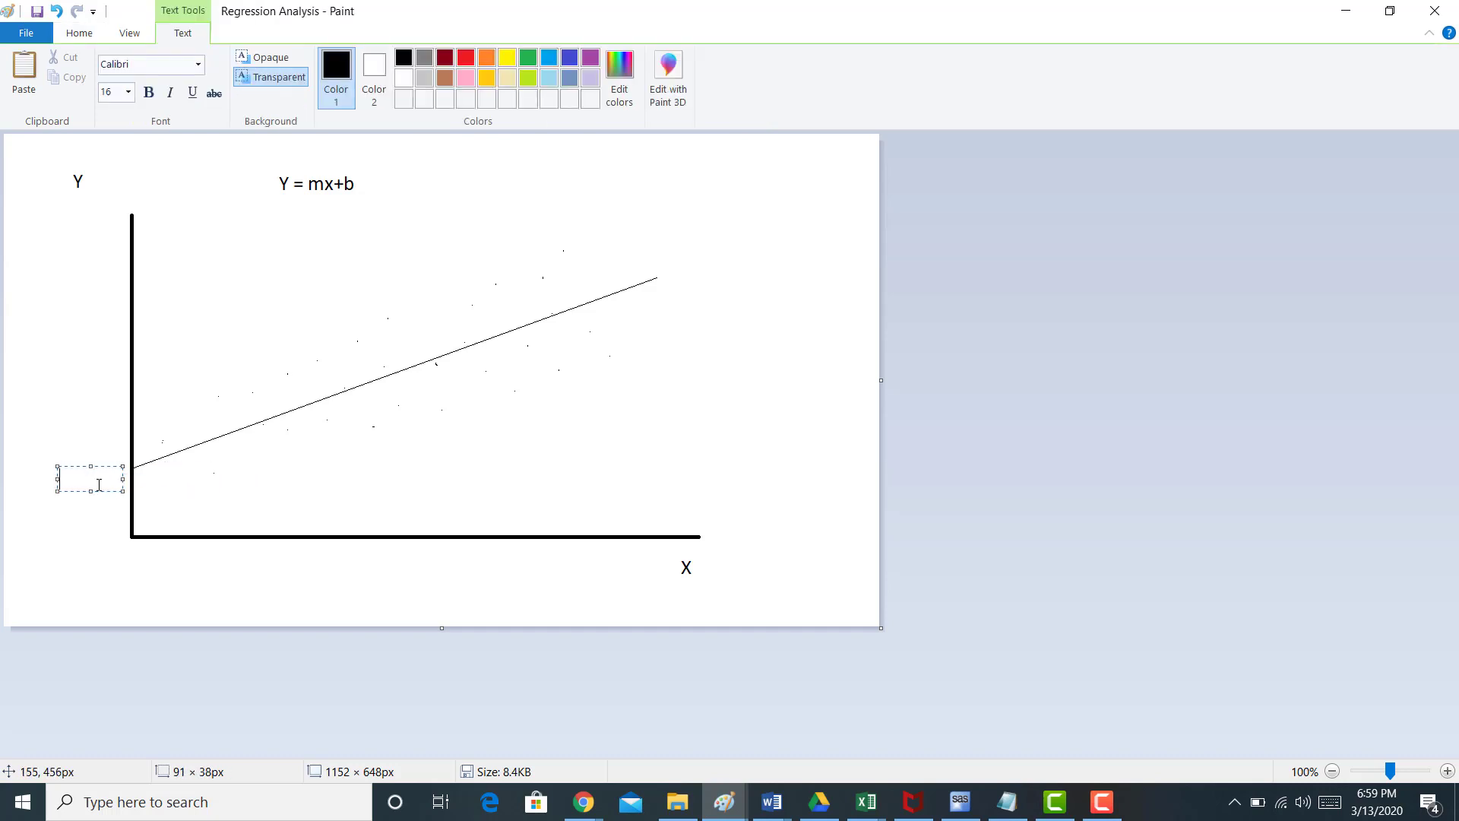
Label the trend line's Y-intercept with the letter b
type("b")
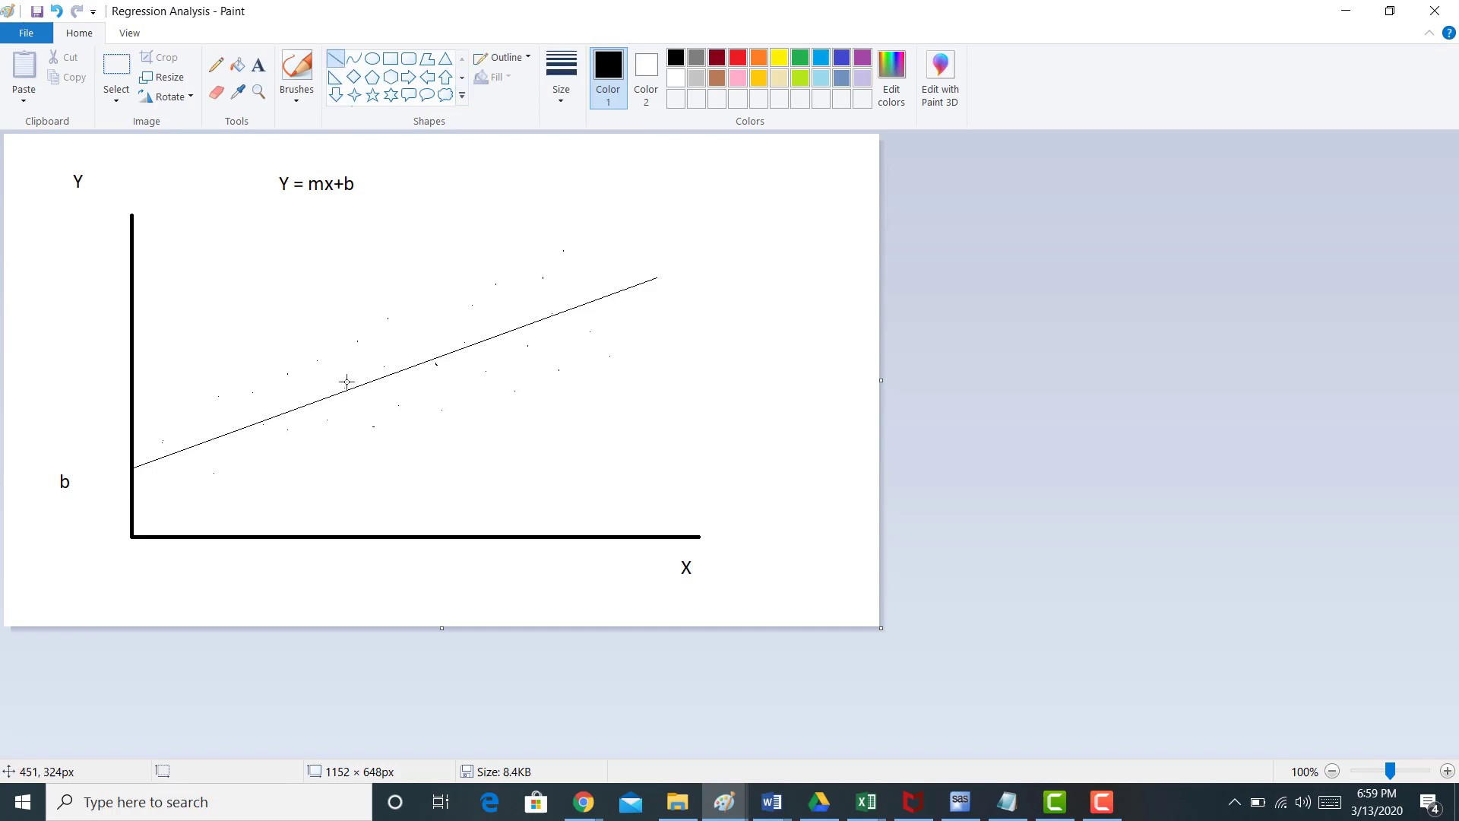
mouse_move(348, 389)
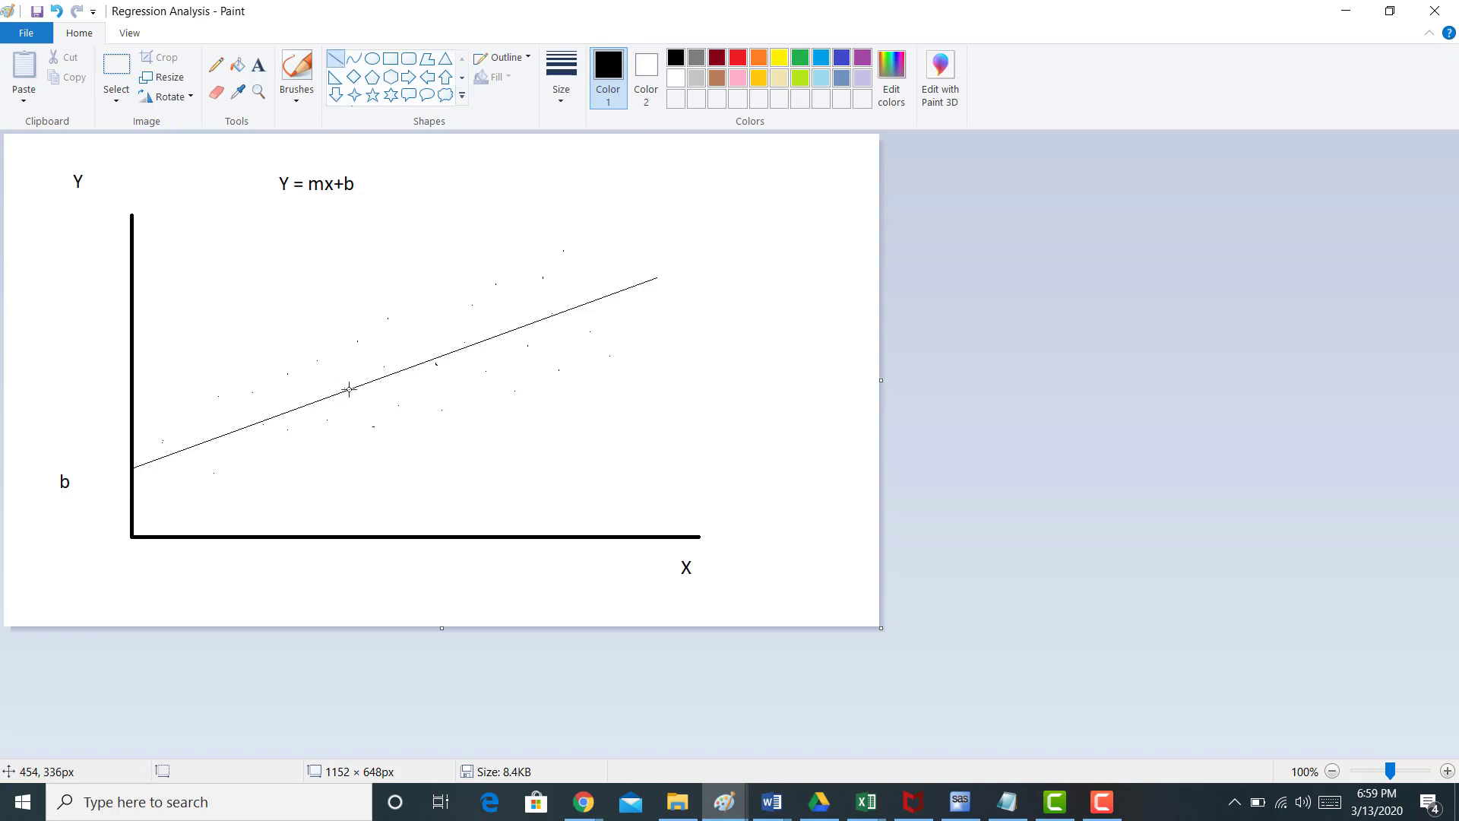
Draw the slope triangle's horizontal leg and place an m label beneath it
left_click_drag(349, 388, 429, 384)
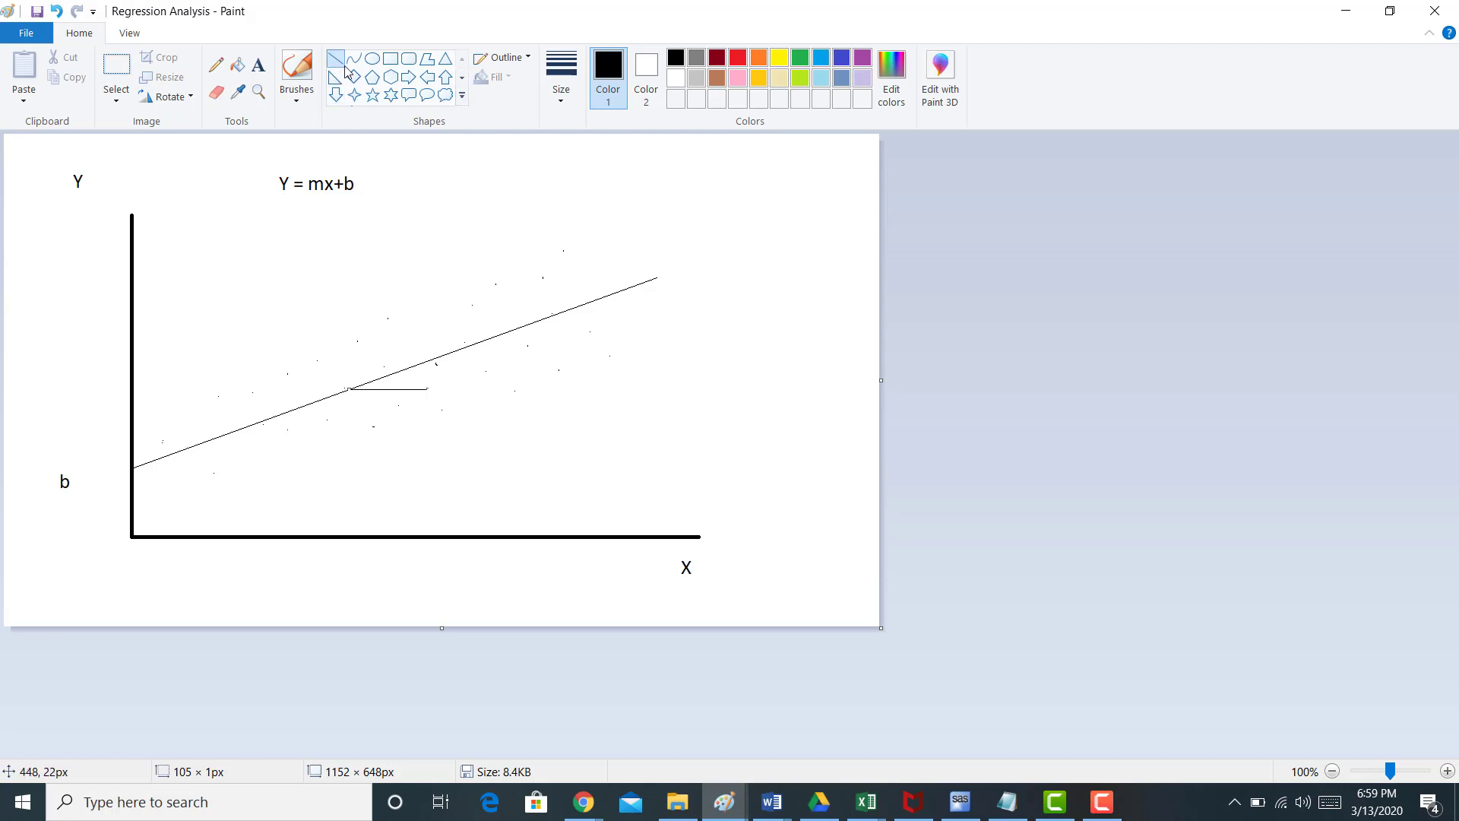
mouse_move(426, 360)
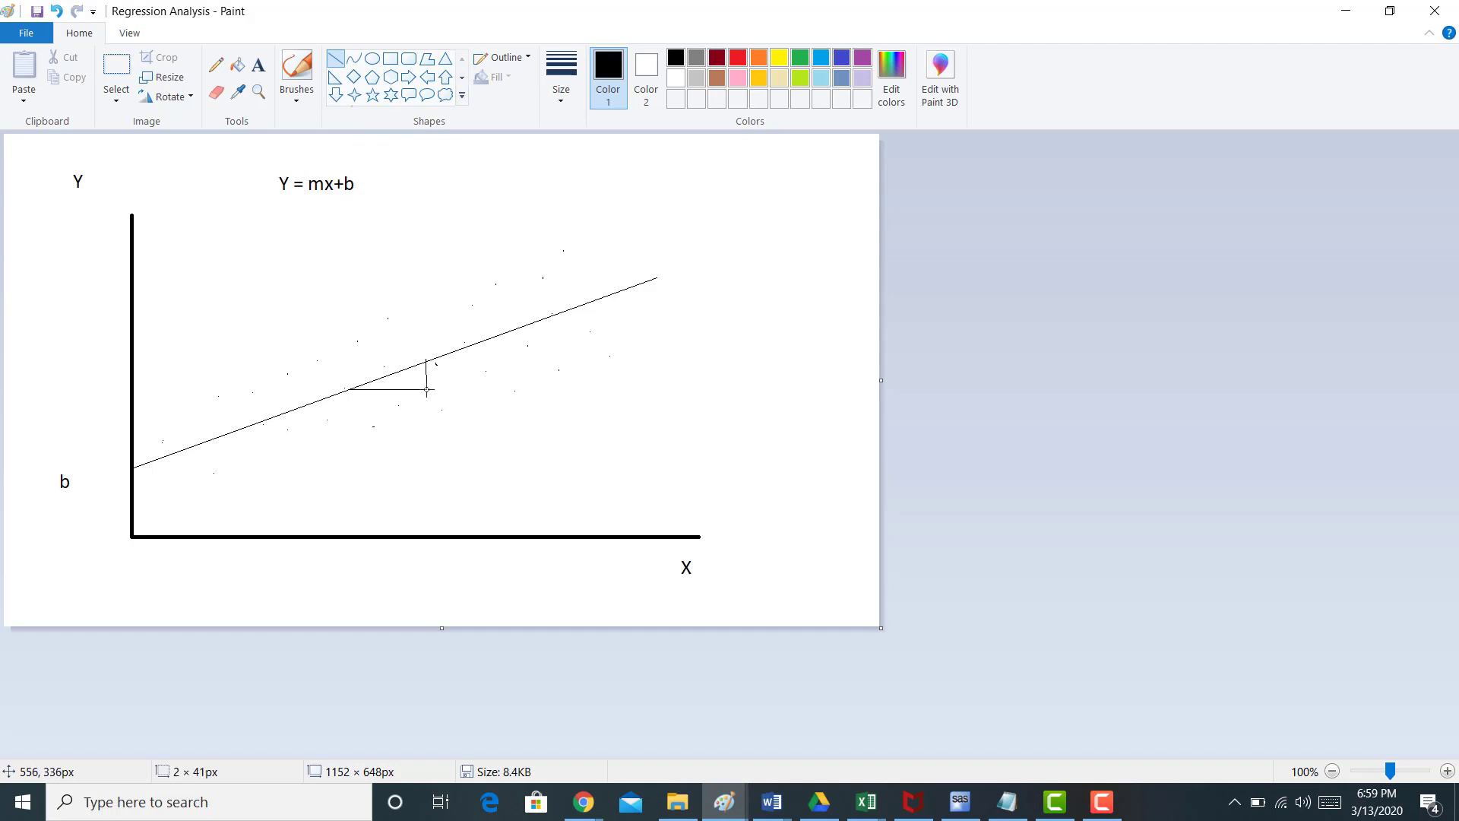
mouse_move(425, 388)
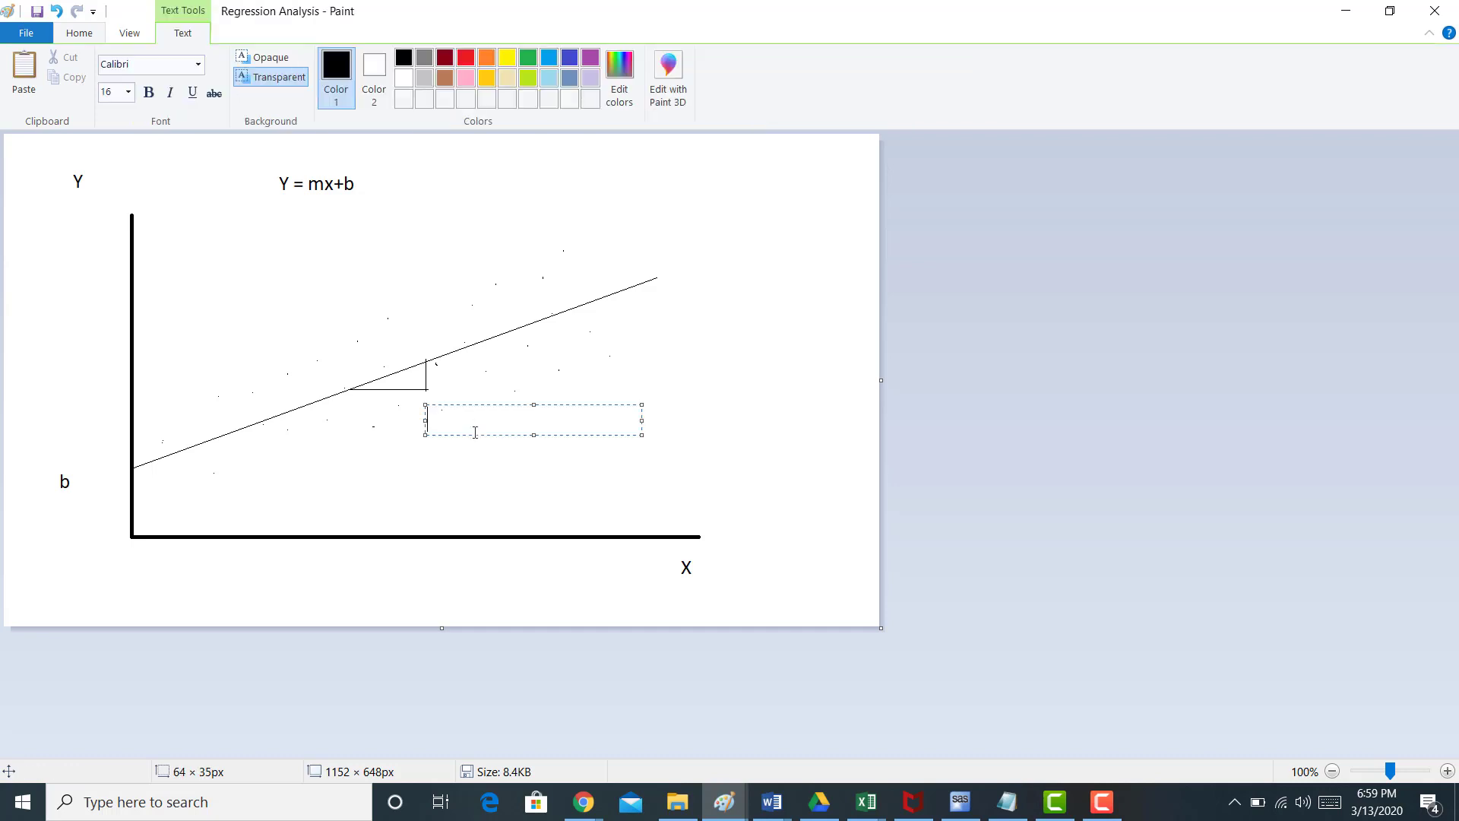
type("m")
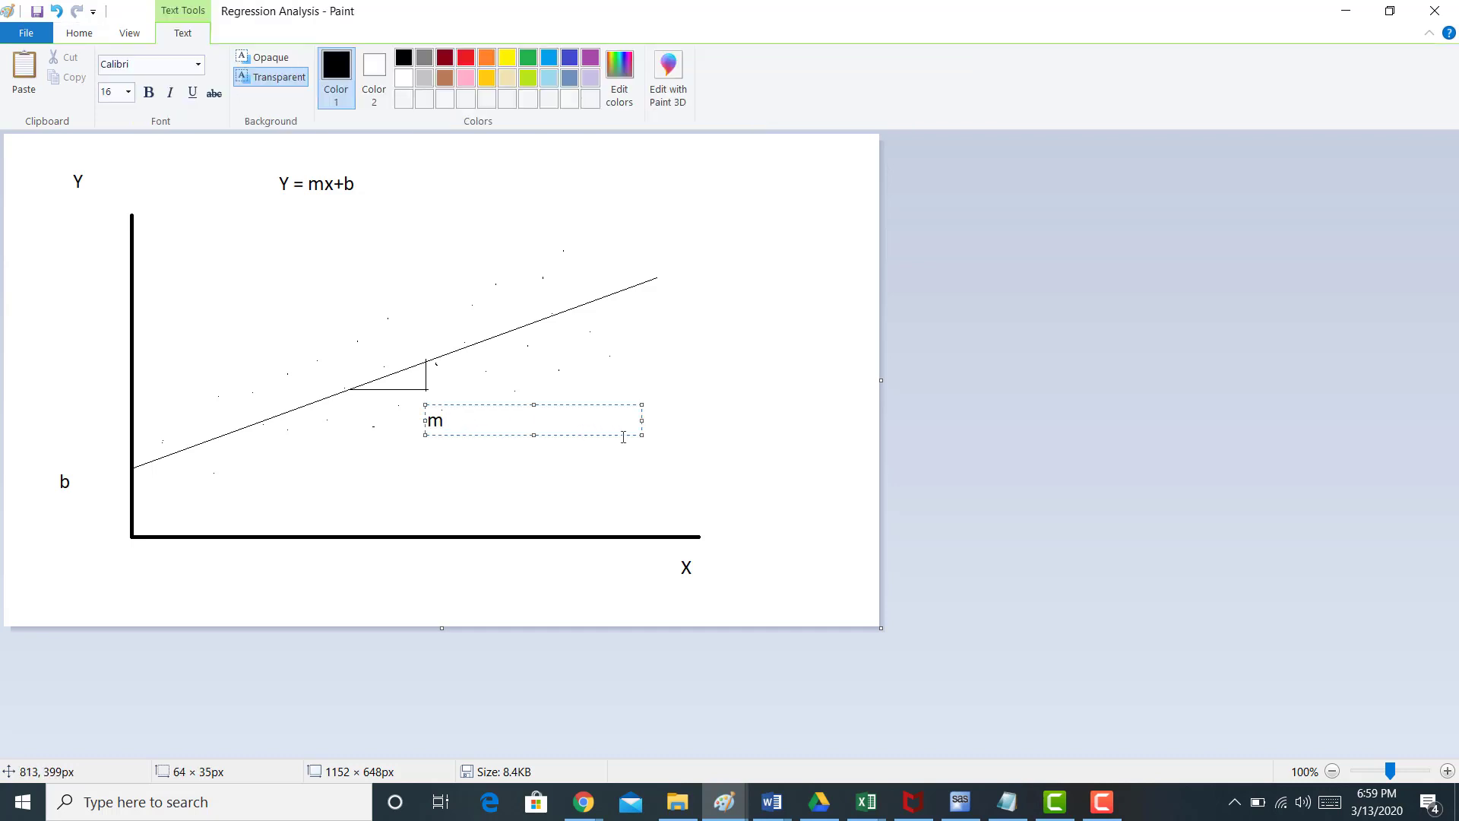
left_click_drag(640, 419, 462, 419)
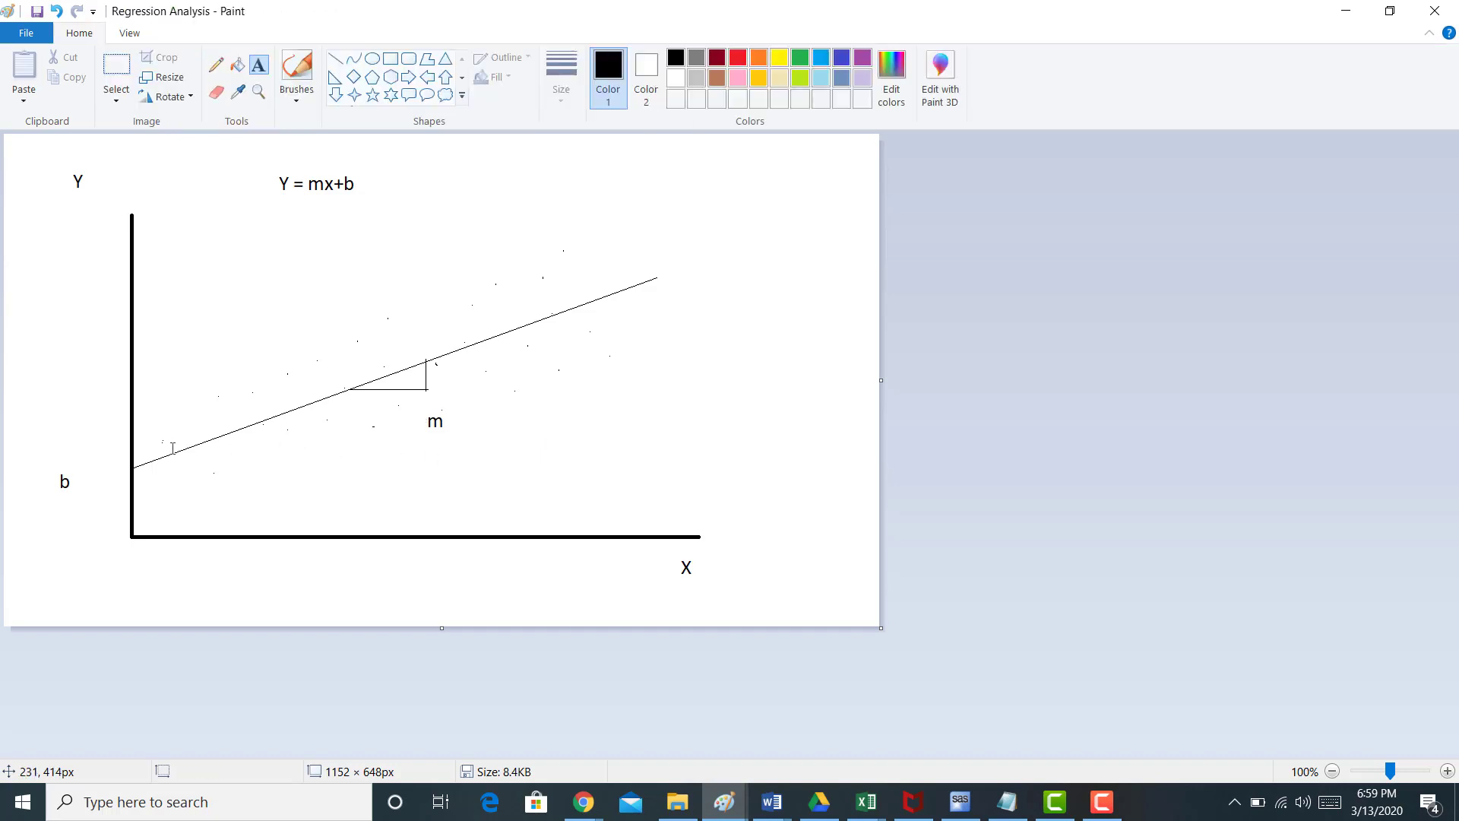
mouse_move(554, 315)
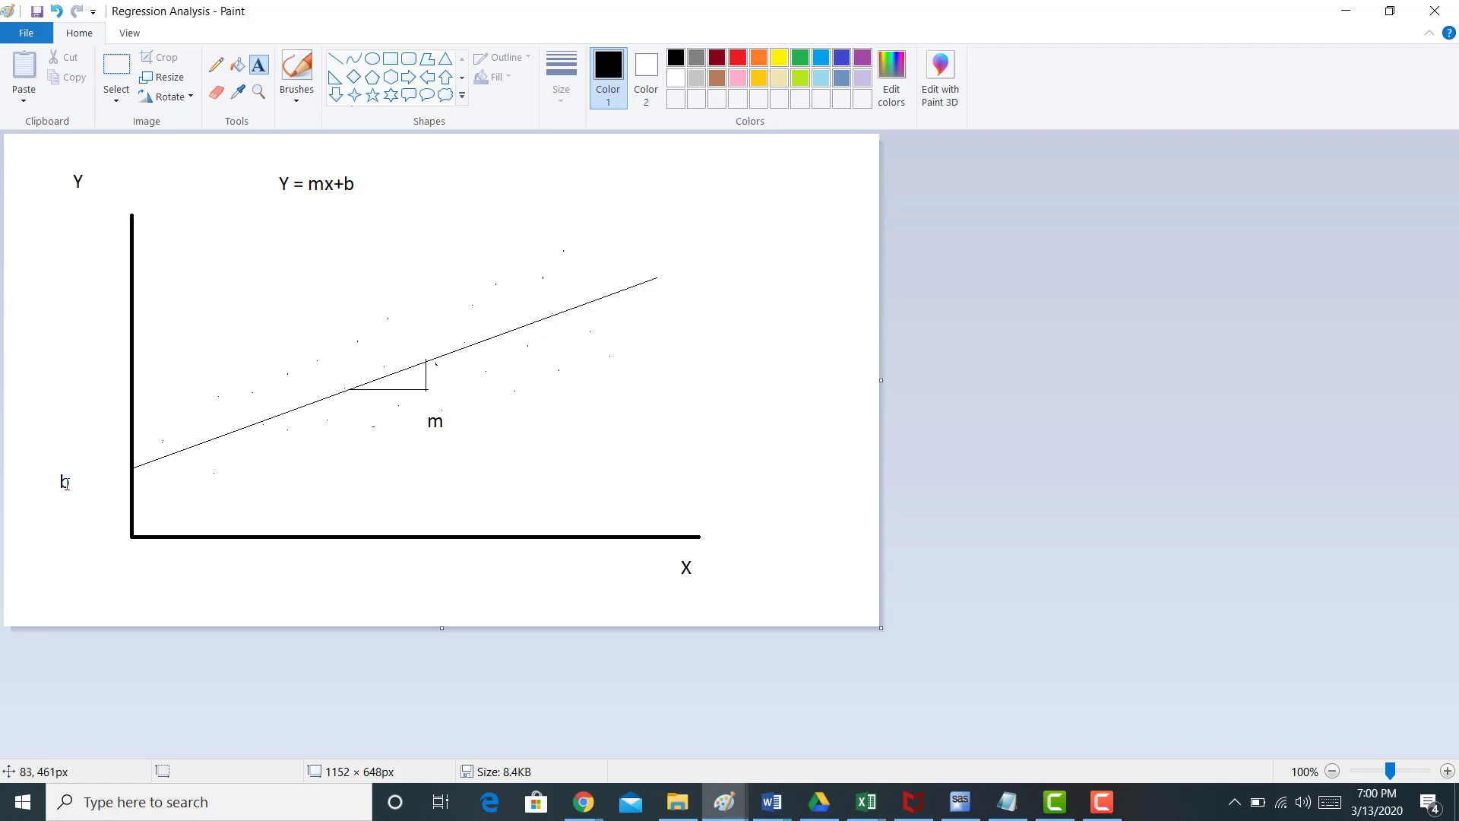
mouse_move(549, 482)
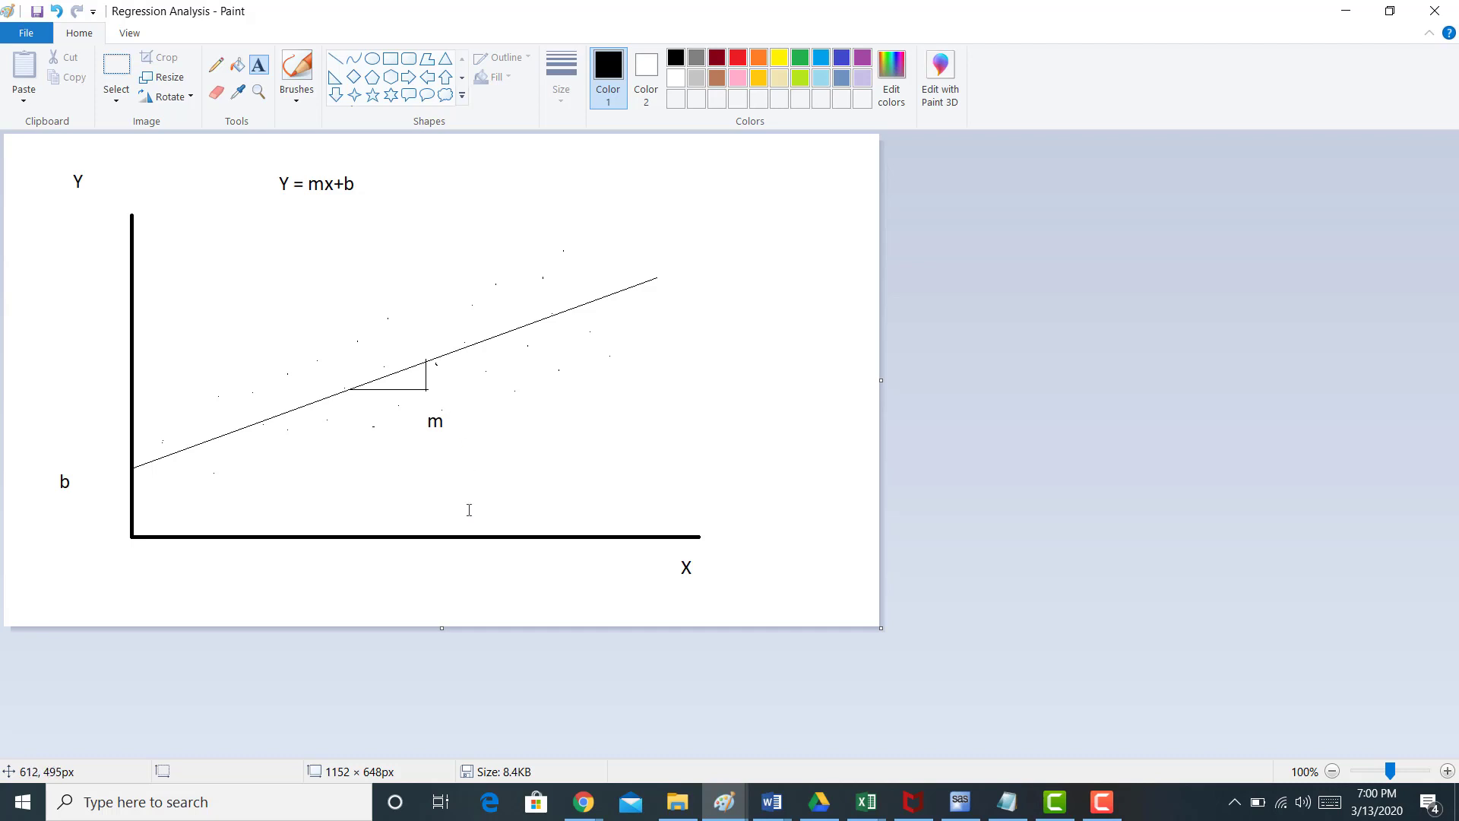
mouse_move(462, 428)
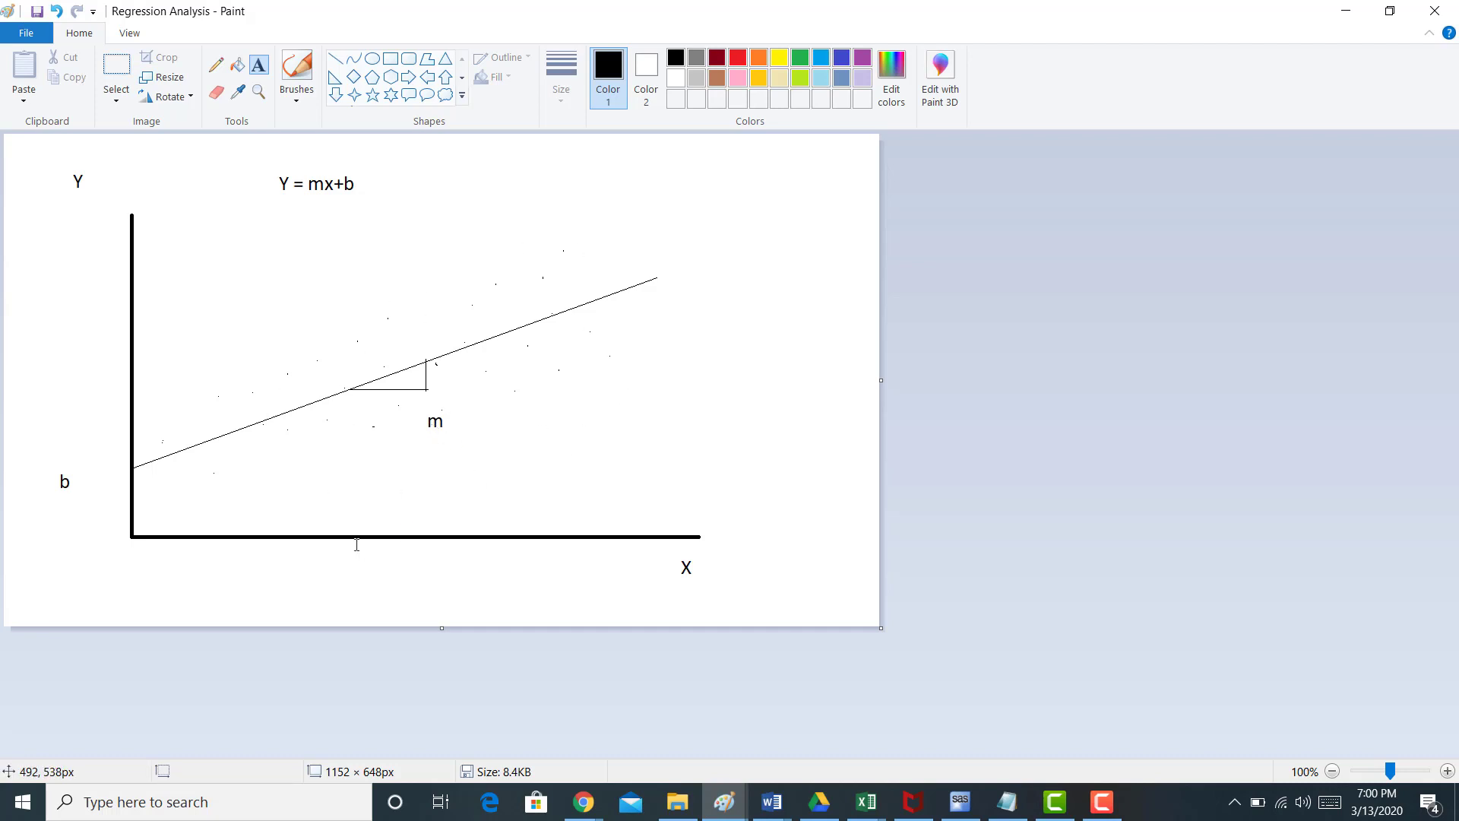
mouse_move(374, 539)
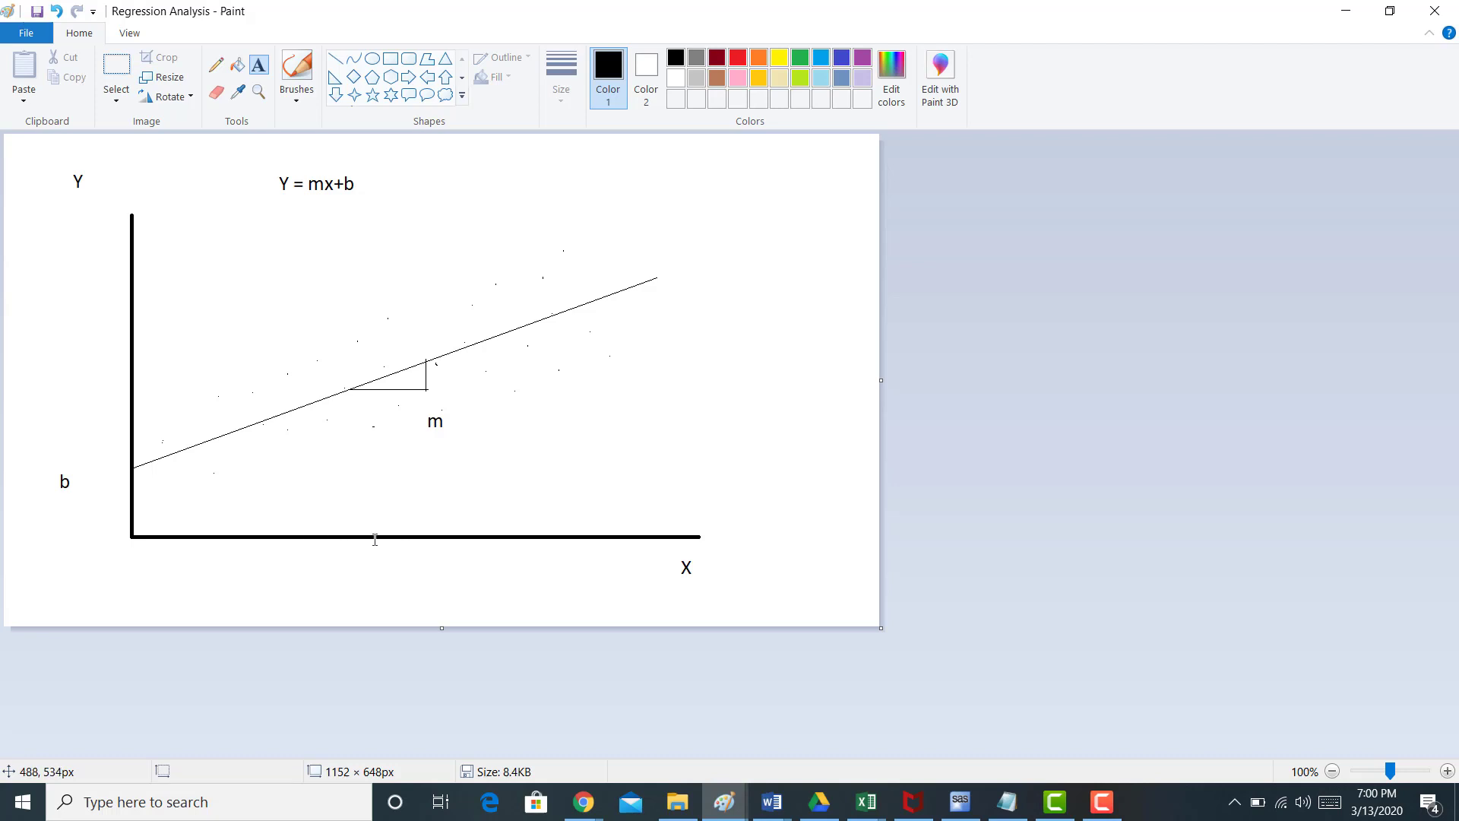
mouse_move(135, 327)
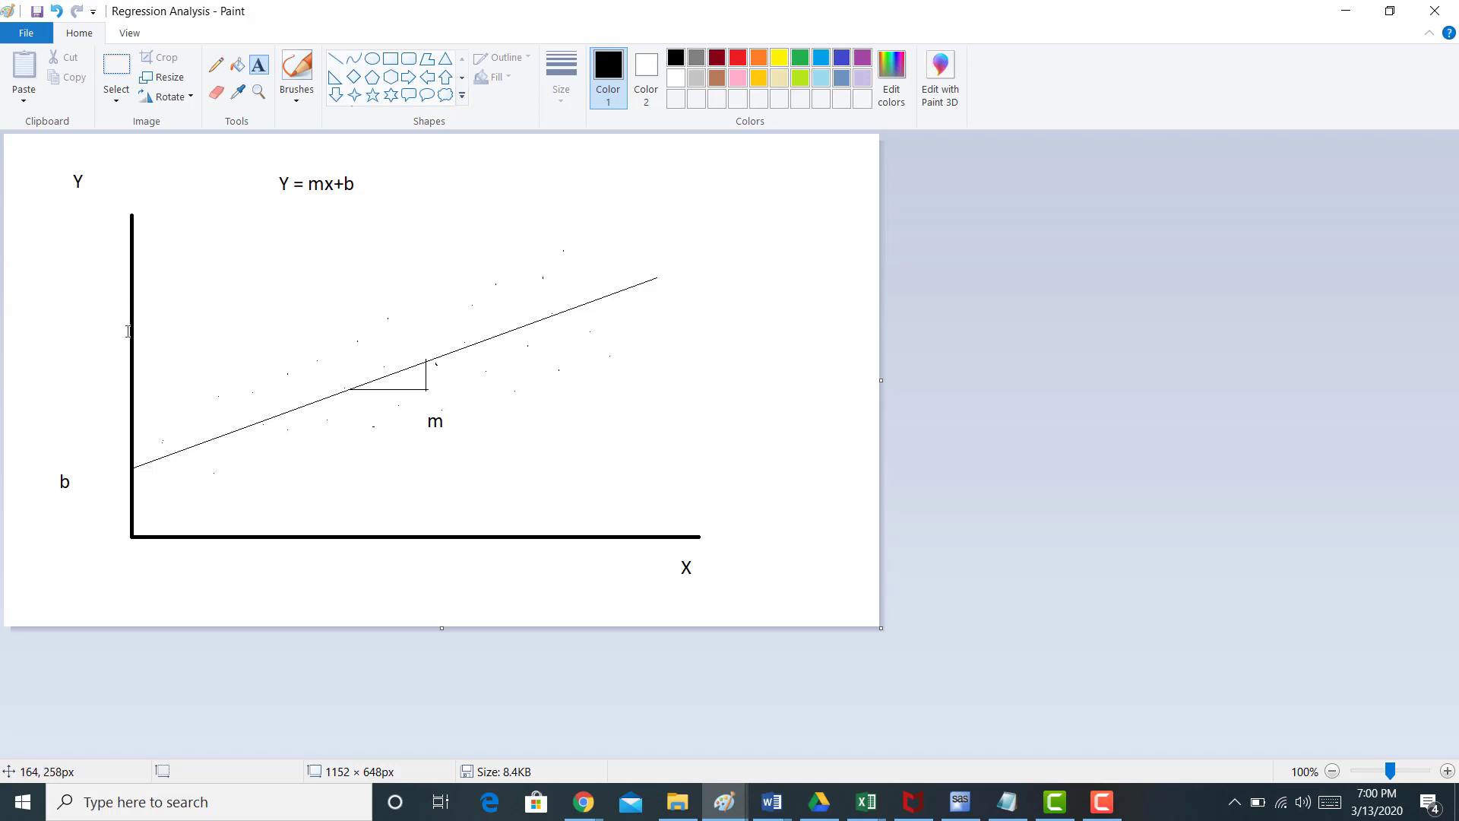
mouse_move(94, 234)
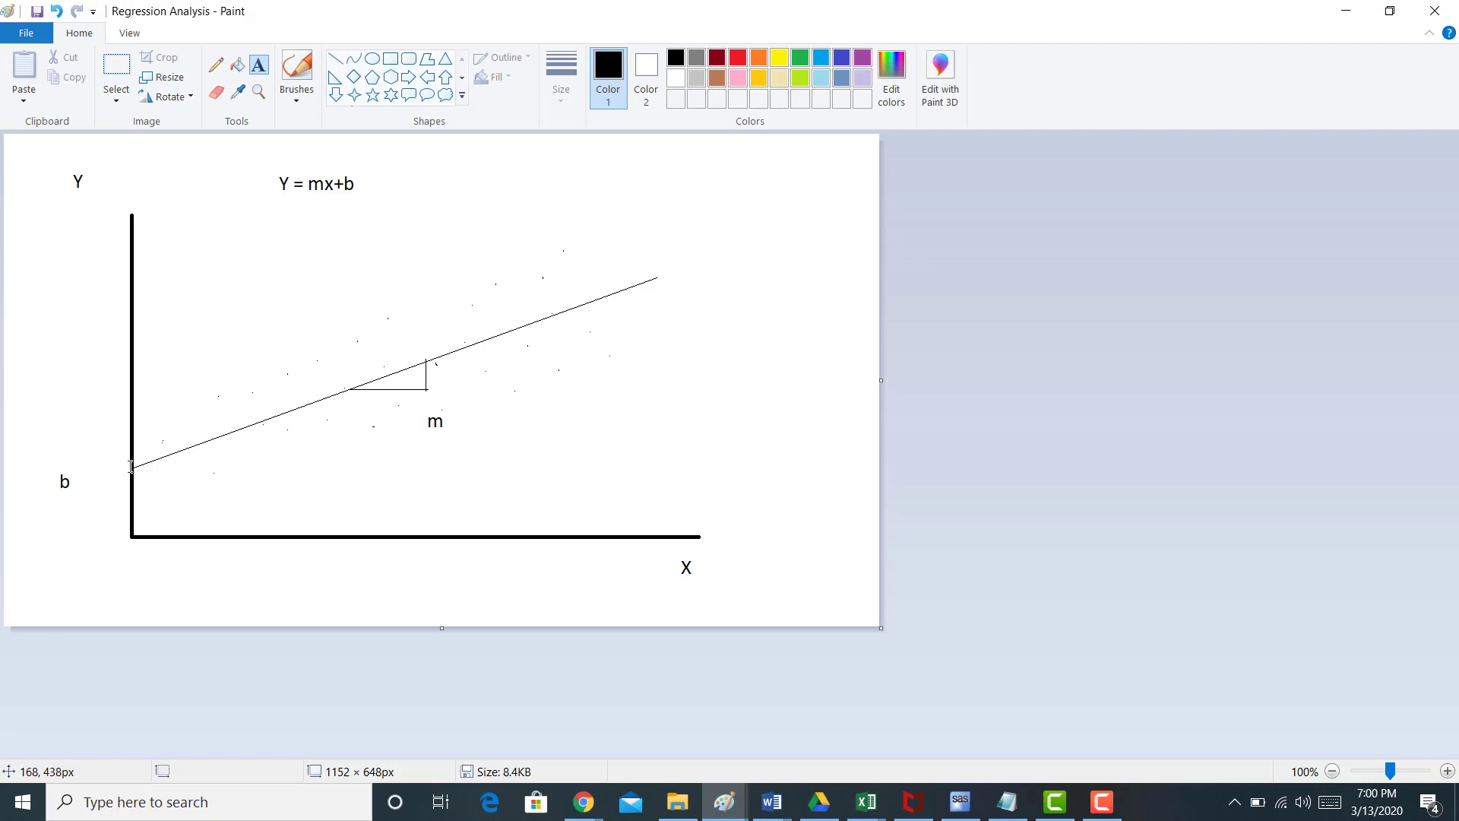
mouse_move(129, 466)
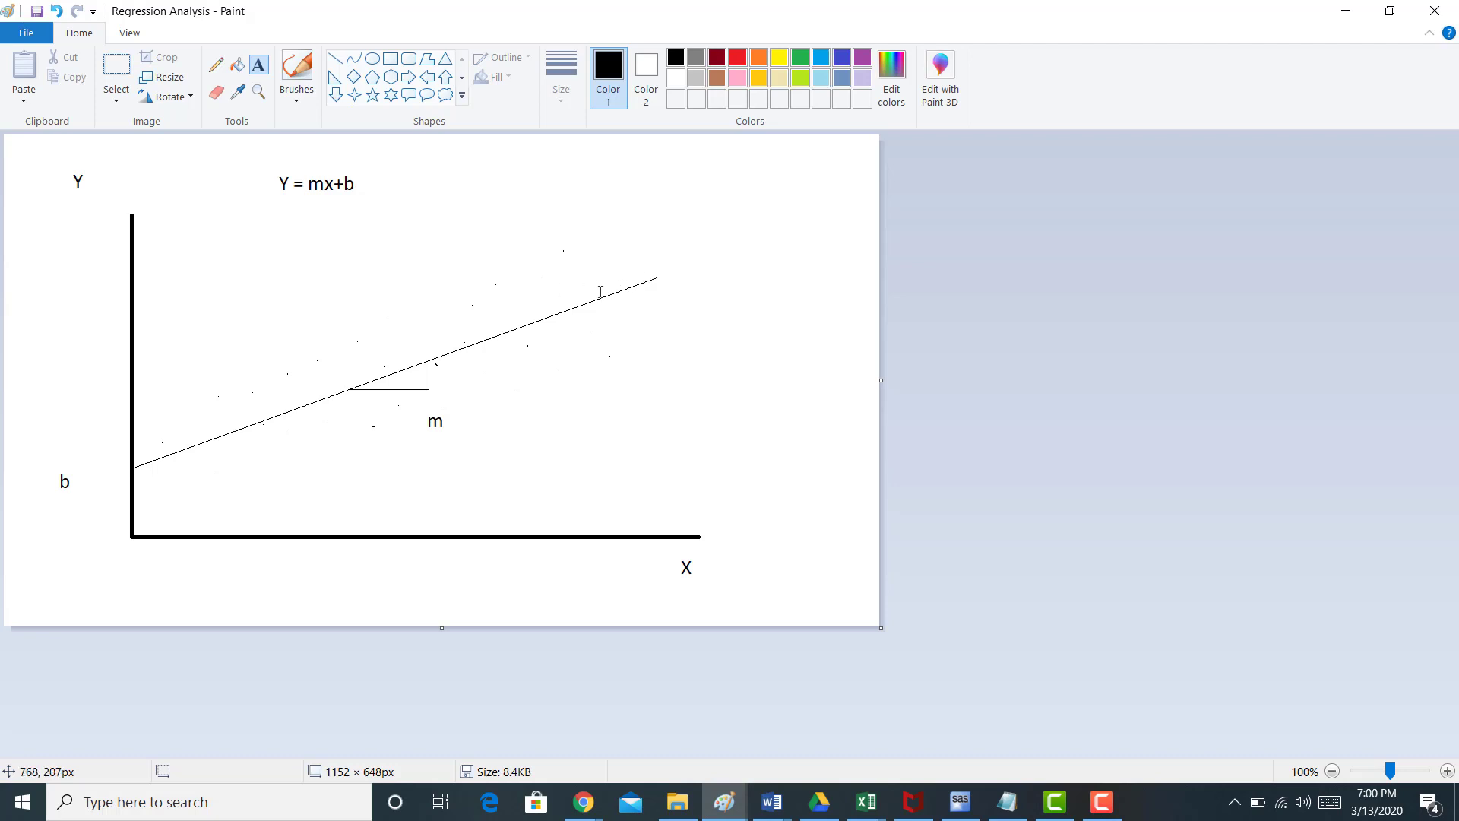
mouse_move(562, 256)
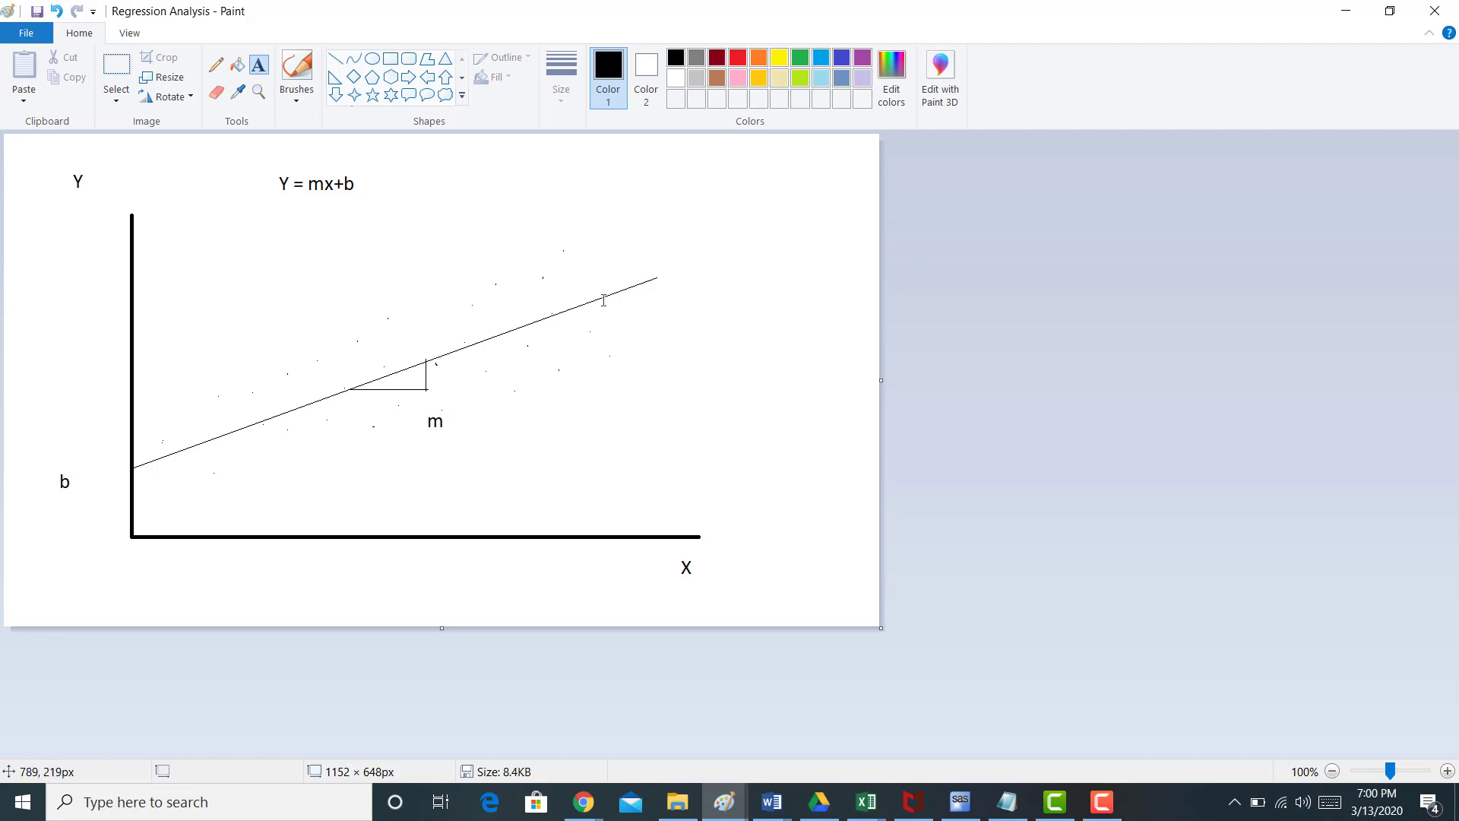
mouse_move(611, 295)
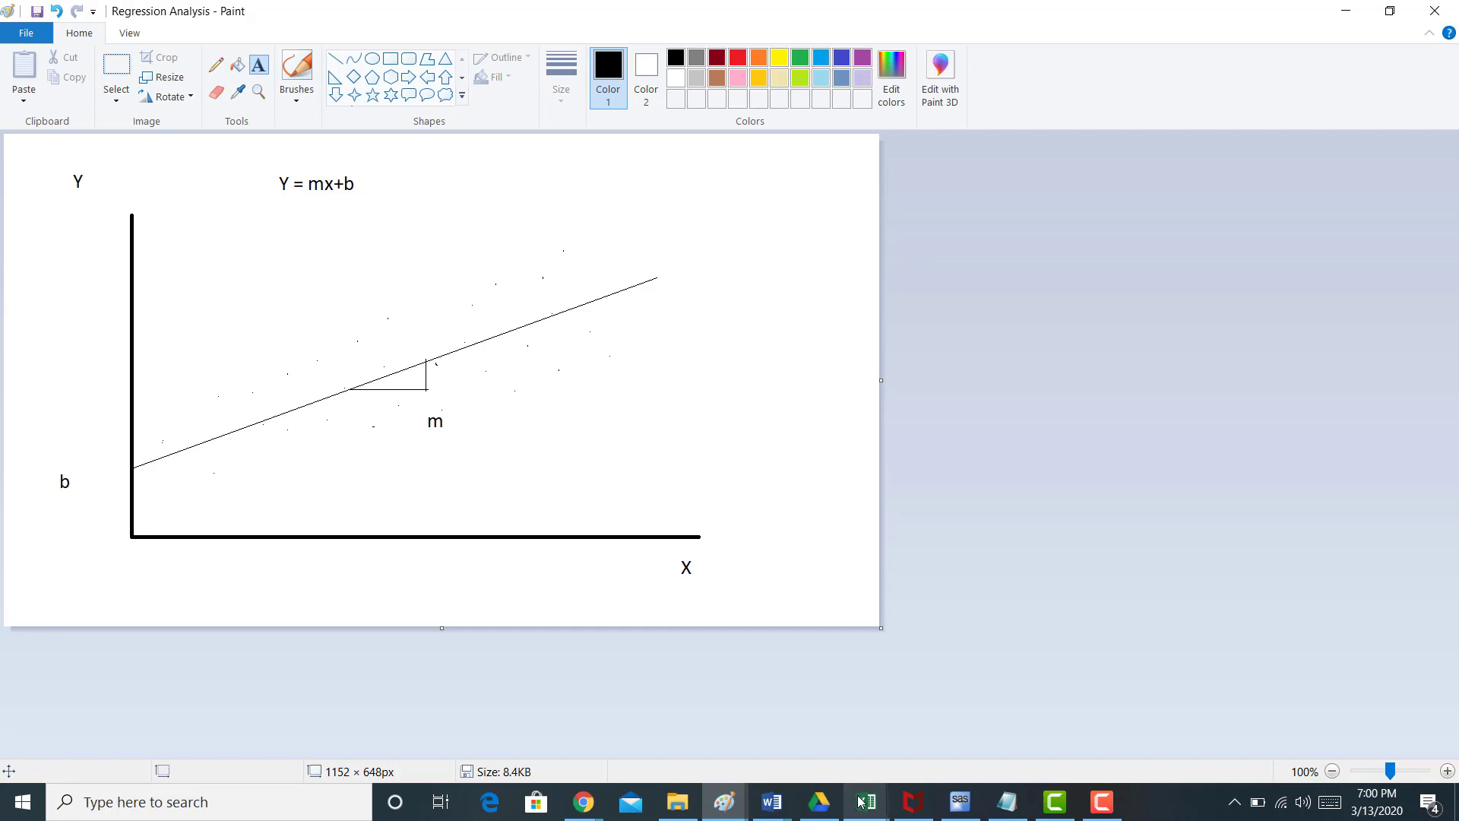
Switch to the Excel workbook, review the Y and X columns, and select the Y heading in A1
left_click(865, 801)
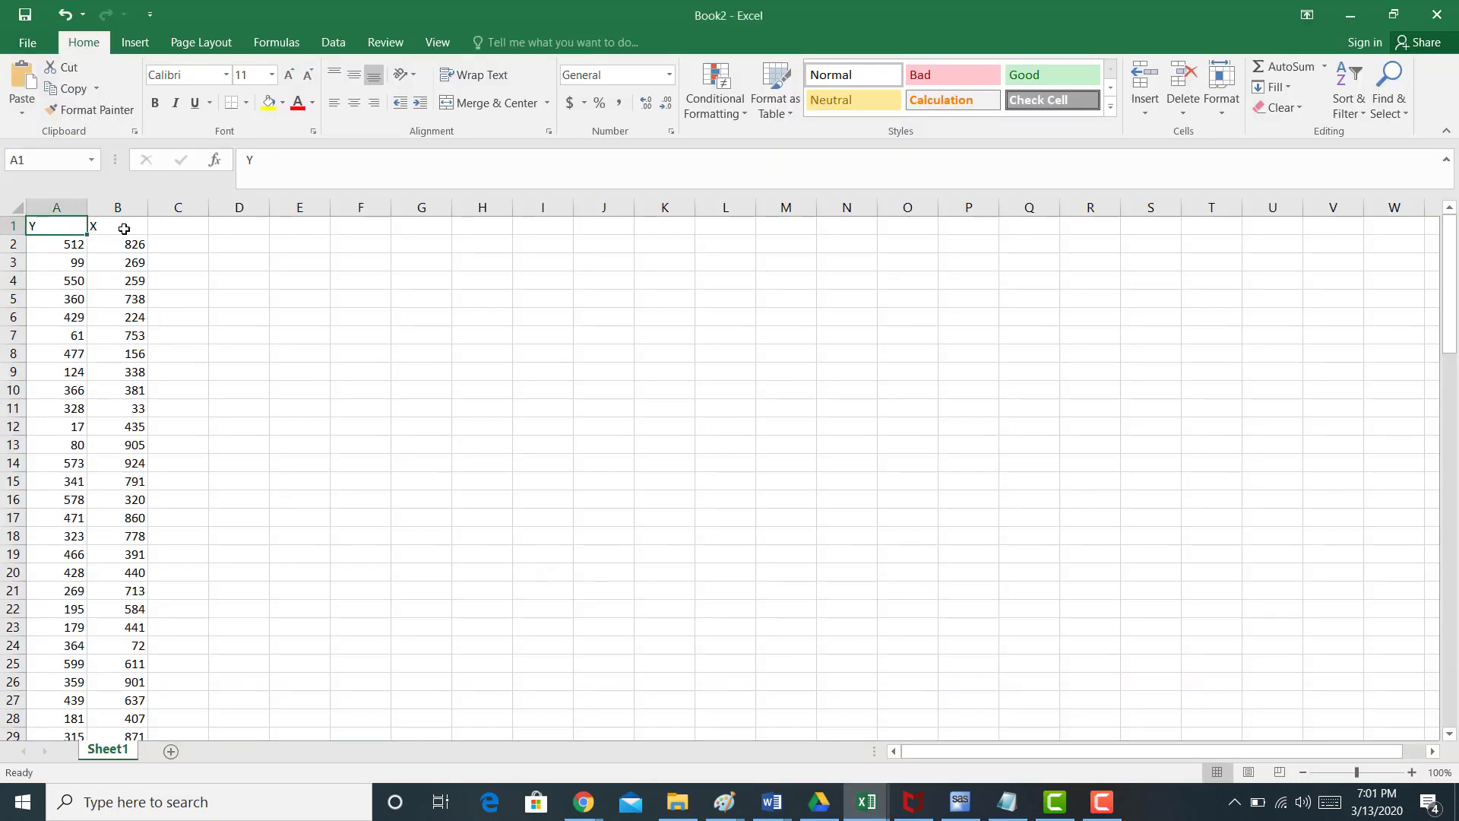
left_click(117, 225)
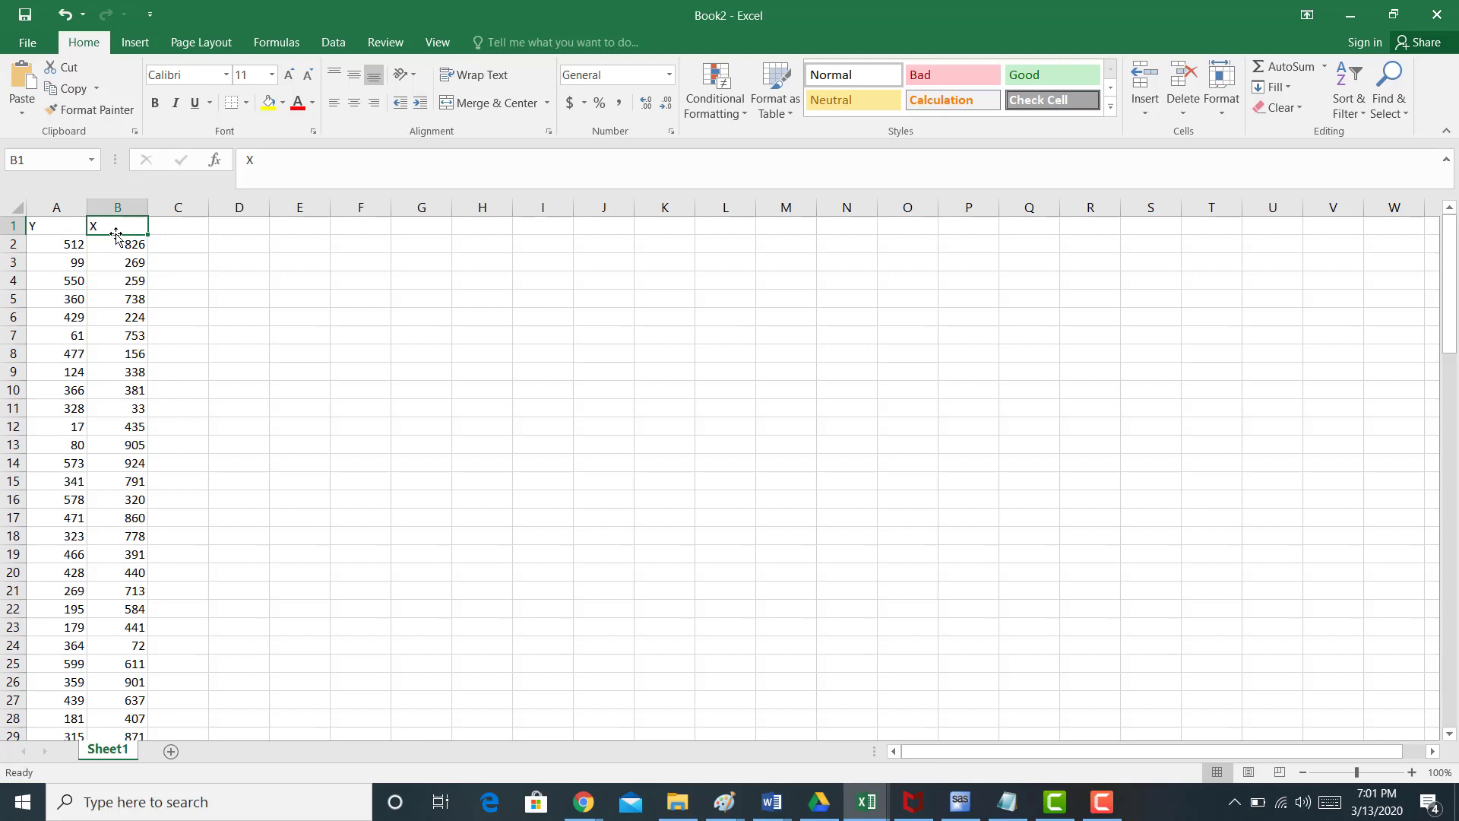
mouse_move(55, 291)
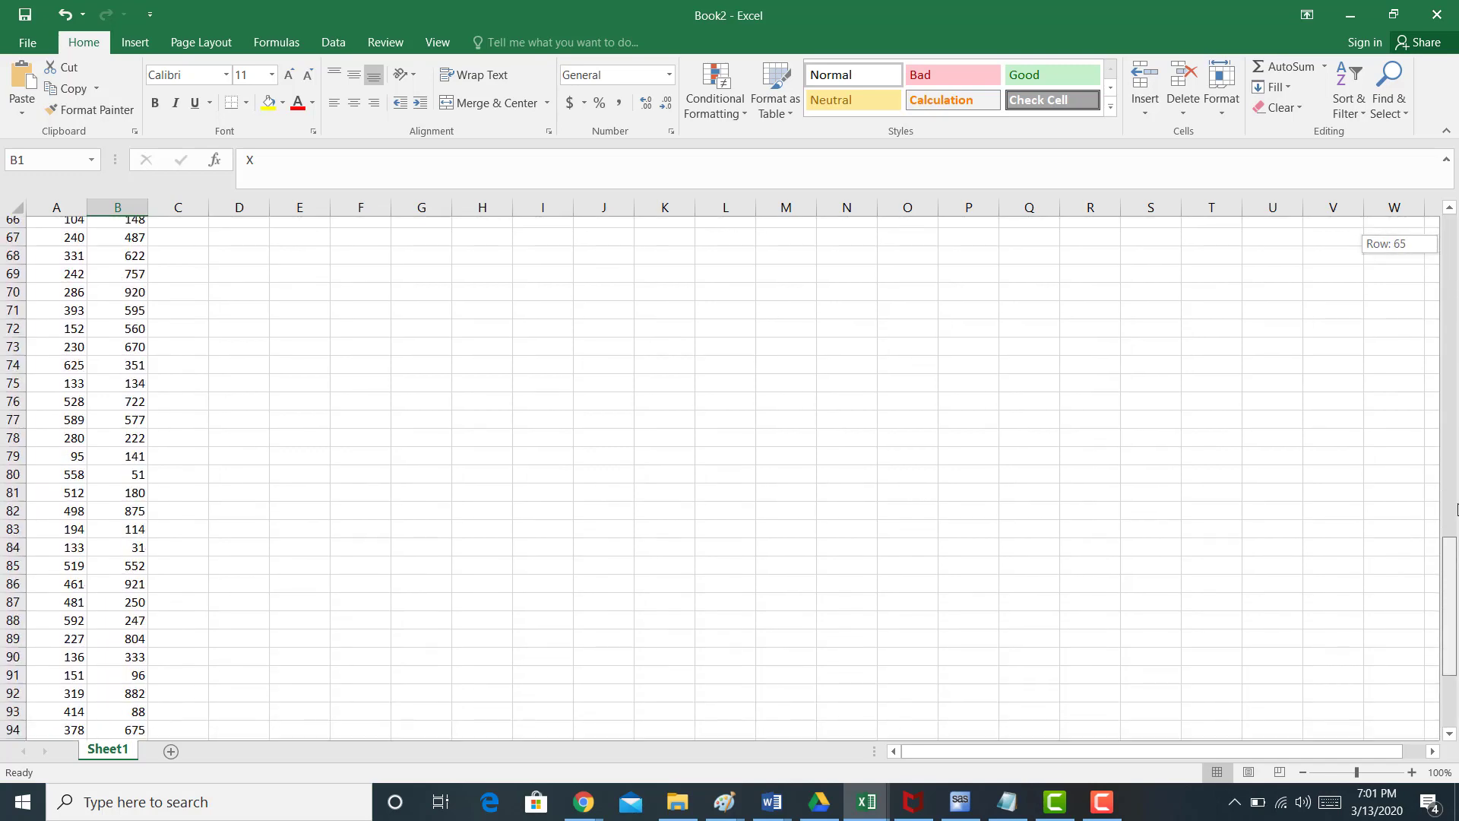
scroll("up", 3)
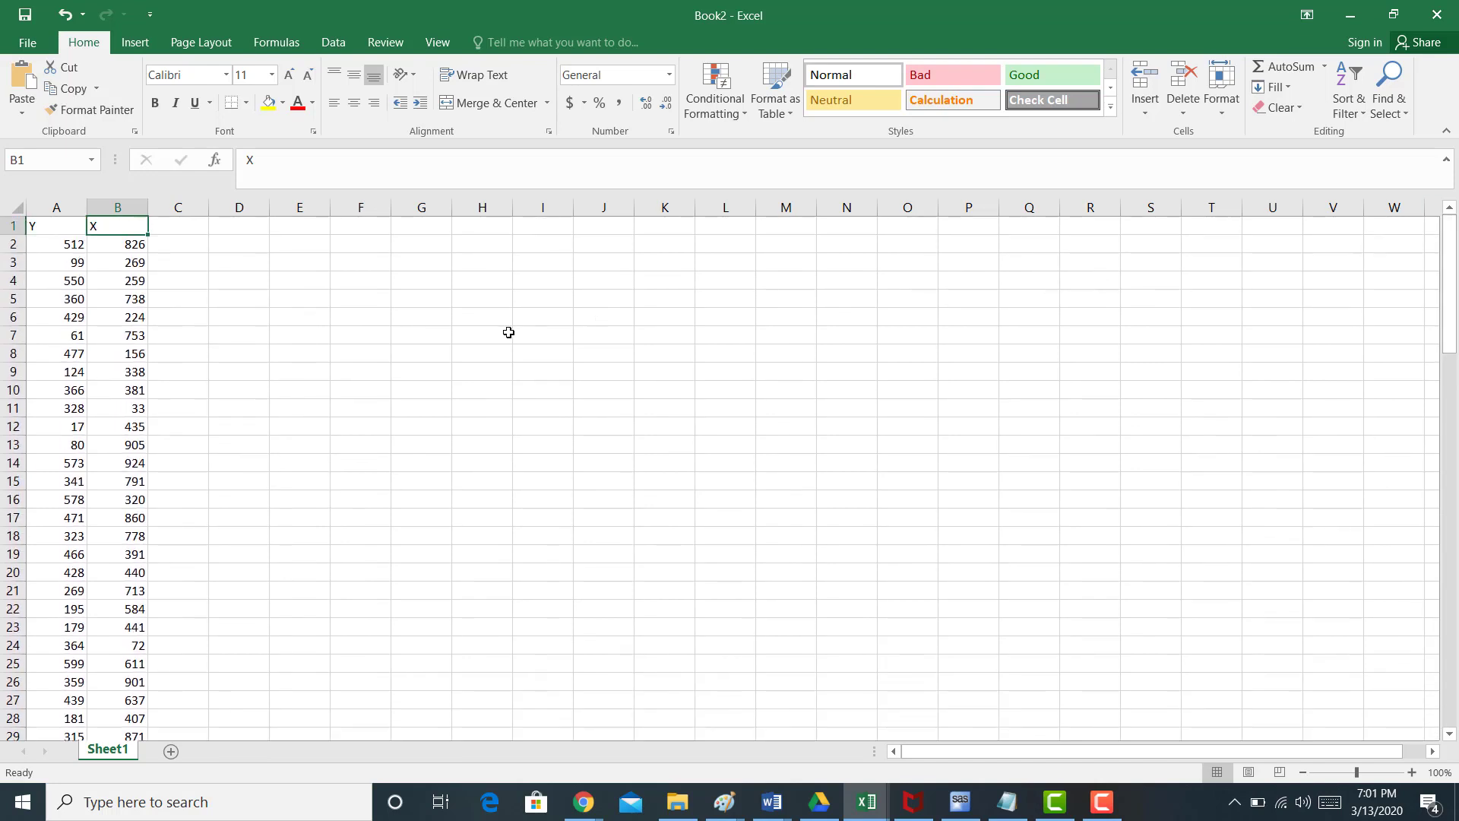
left_click(56, 225)
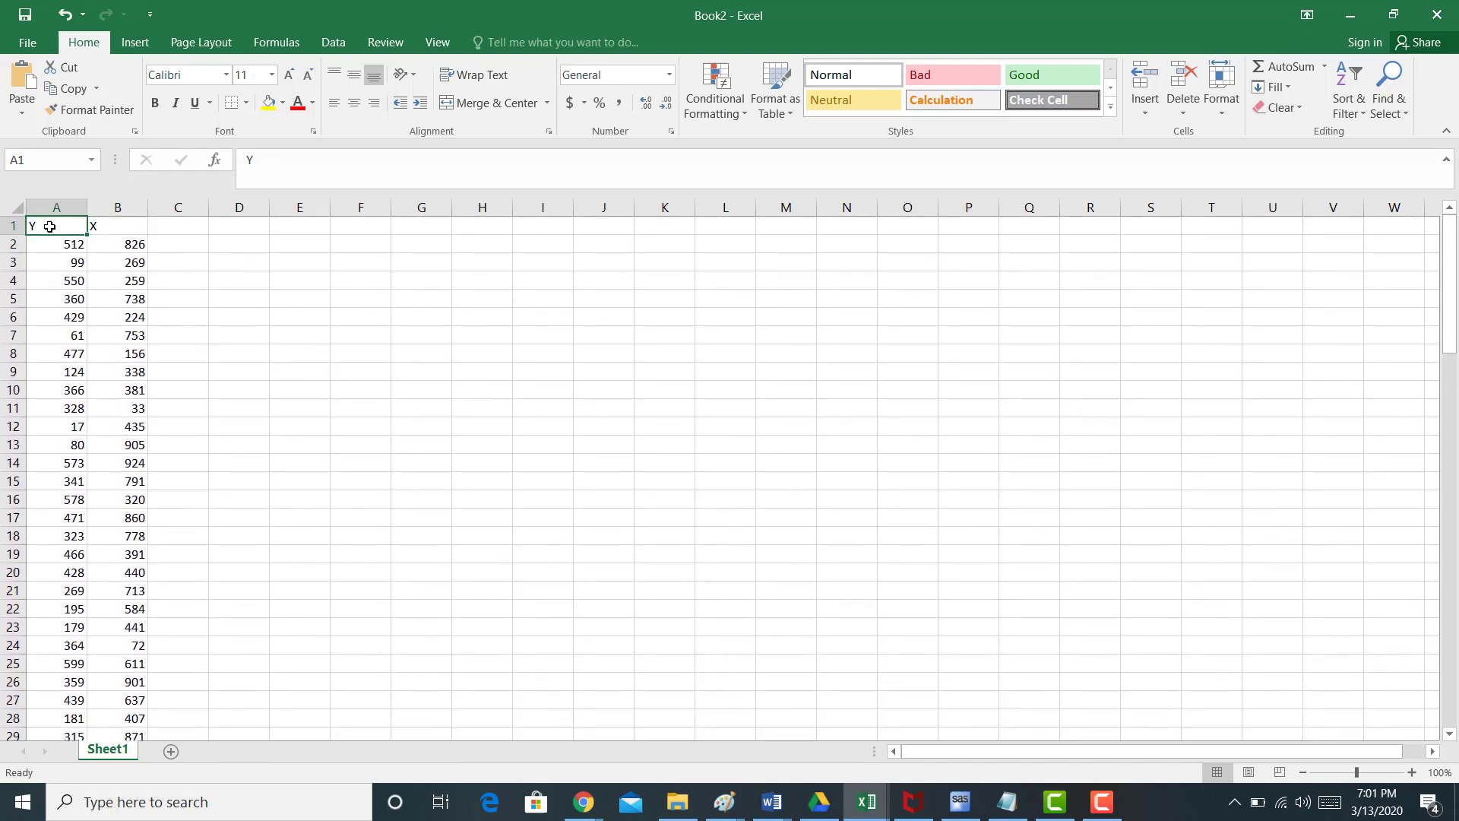
Type the new headings Homeruns and Strike Outs over Y and X
type("Homeruns")
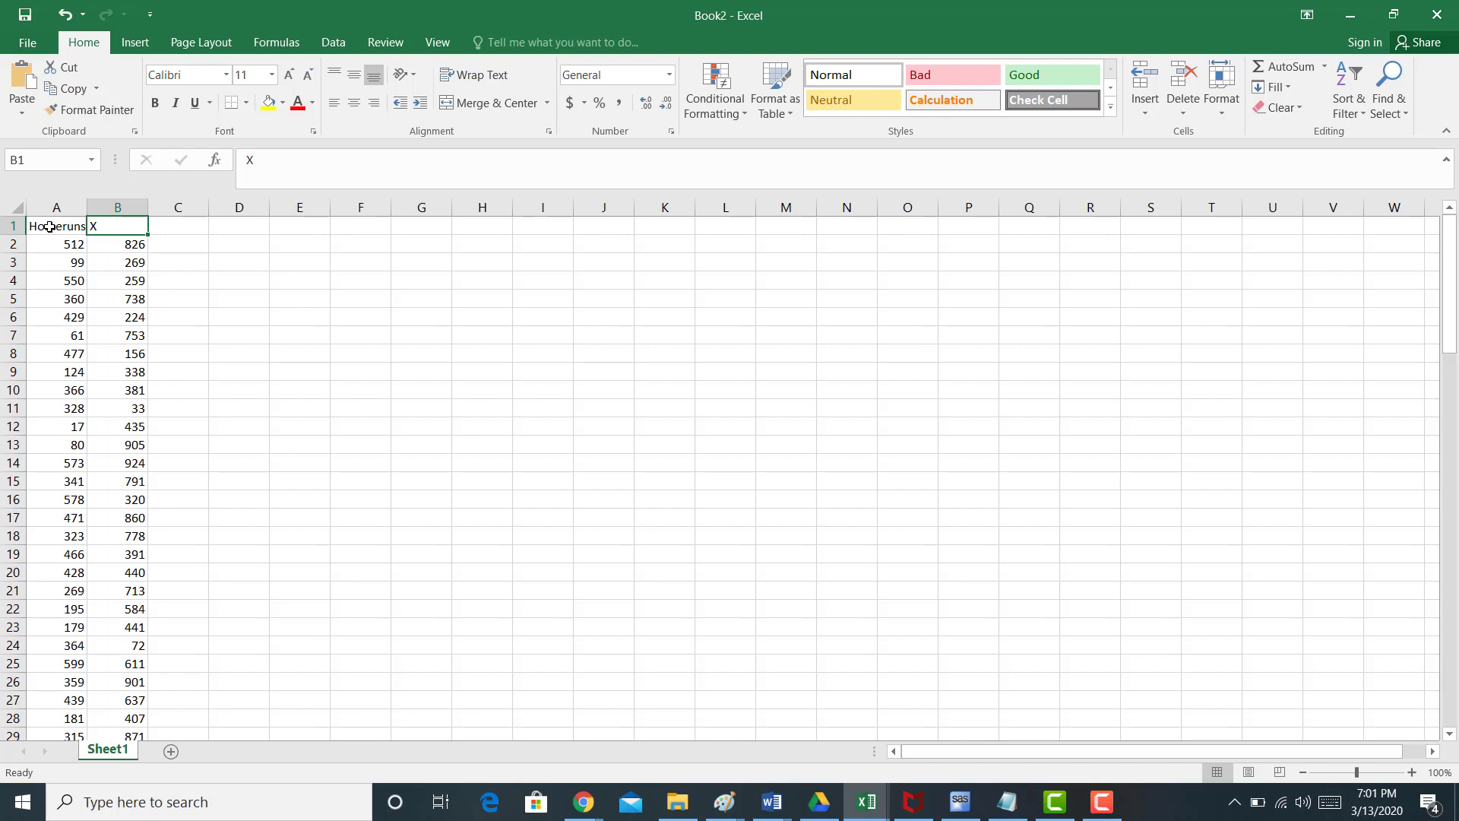
type("Sti")
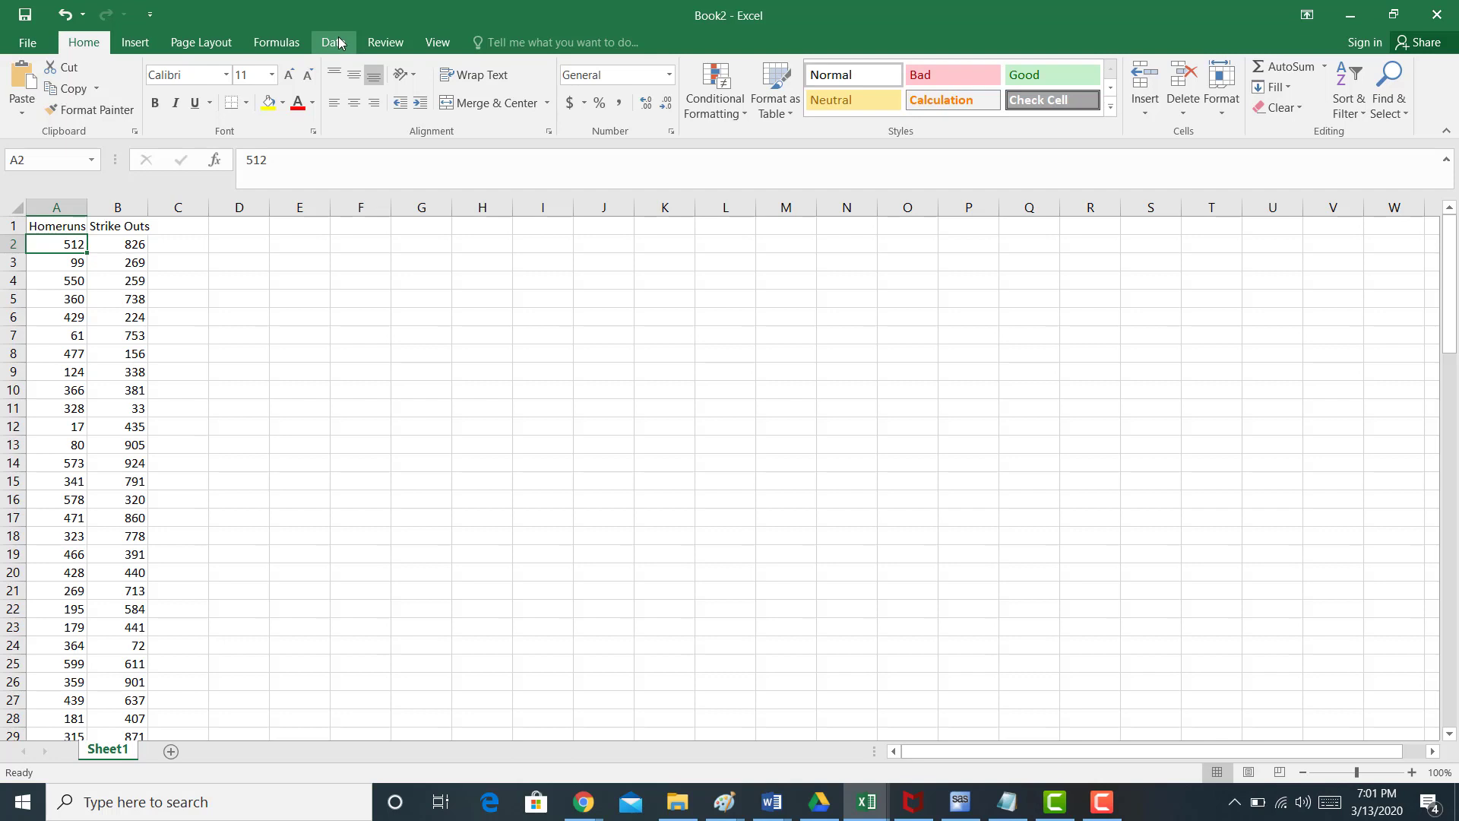
Check the Data tab for analysis tools, then go to the File Info page
left_click(332, 42)
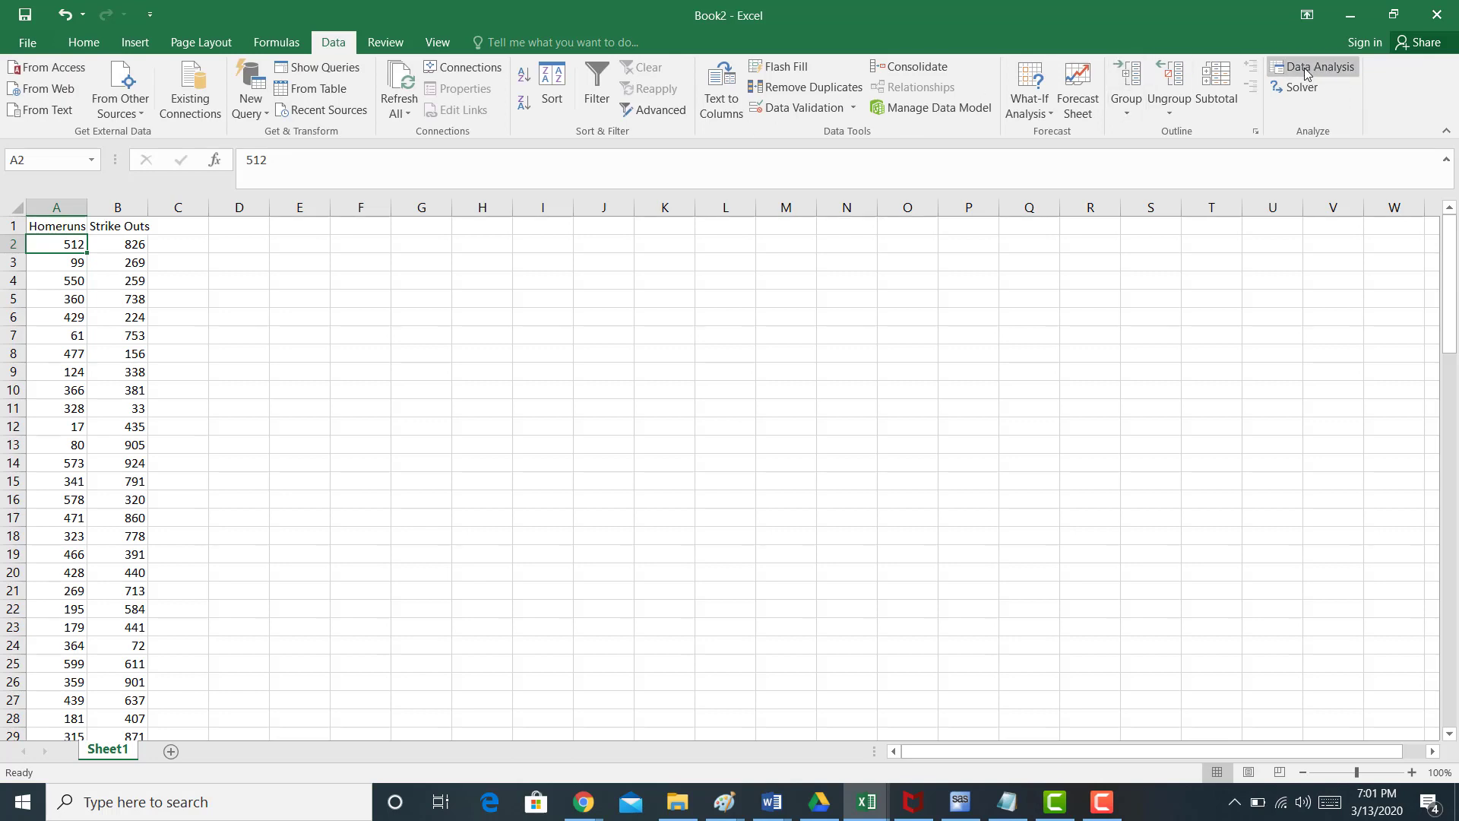
mouse_move(1315, 65)
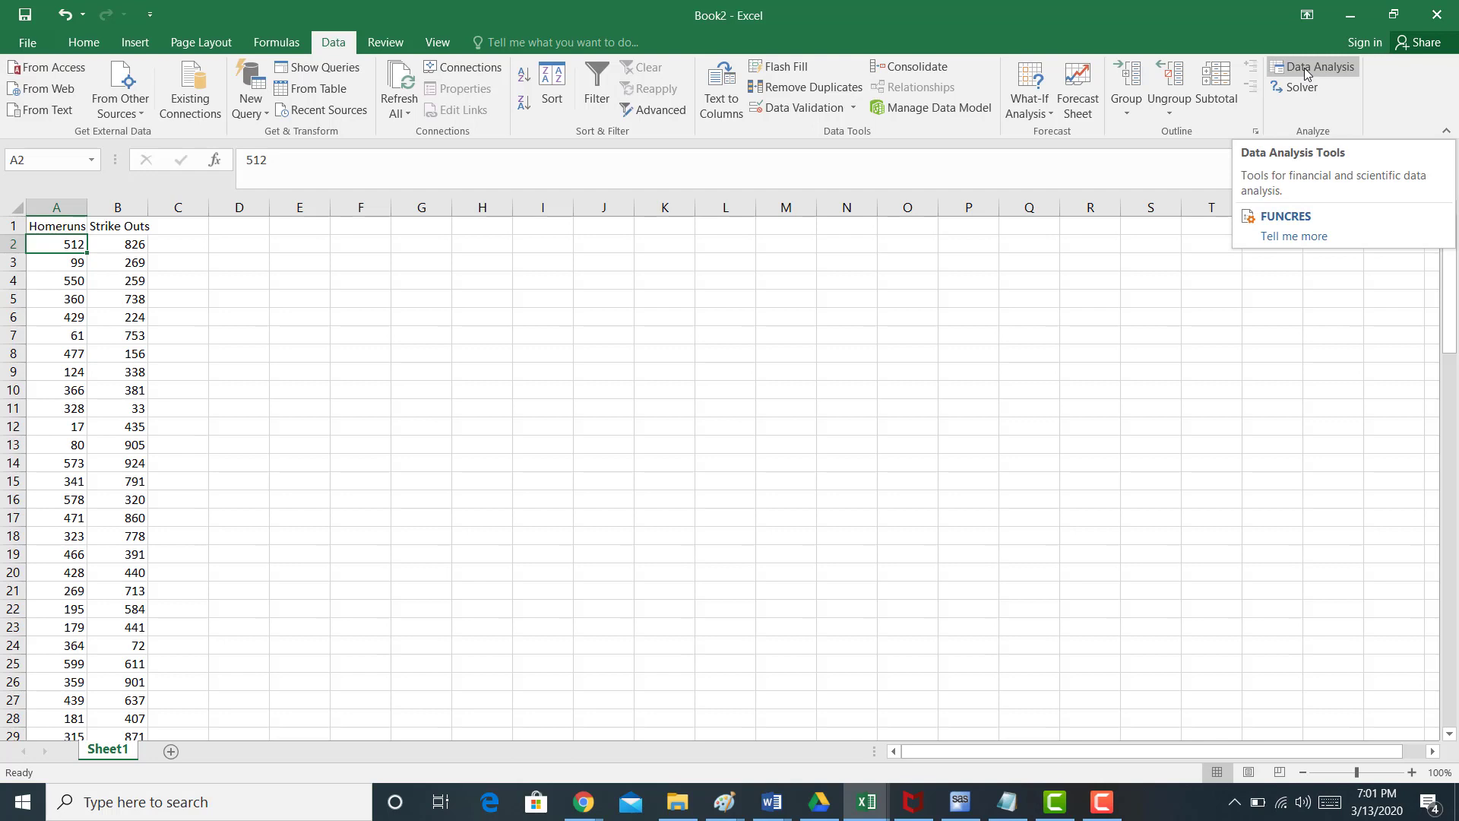
left_click(27, 42)
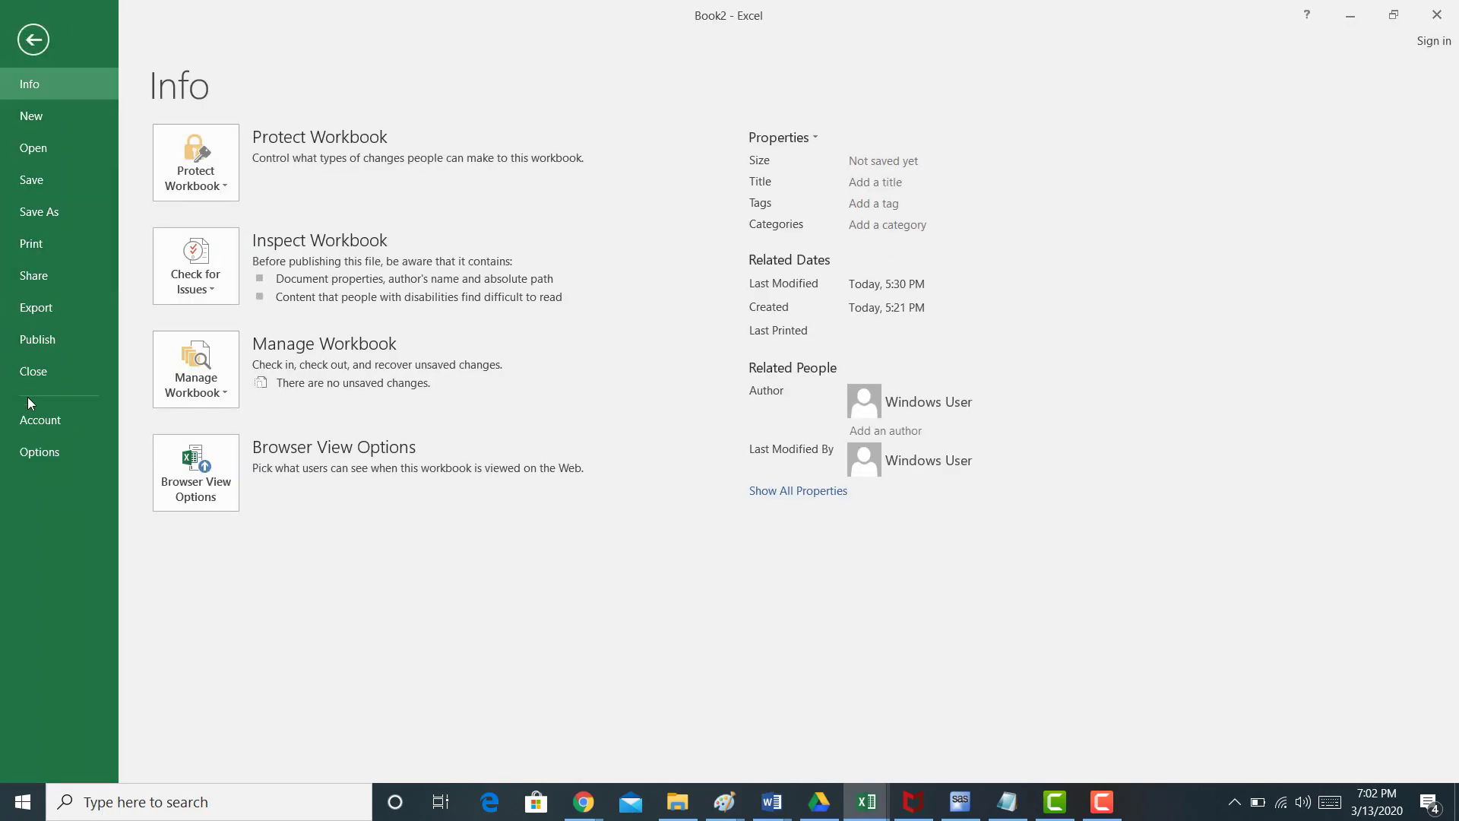
Enable the Analysis ToolPak and Analysis ToolPak - VBA add-ins in Excel Options
left_click(39, 452)
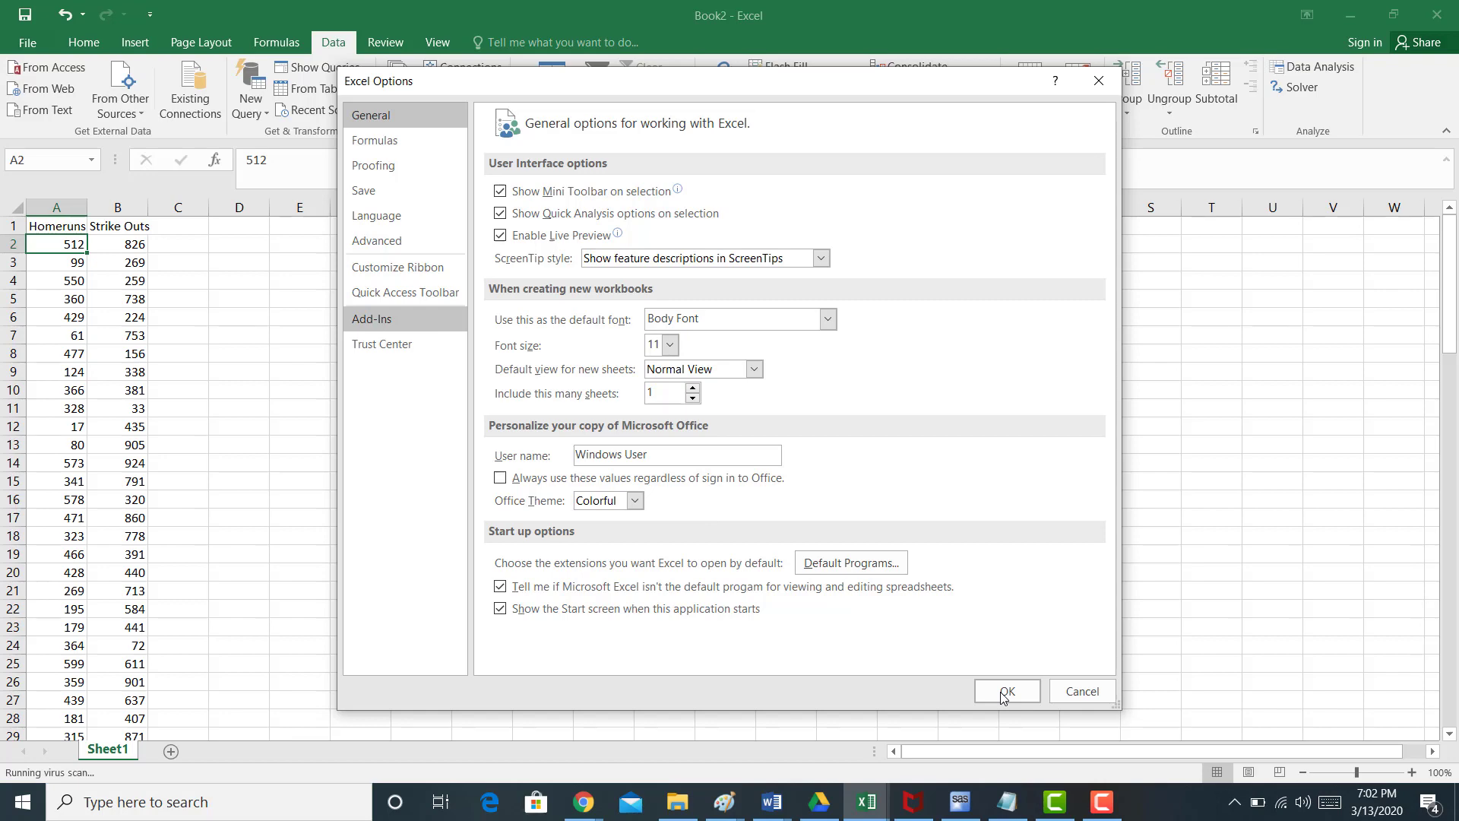
left_click(1006, 690)
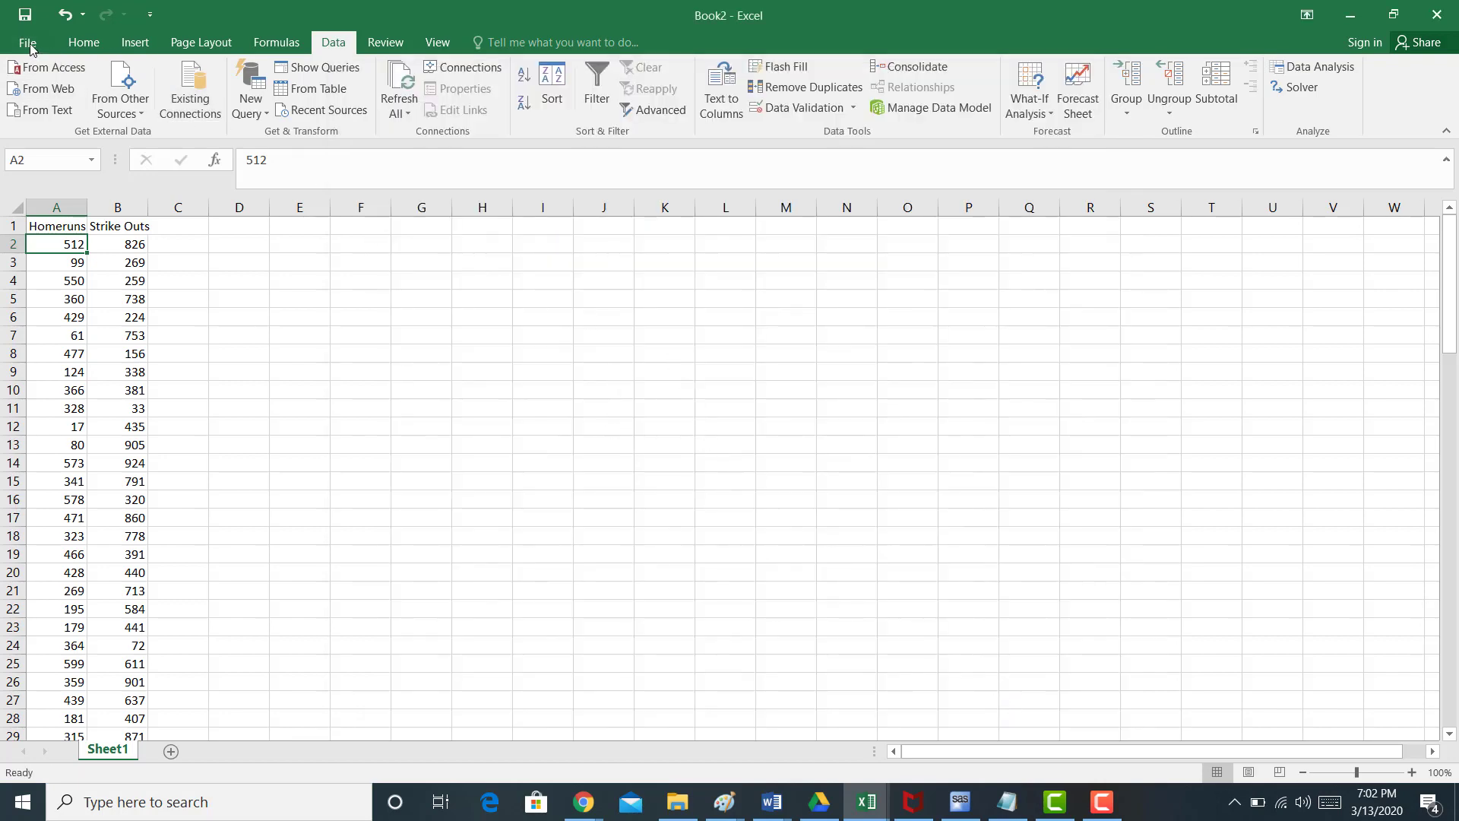
left_click(27, 42)
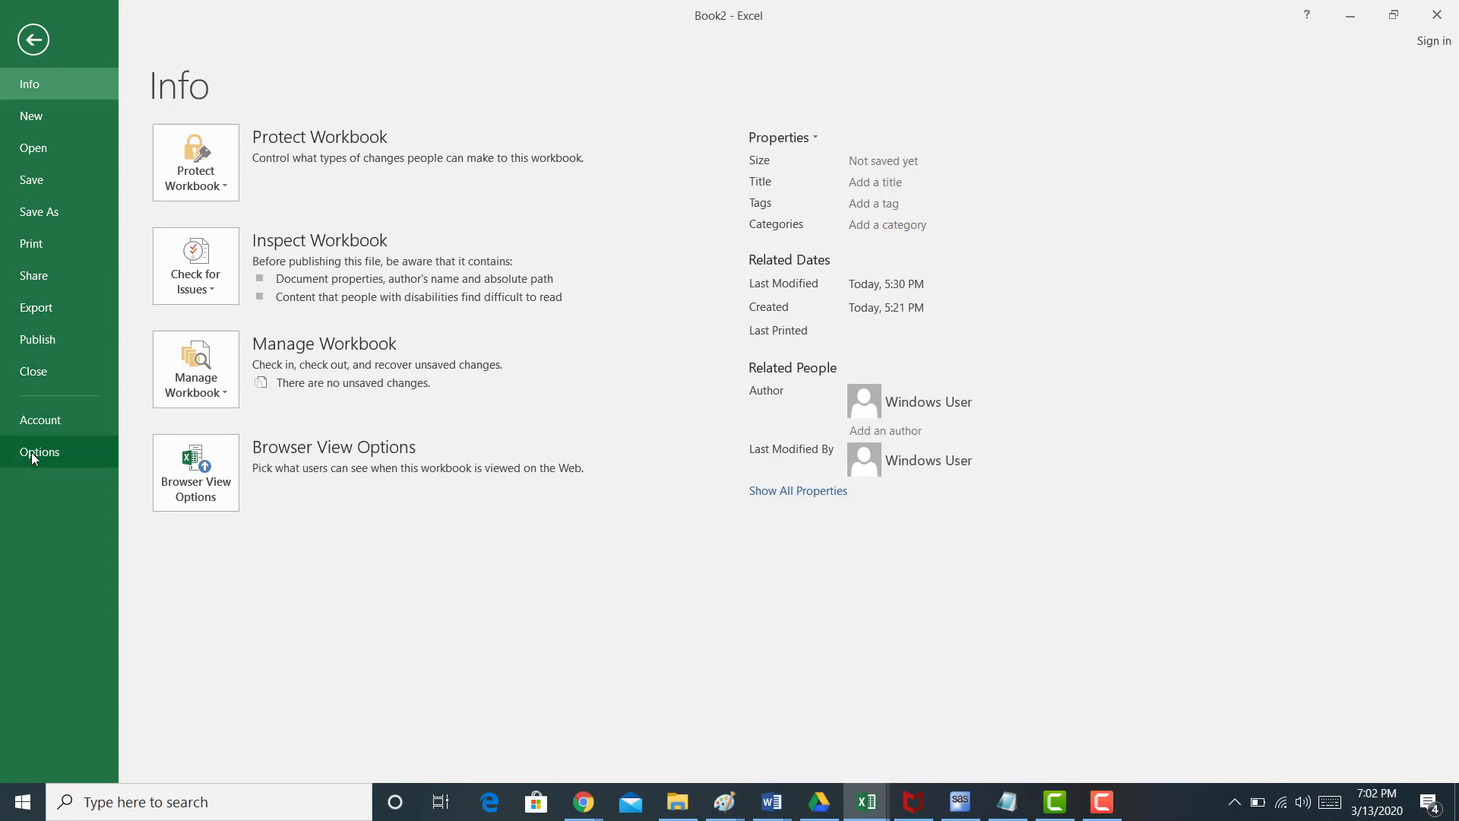
left_click(40, 452)
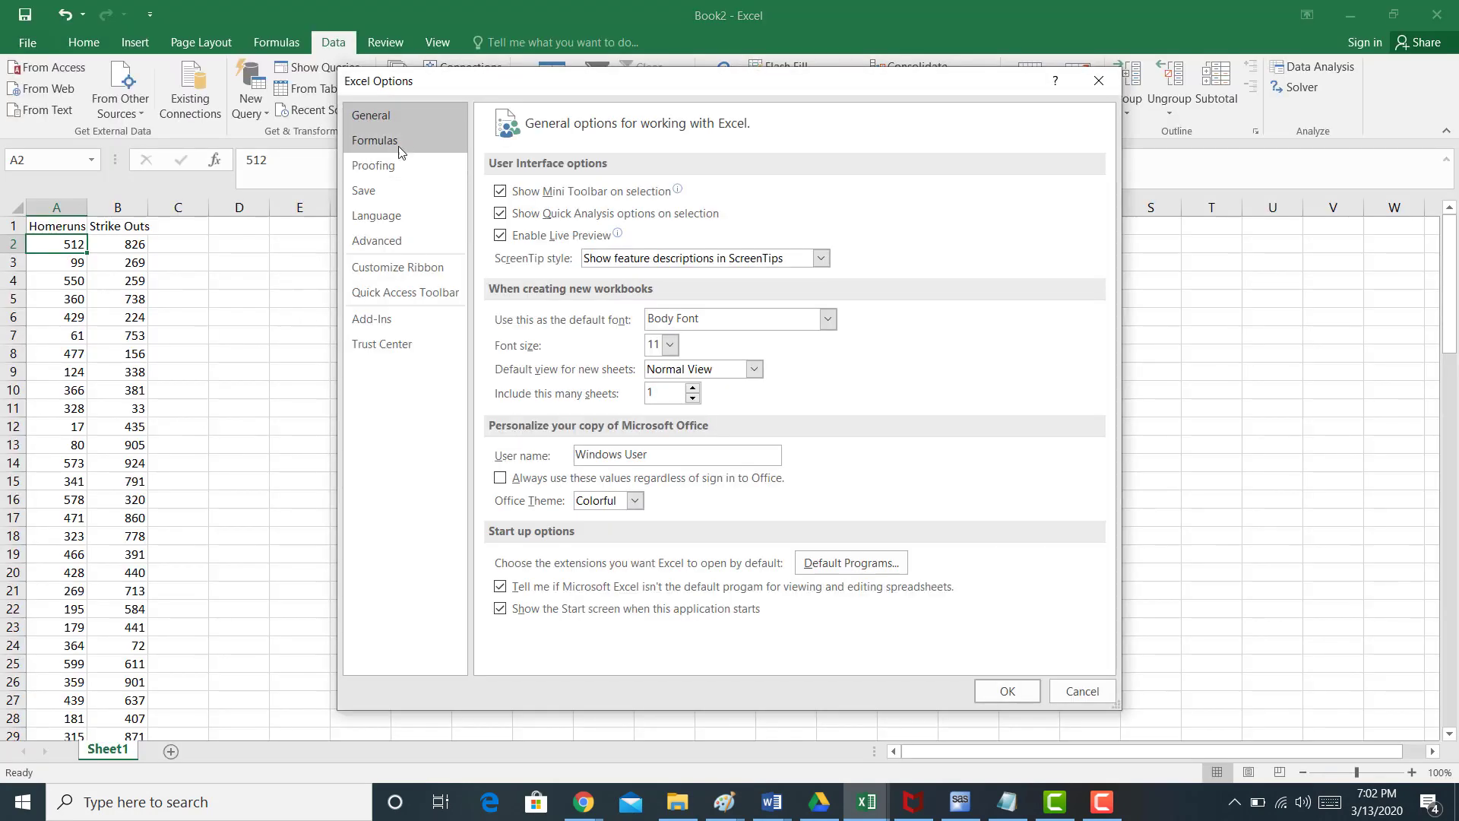
left_click(371, 317)
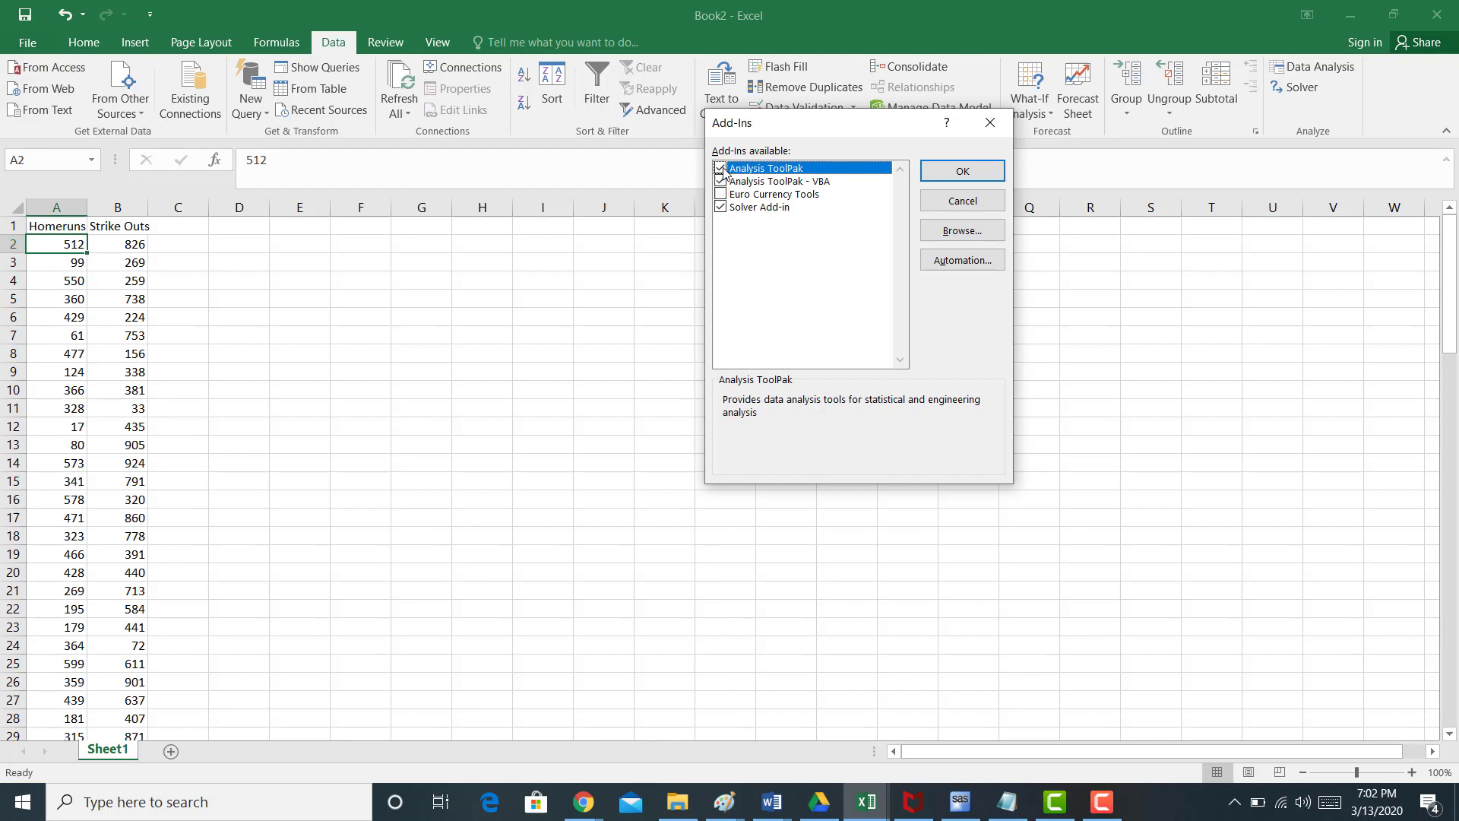
left_click(721, 181)
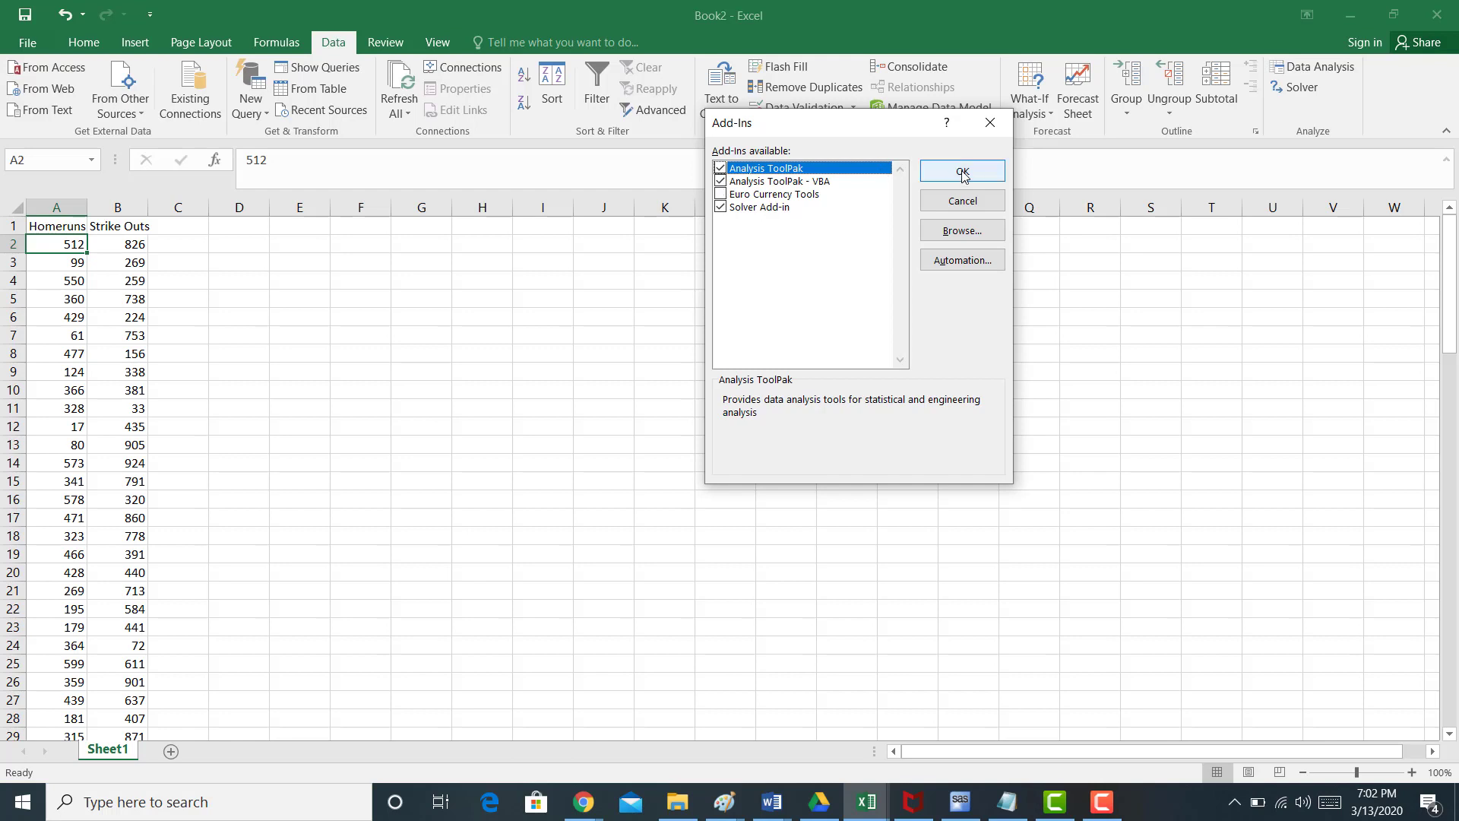
left_click(960, 171)
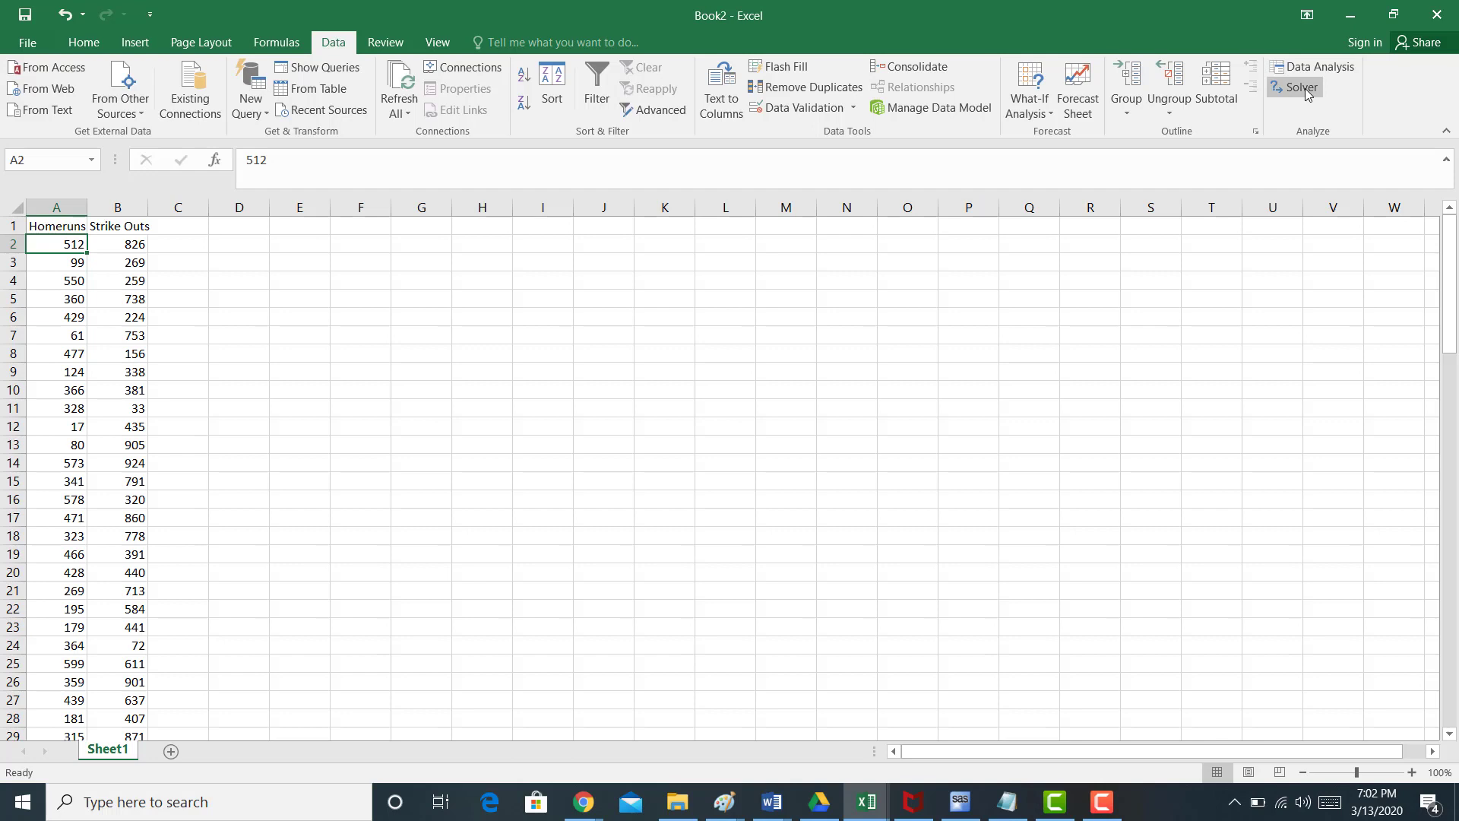
mouse_move(1313, 66)
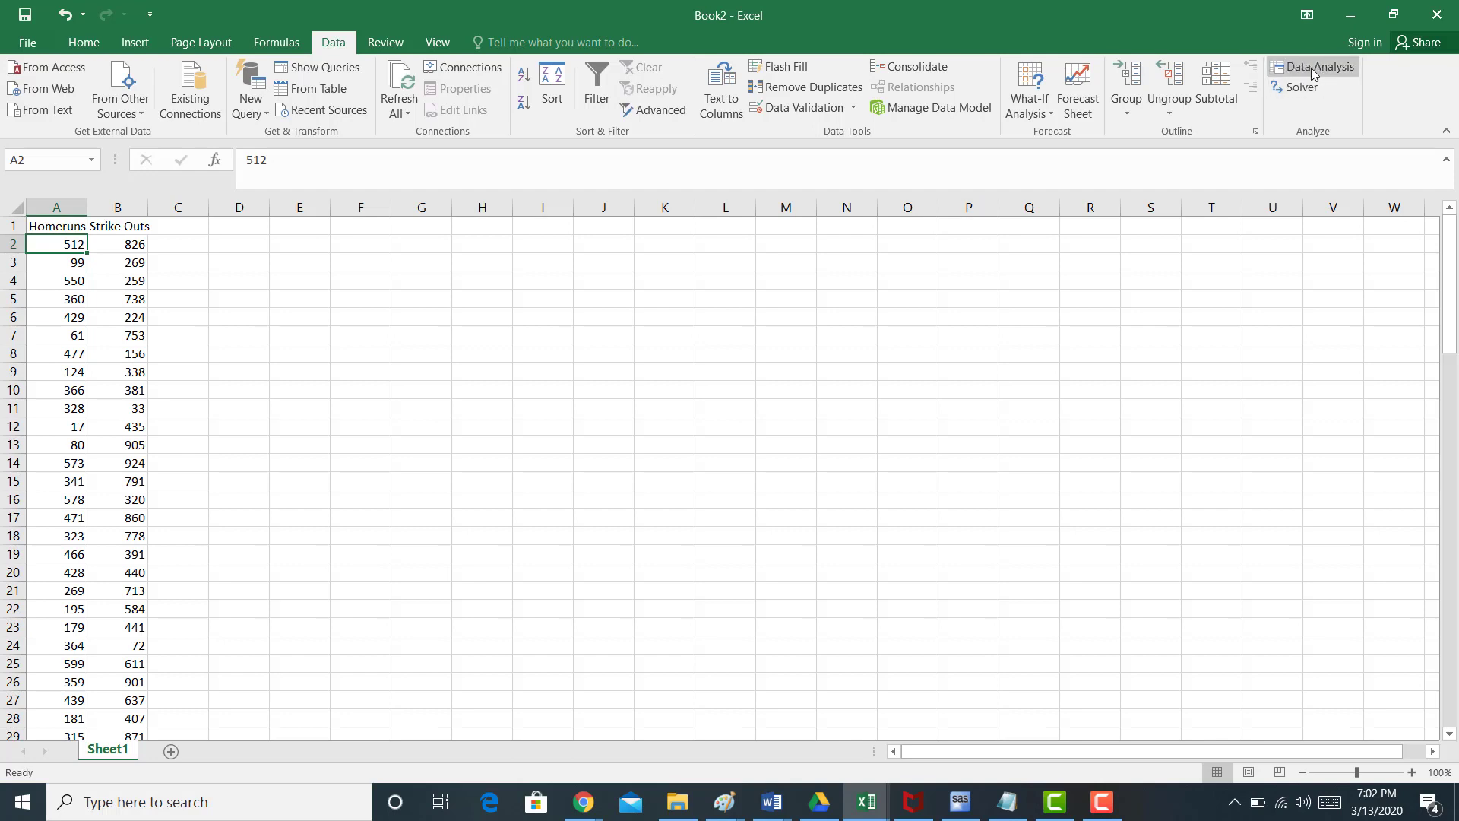
mouse_move(1314, 66)
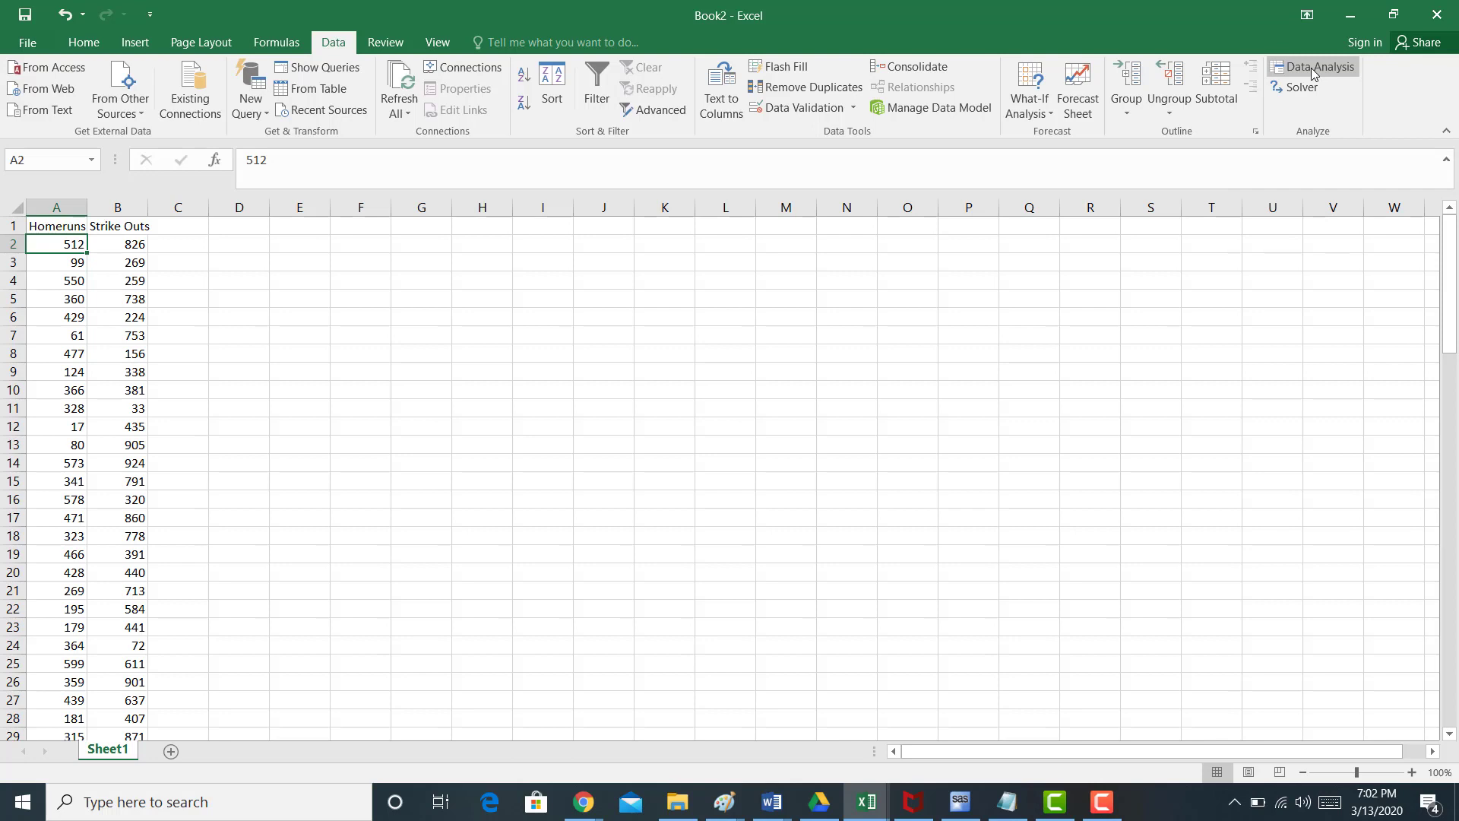
Choose Regression from the Data Analysis tools and open its settings
left_click(1316, 66)
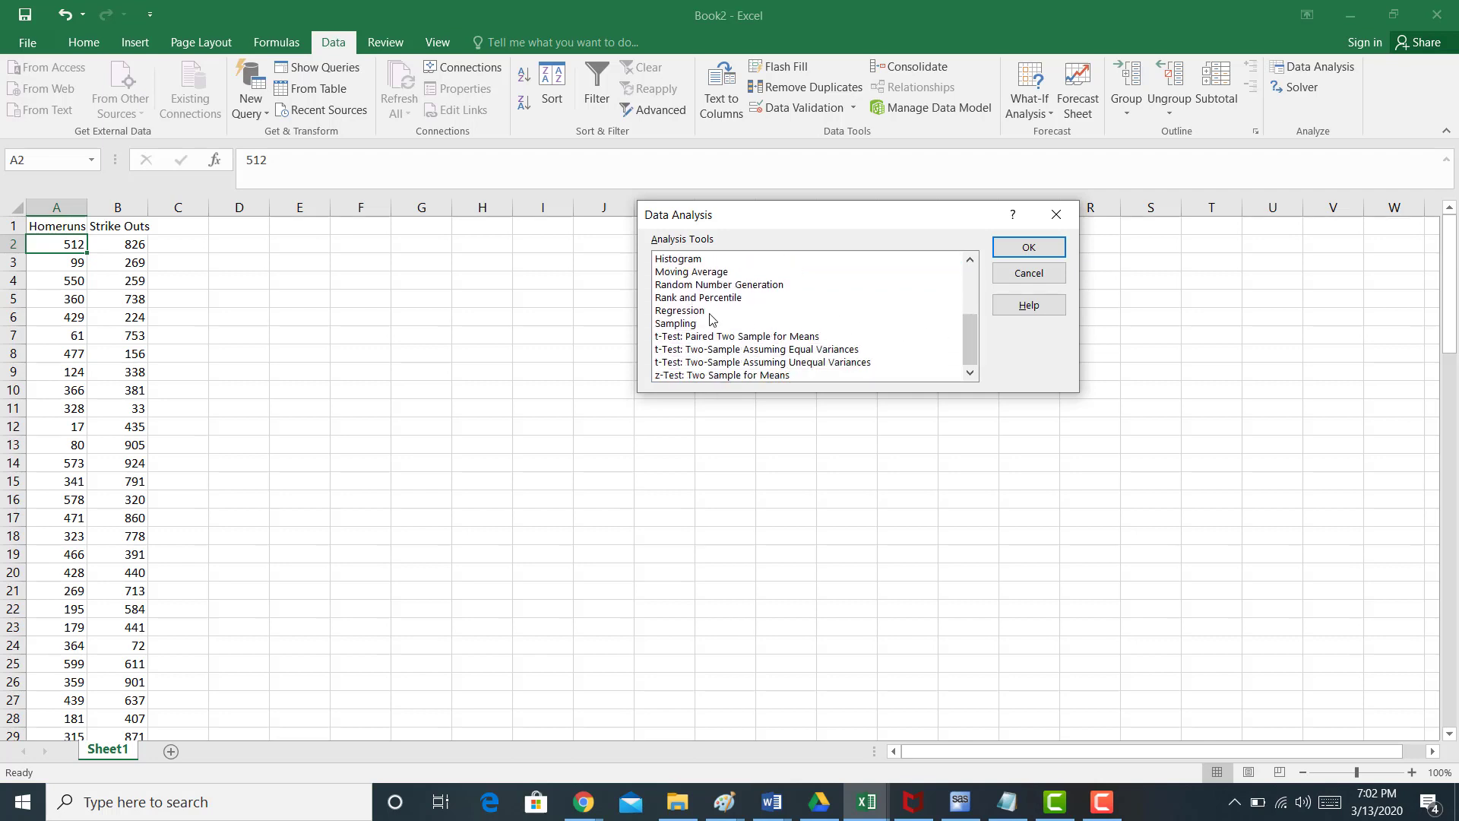
left_click(679, 310)
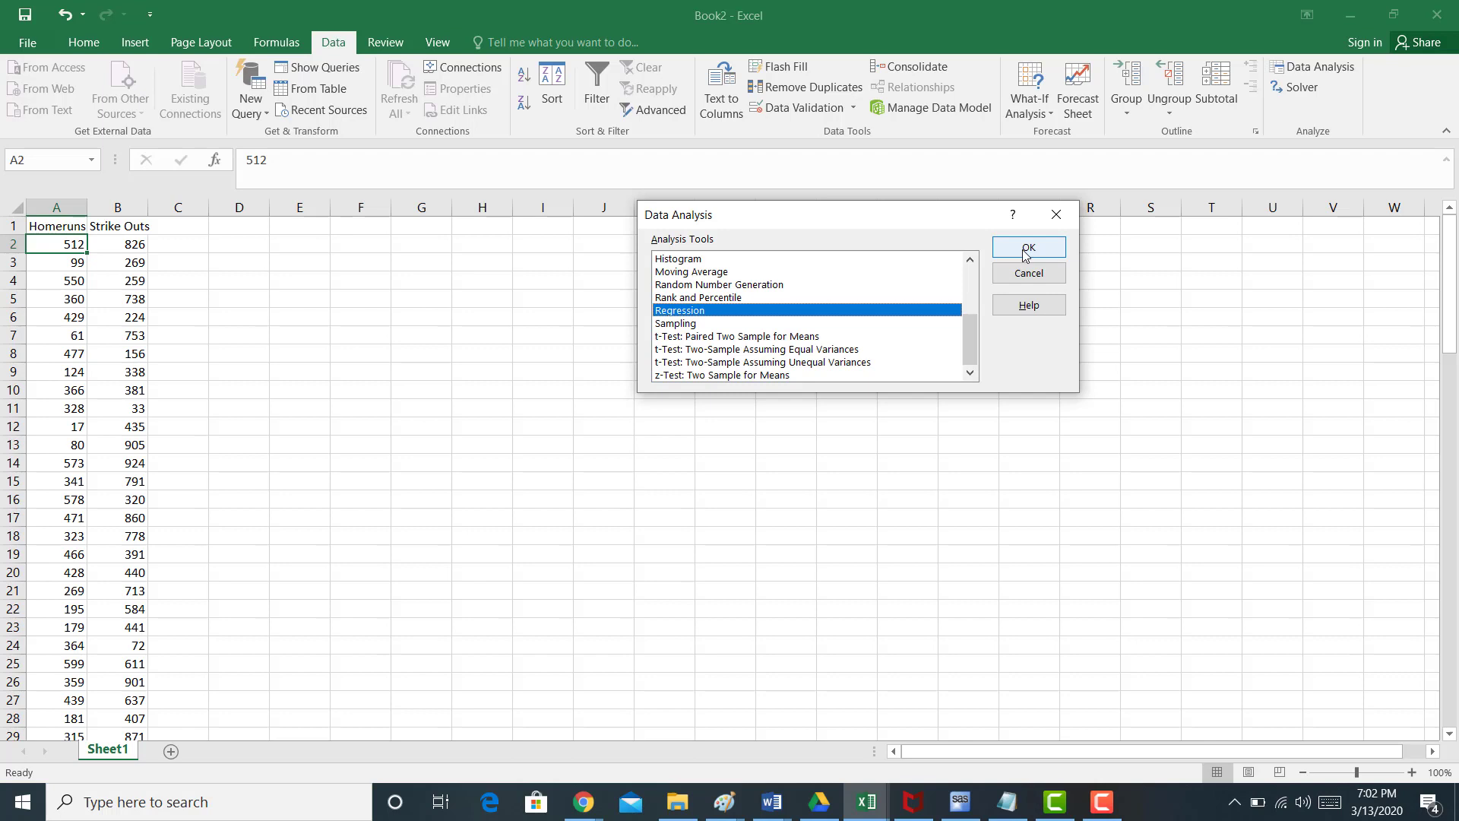
left_click(1027, 248)
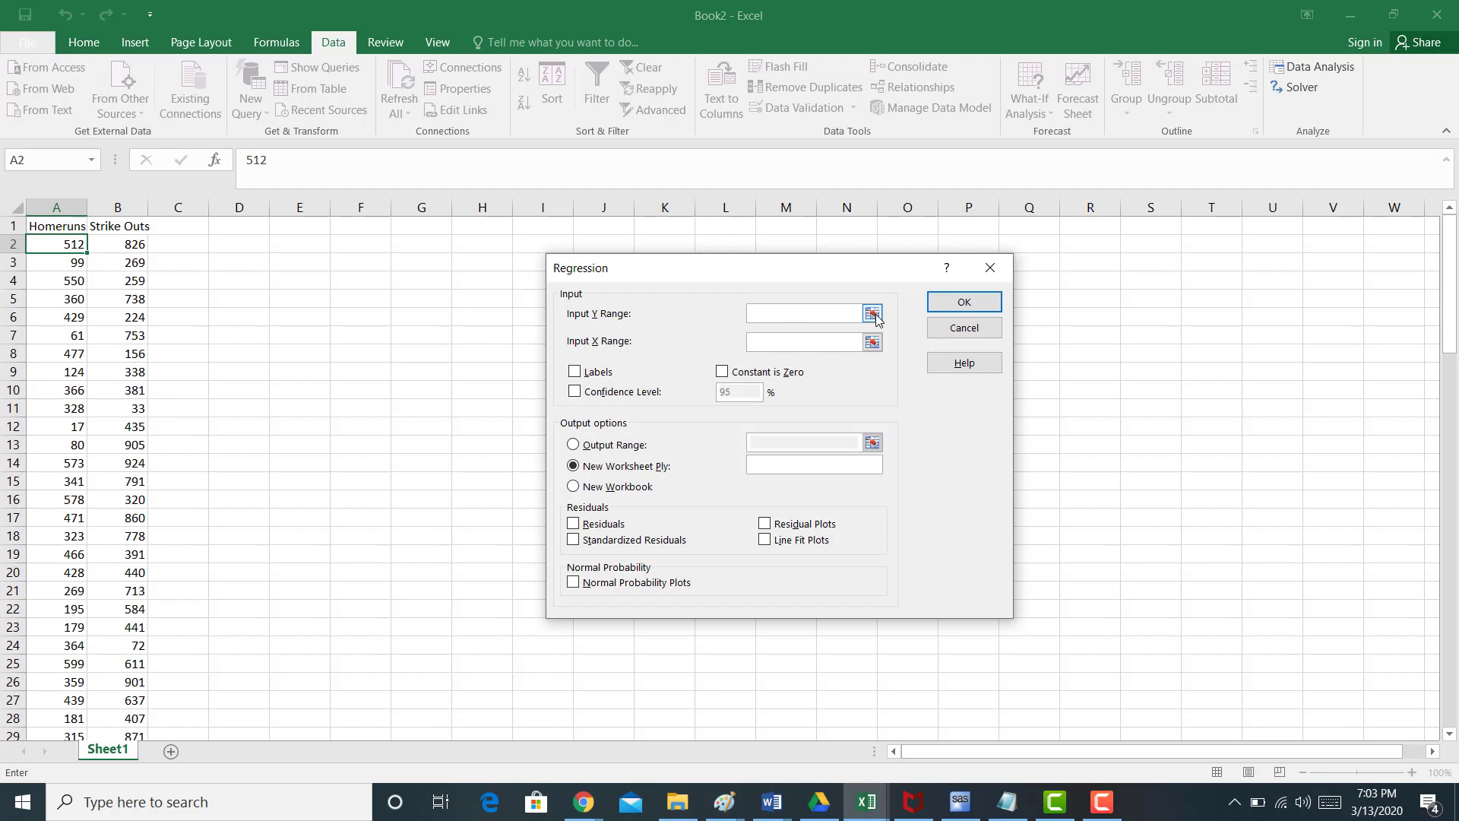
Set the regression's Input Y Range to the Homeruns values A2:A101
left_click(870, 313)
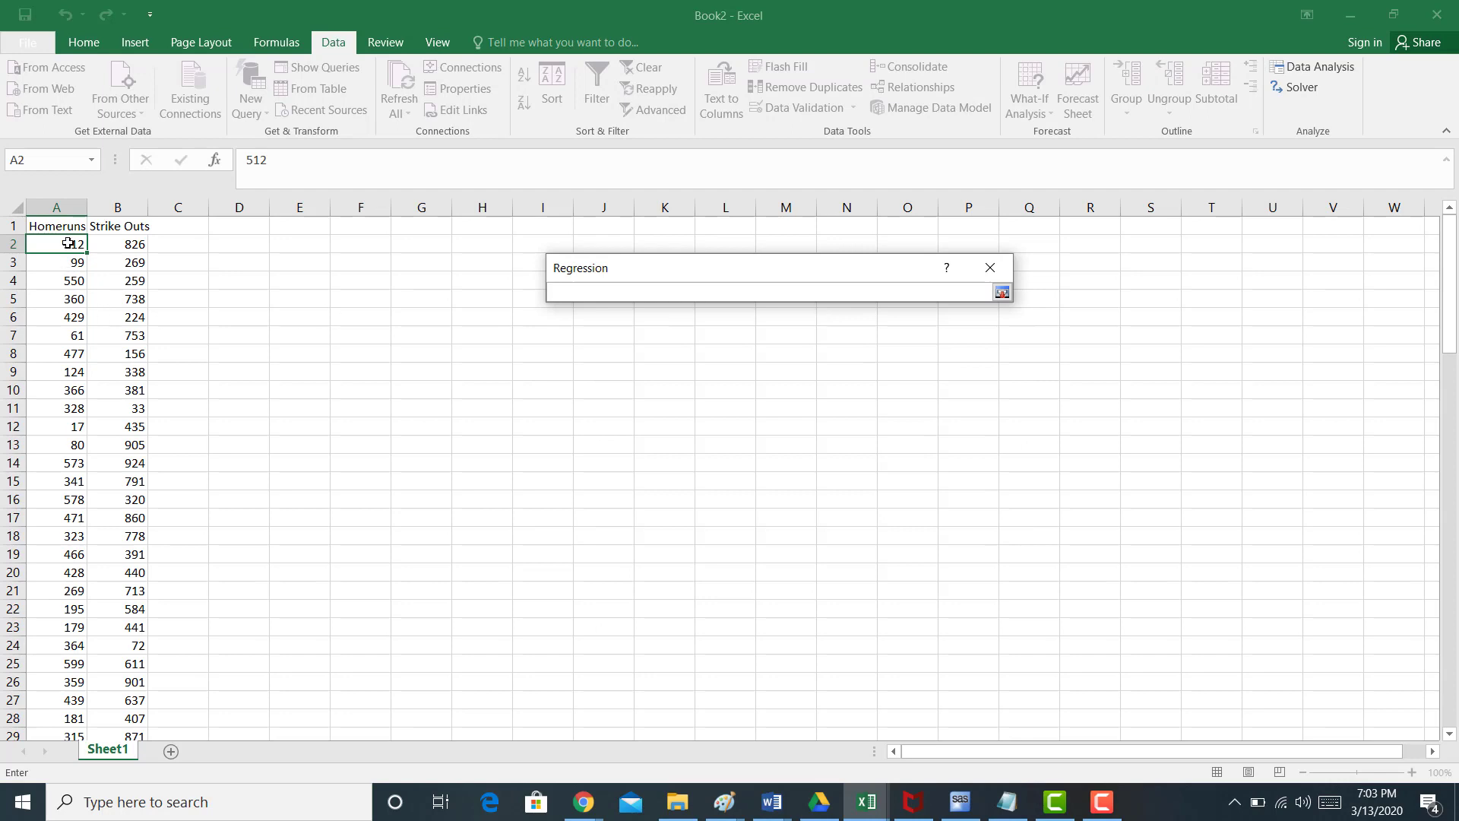
left_click_drag(56, 243, 56, 390)
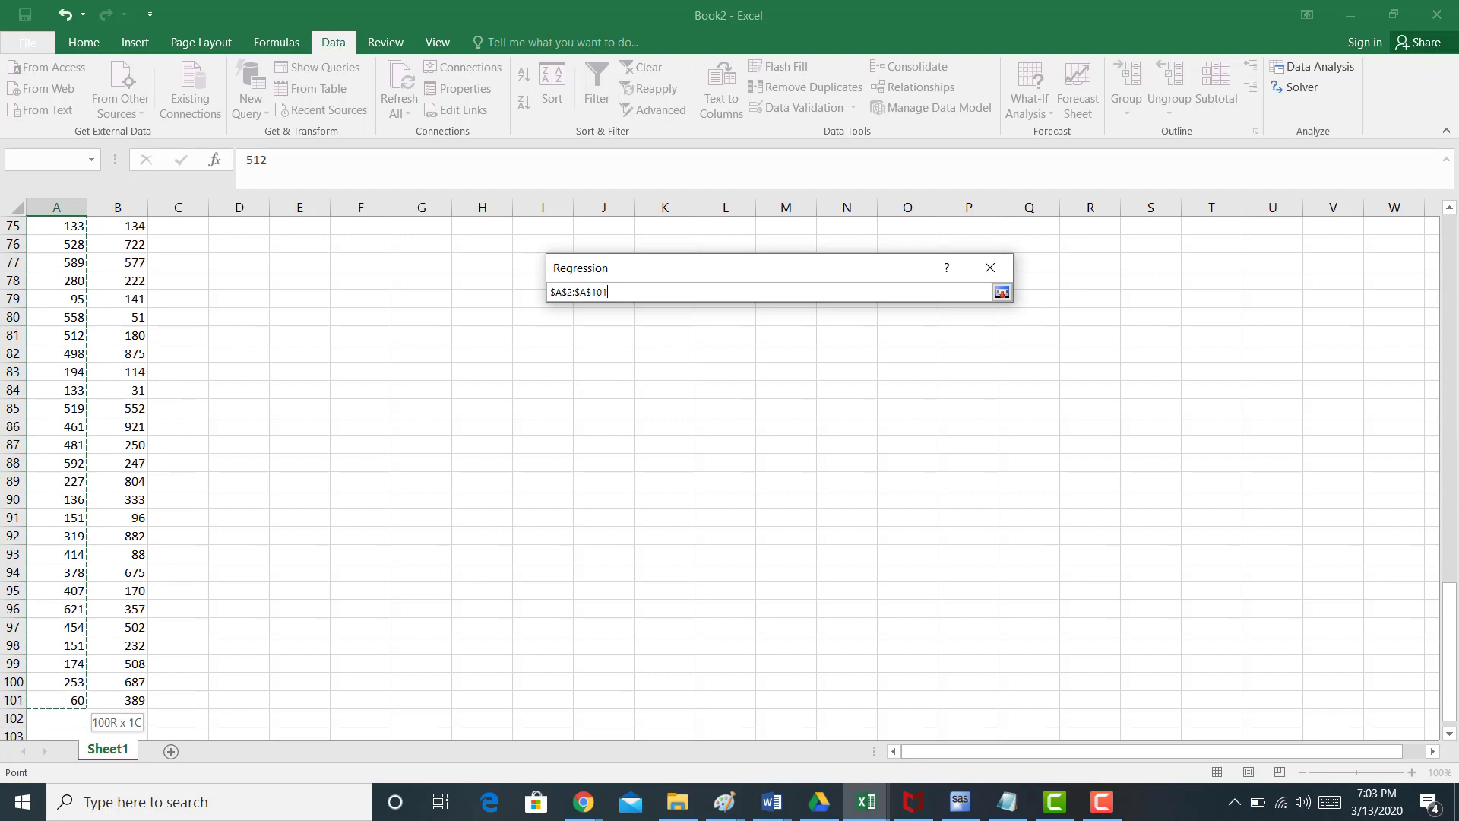
scroll("down", 3)
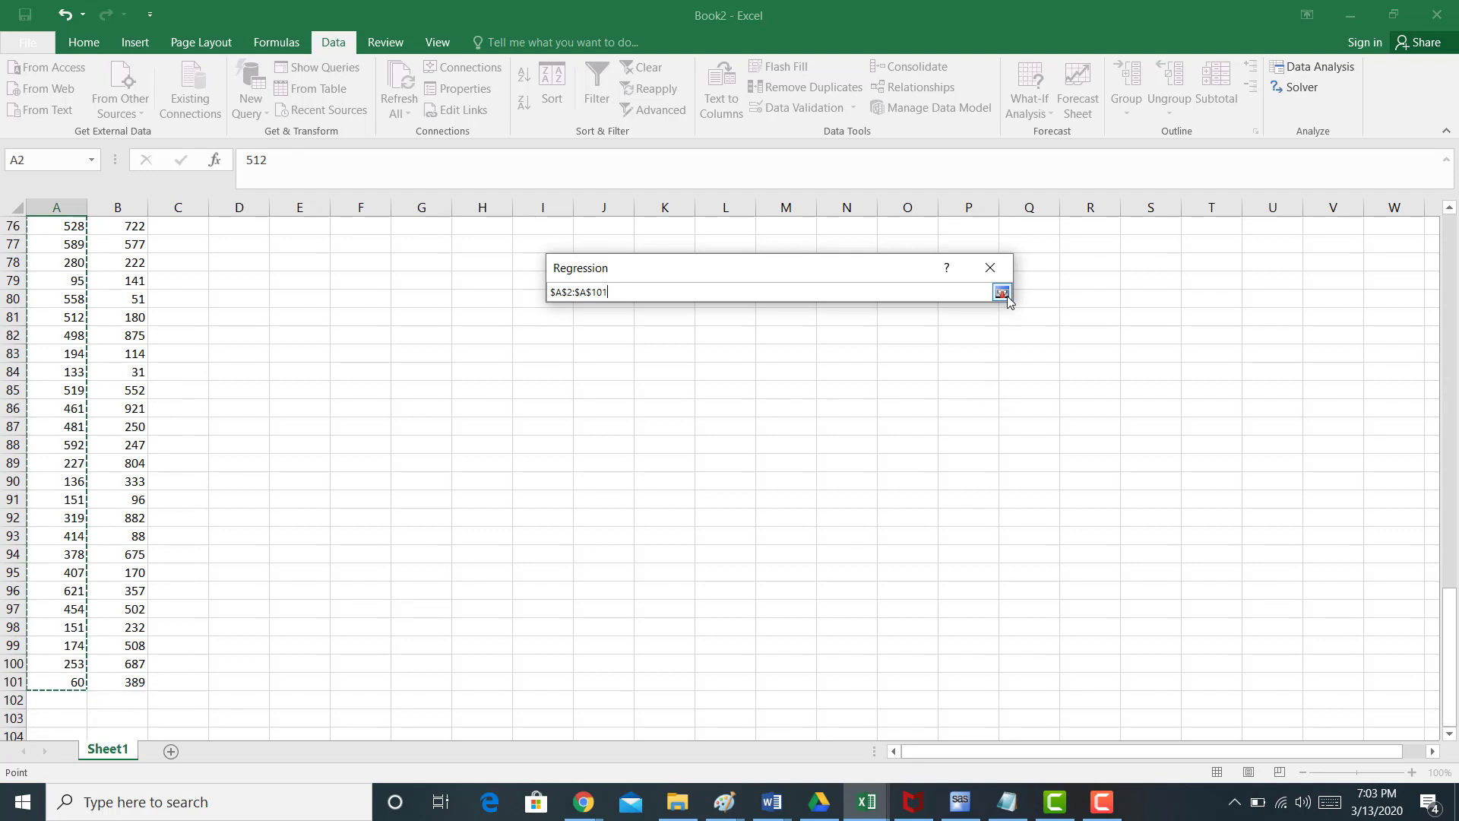
left_click(1002, 291)
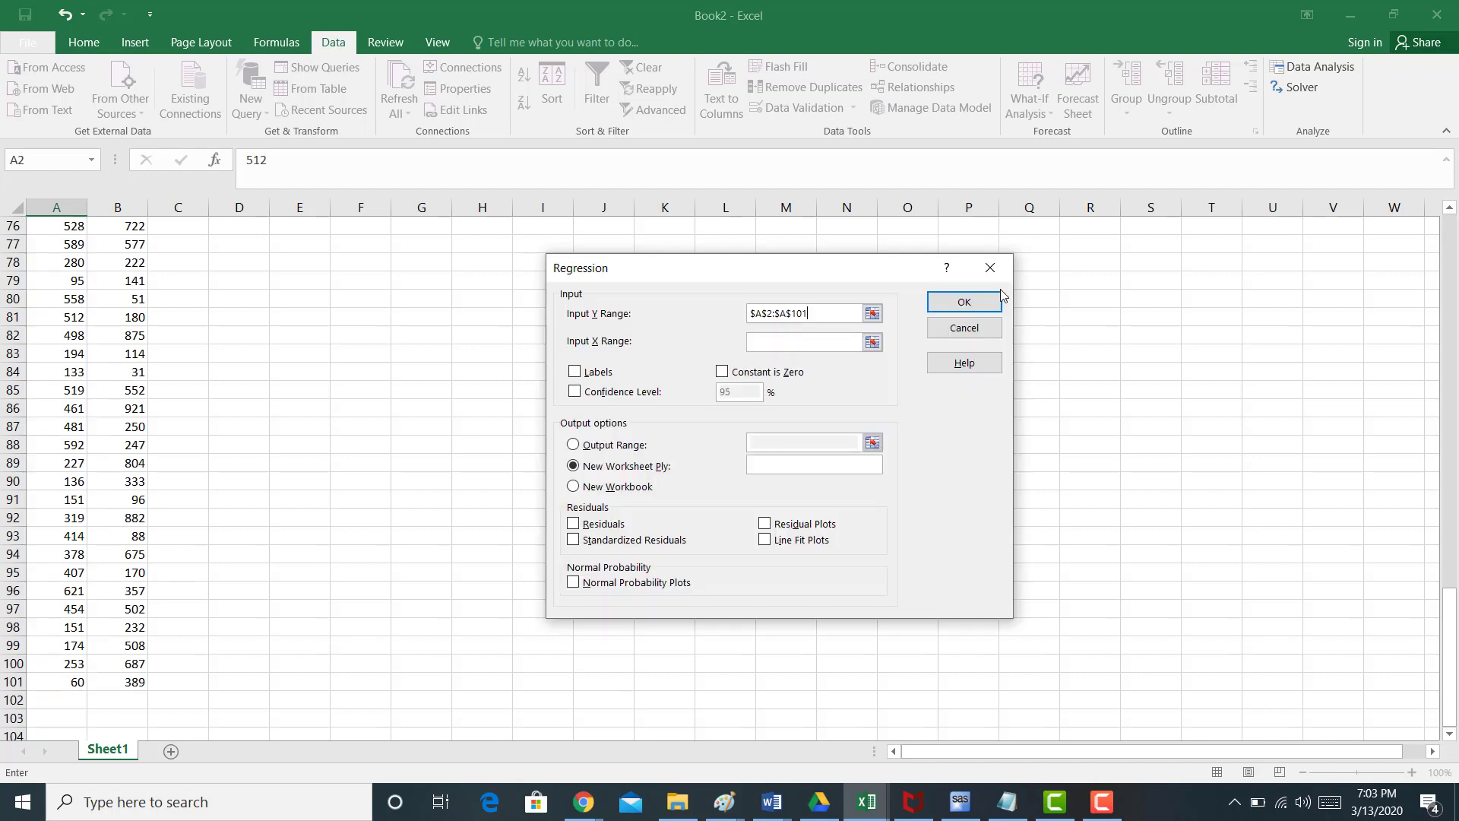
mouse_move(846, 337)
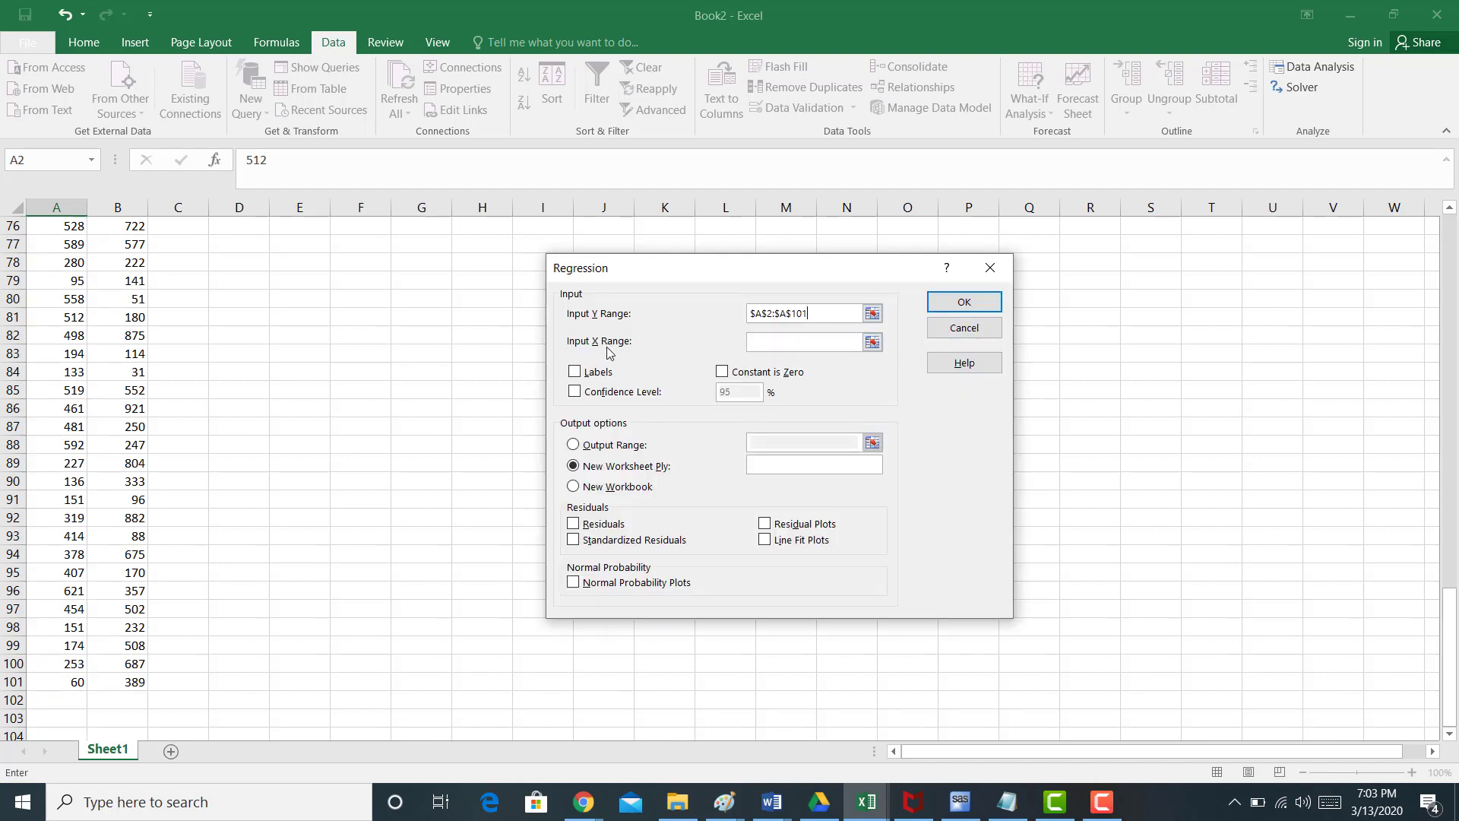
Set the Input X Range to B2:B101 and run the regression
left_click(871, 342)
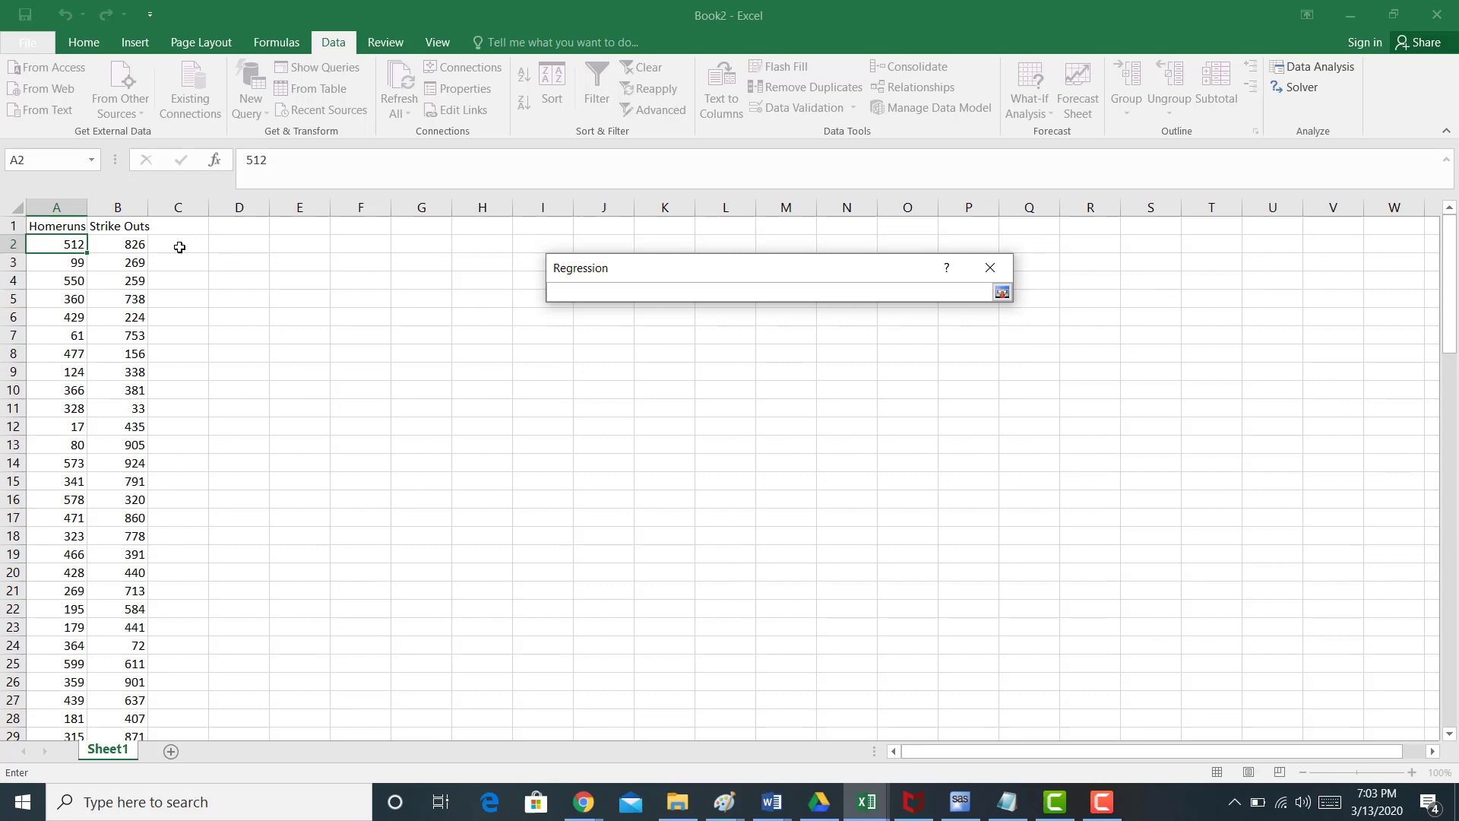
left_click_drag(117, 243, 117, 717)
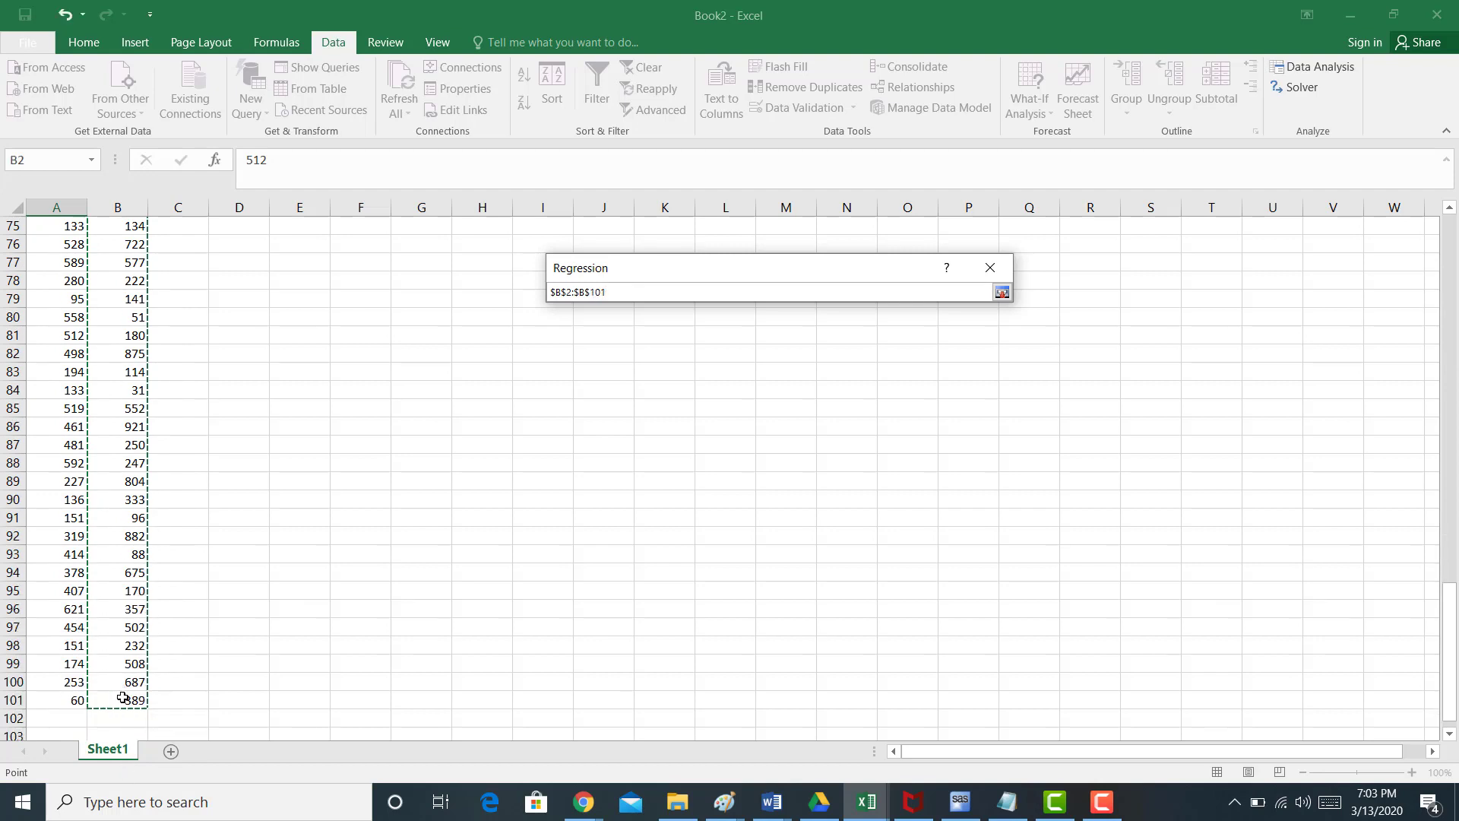
left_click(1001, 292)
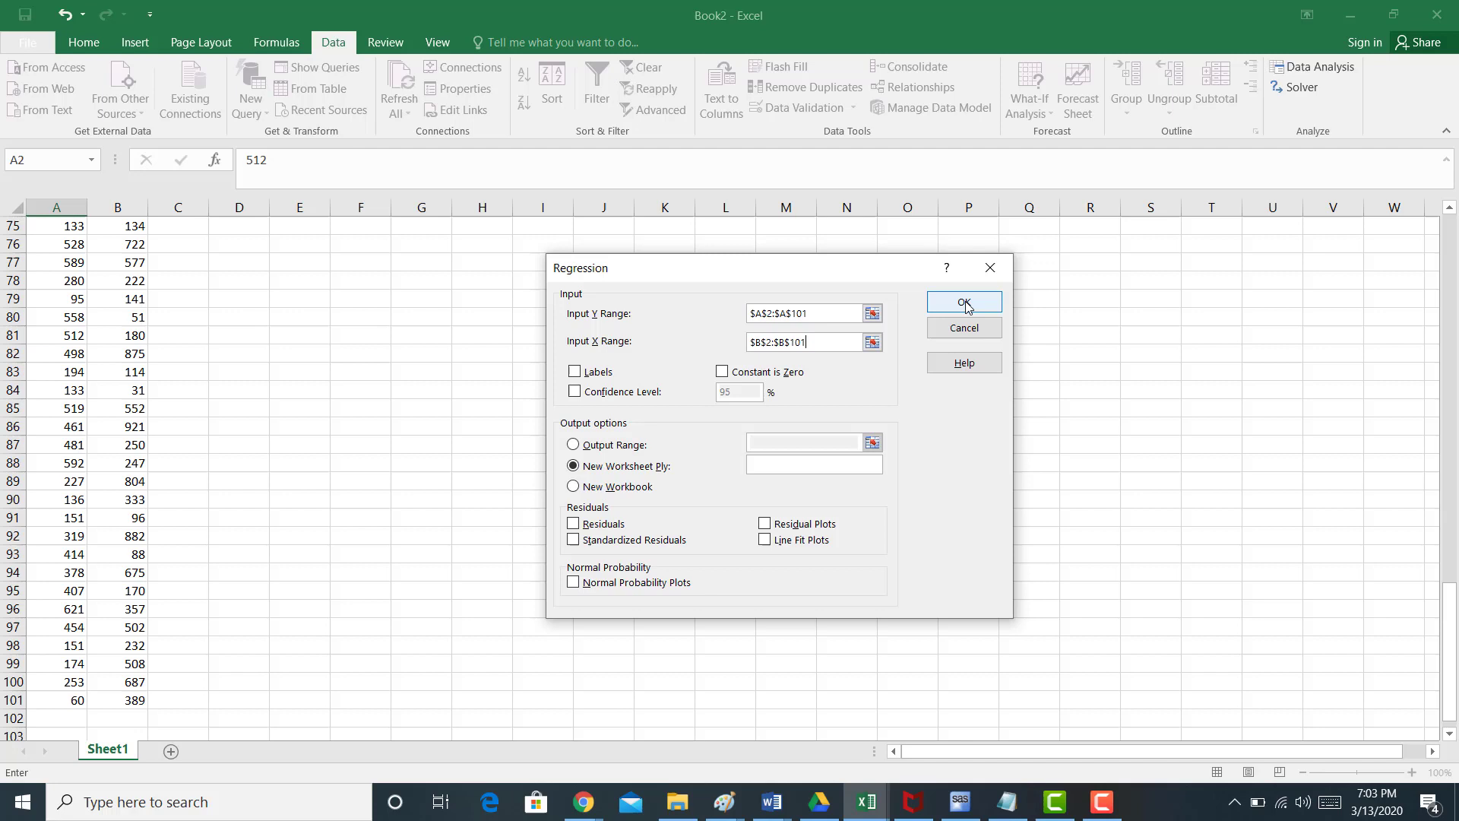
left_click(963, 301)
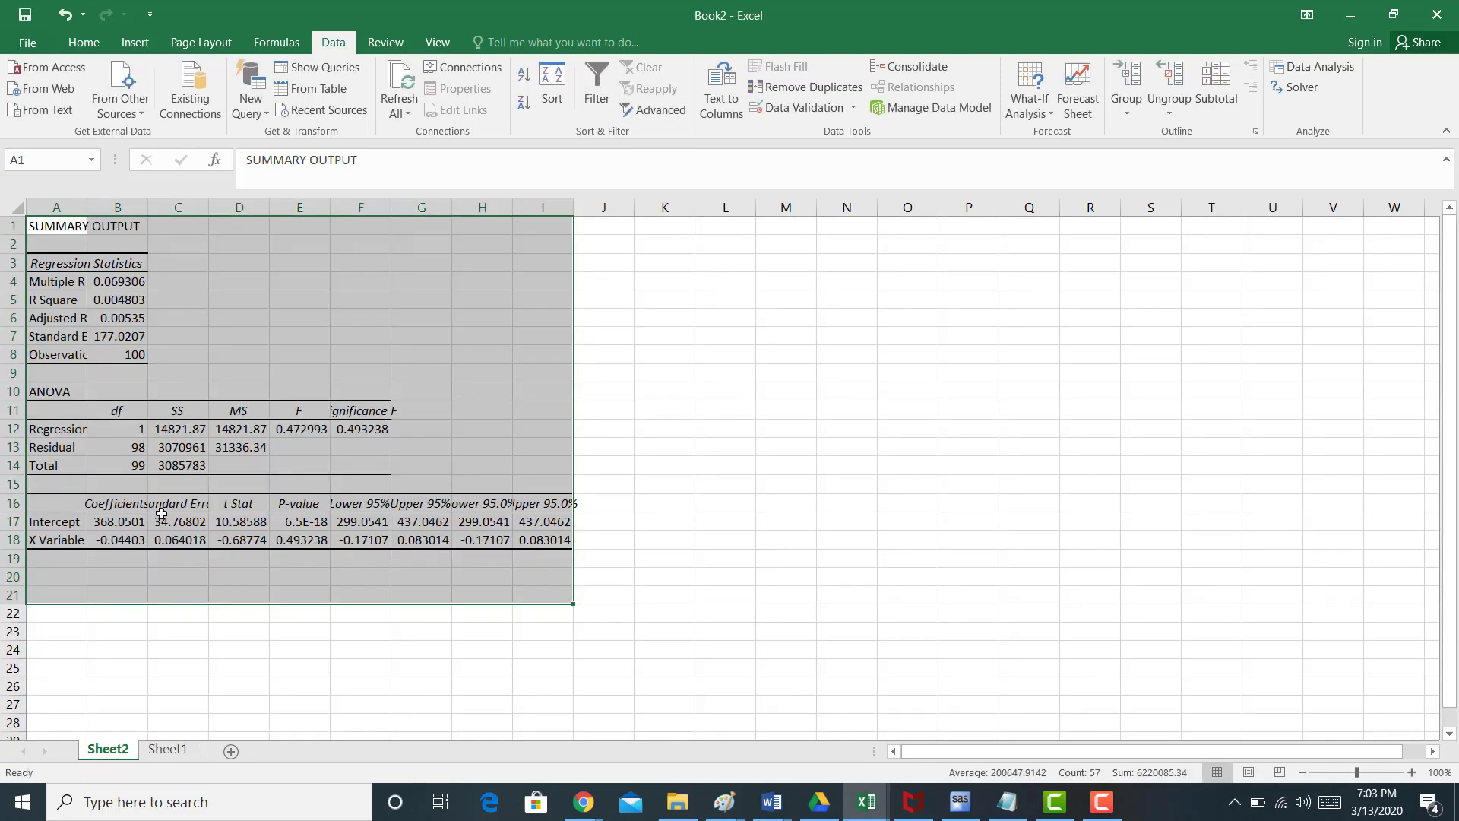
Relabel the Intercept row as b and the X Variable row as m on Sheet2
left_click(53, 521)
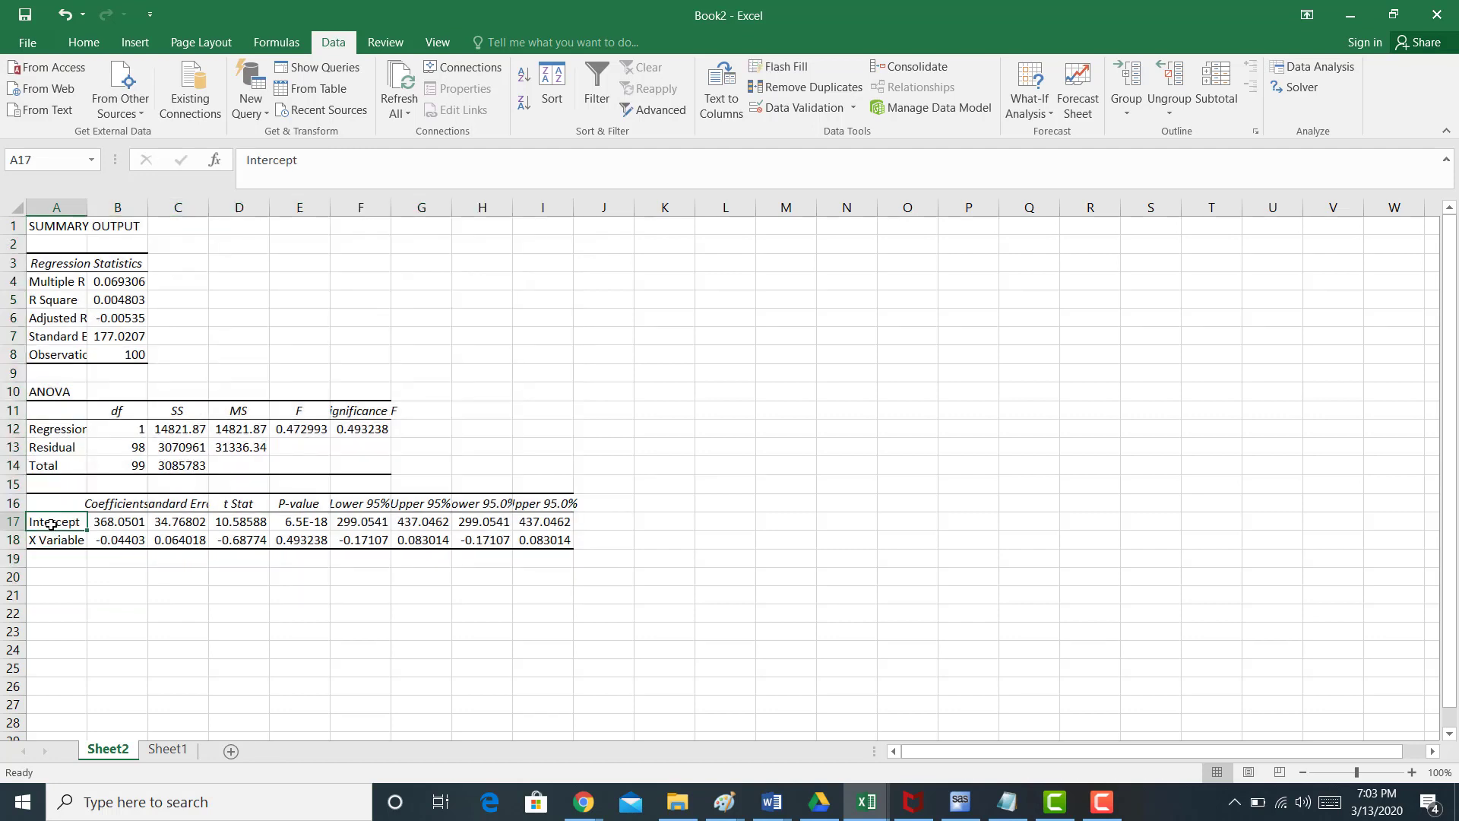
type("b")
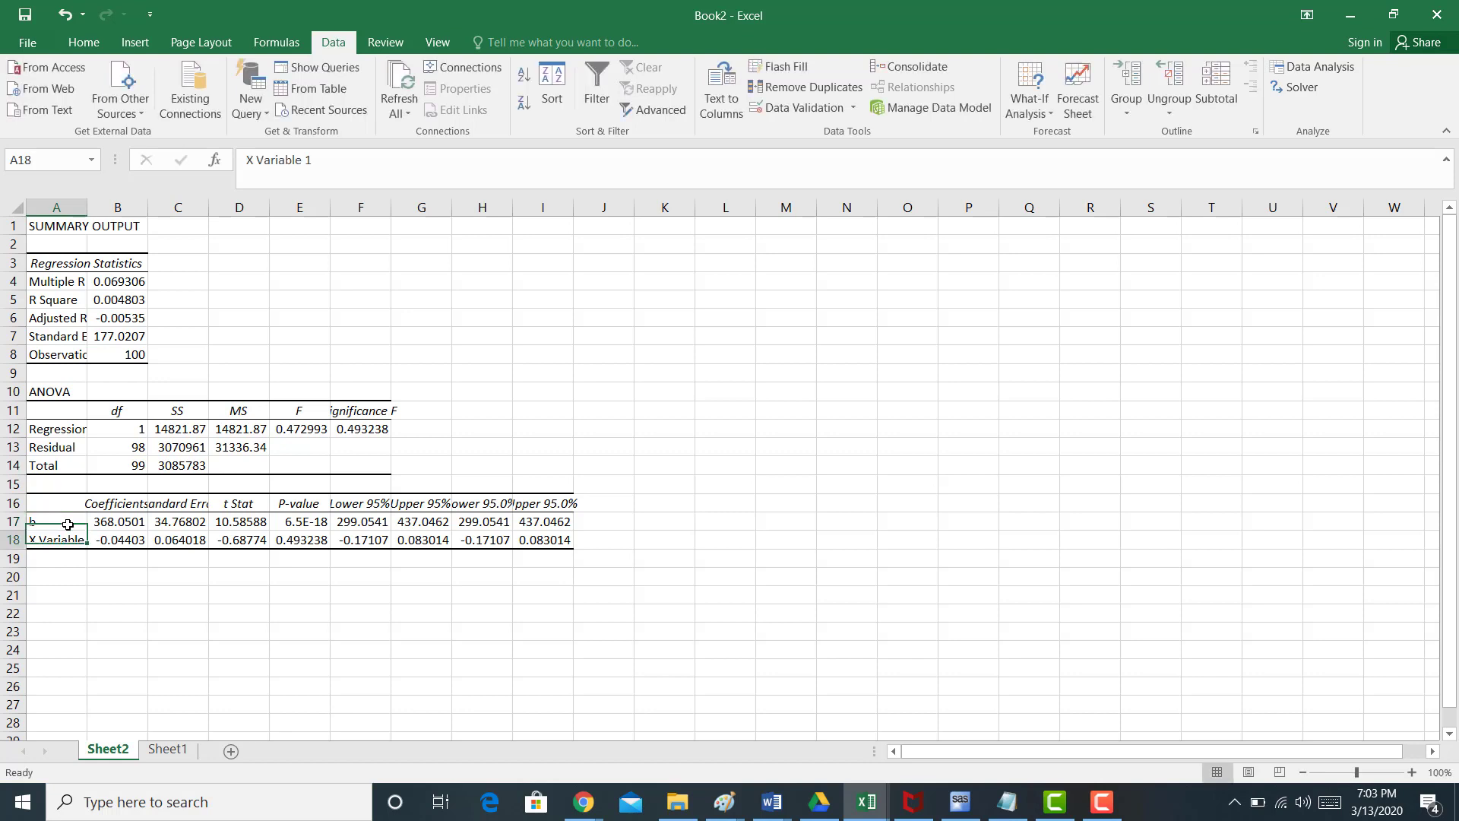
type("m")
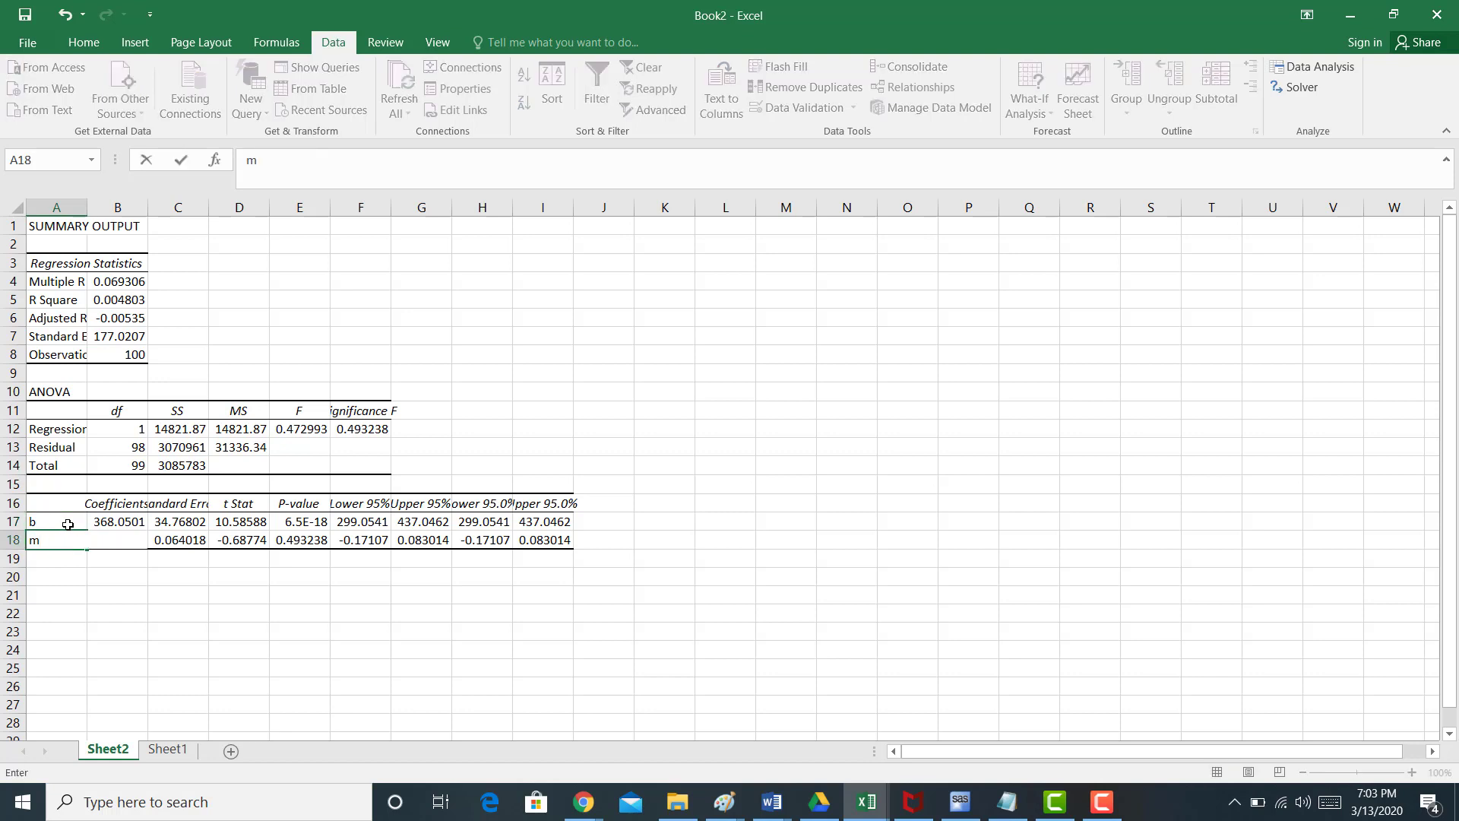
mouse_move(155, 520)
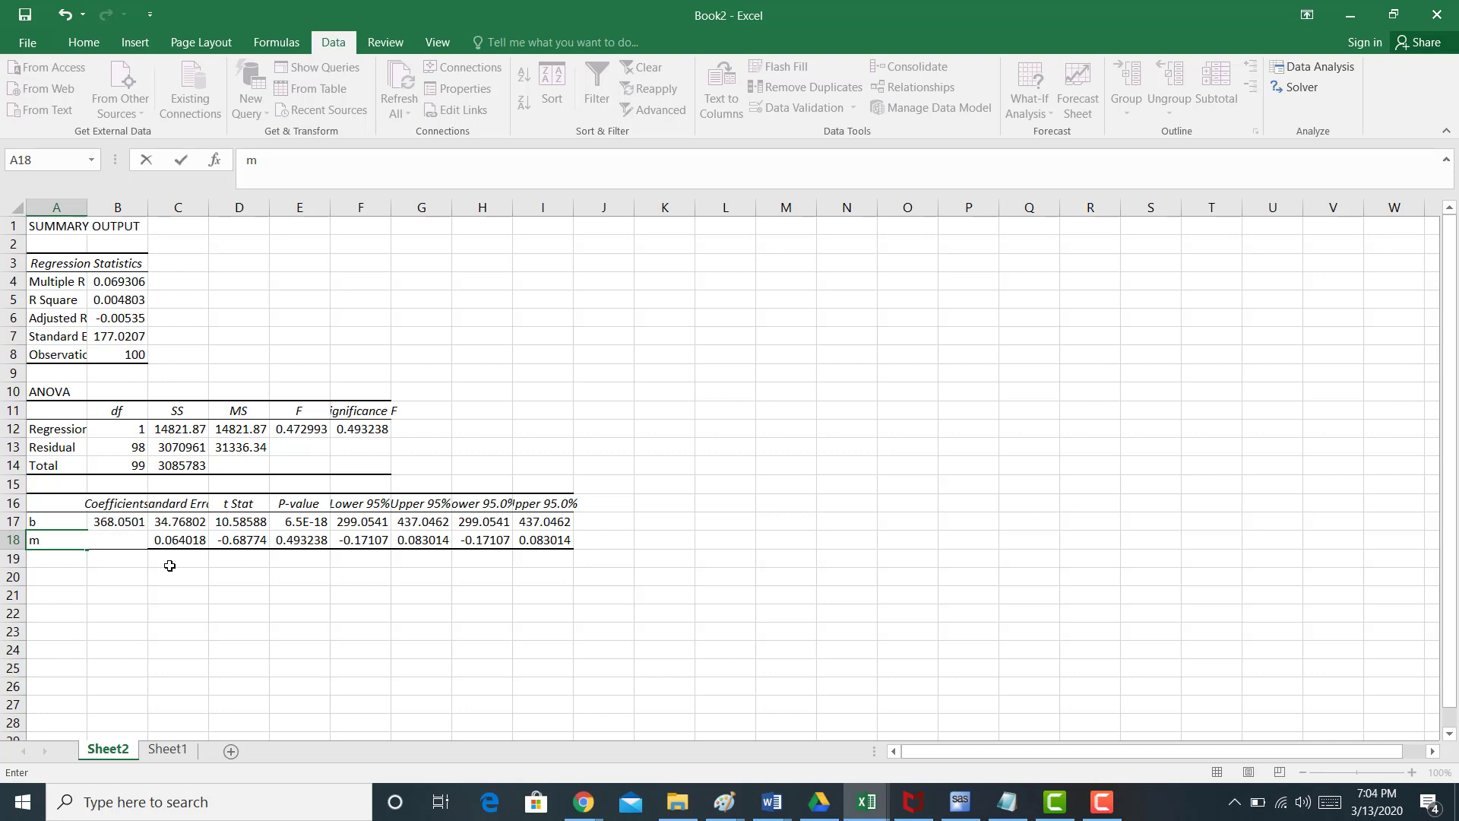
left_click(117, 540)
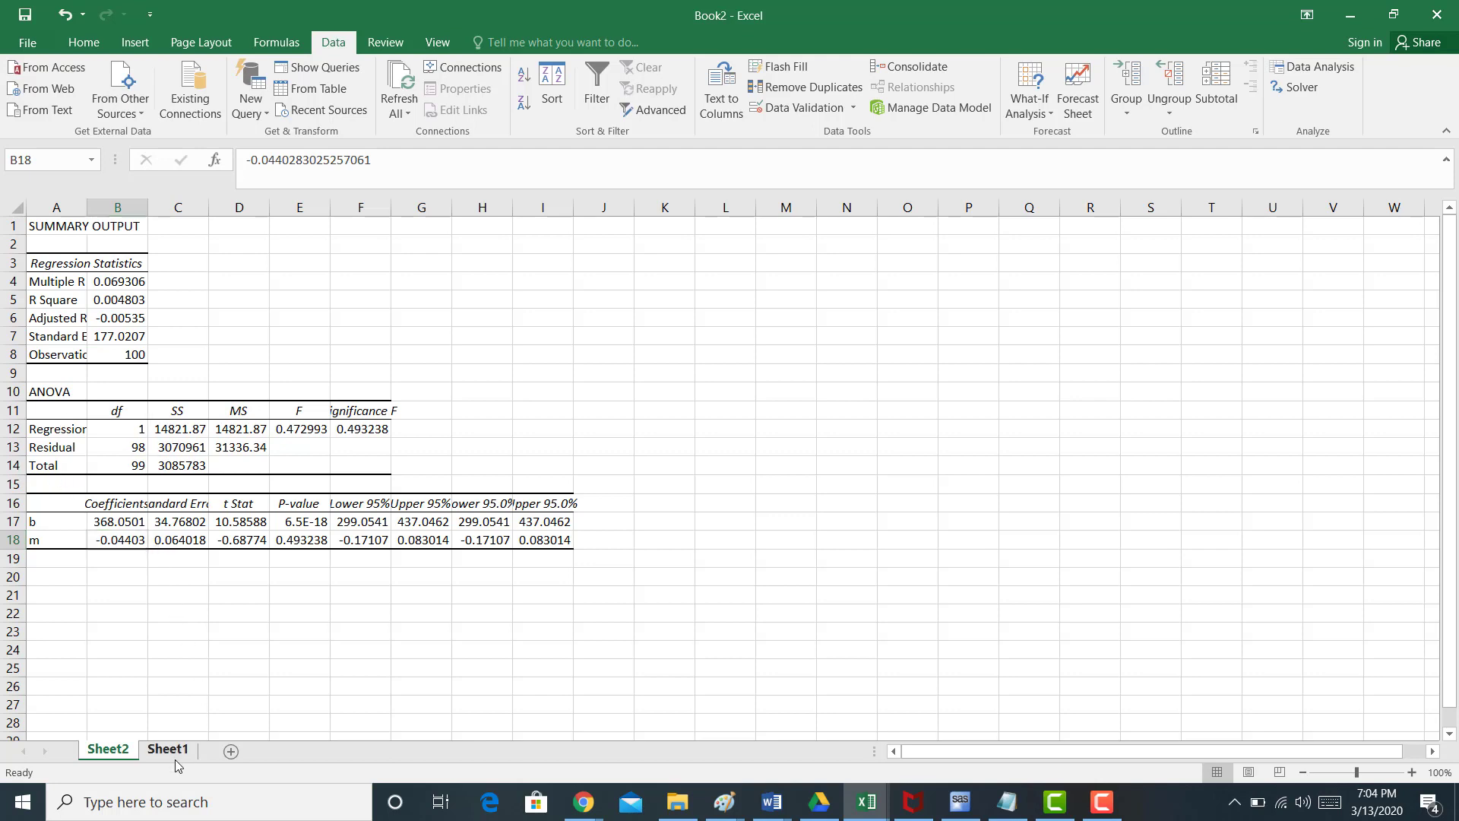
Switch between Sheet1 data and the Sheet2 summary, ending on Sheet1
left_click(167, 749)
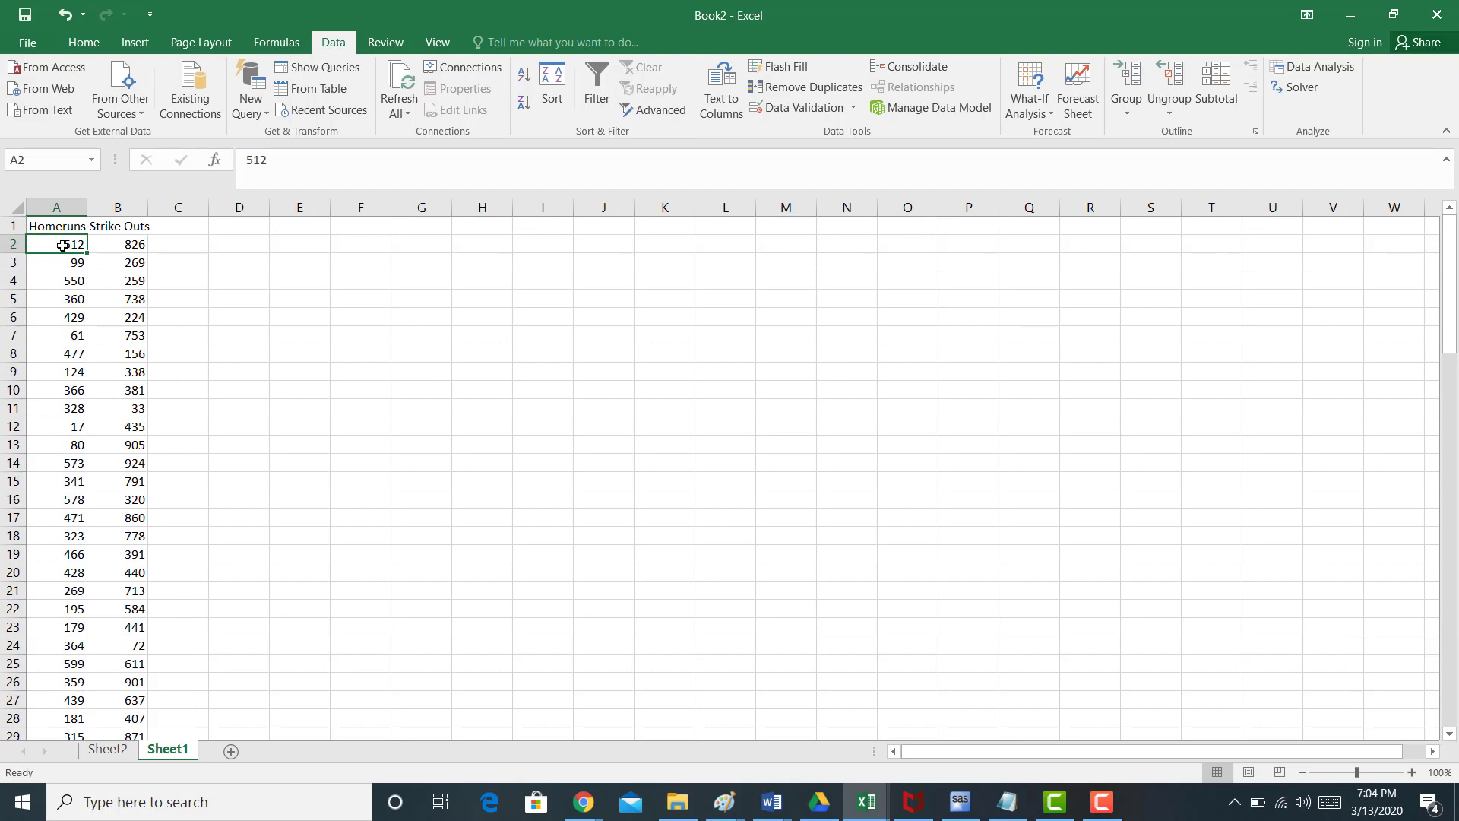
mouse_move(126, 355)
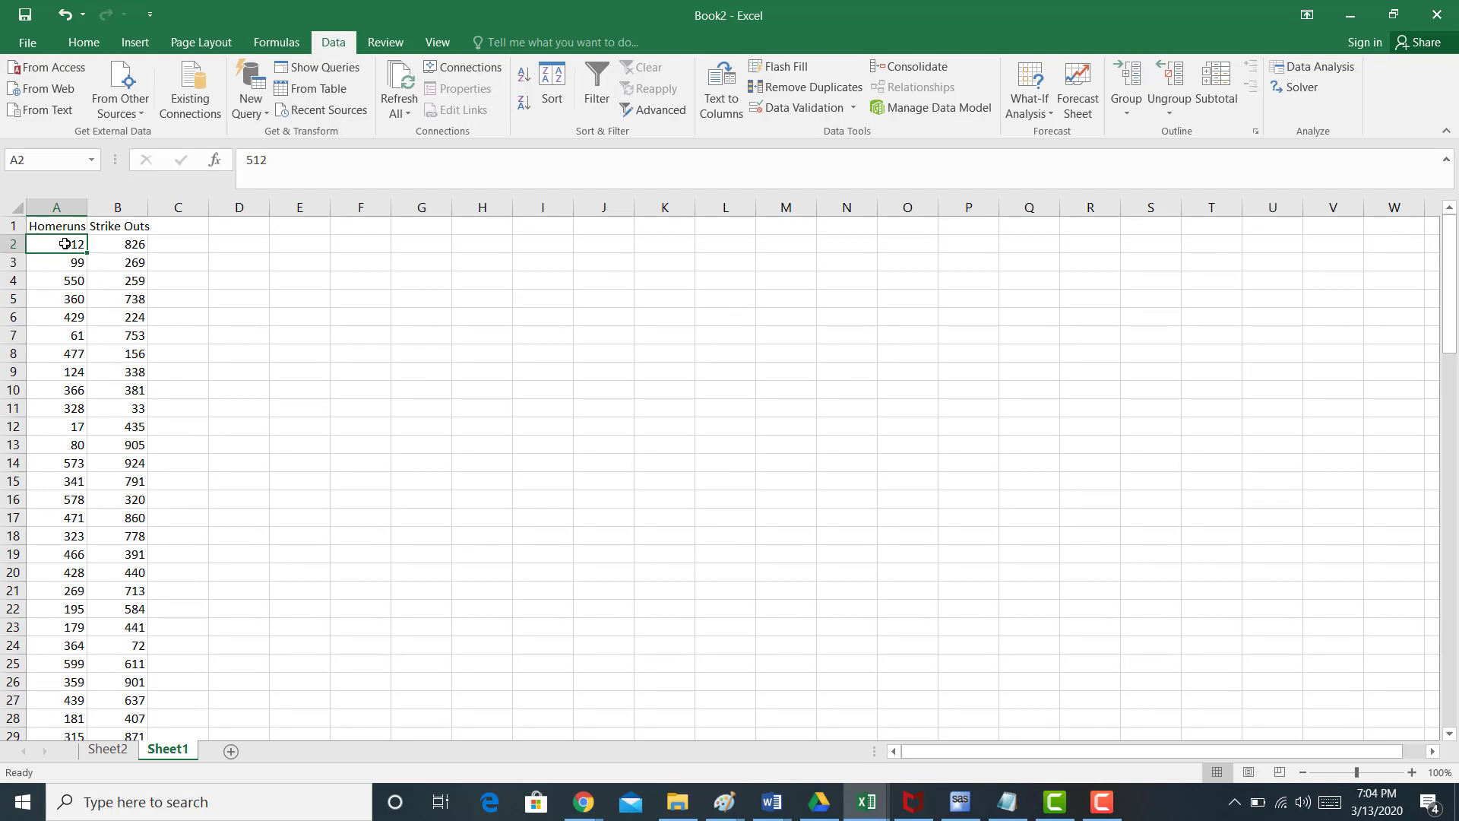
mouse_move(129, 472)
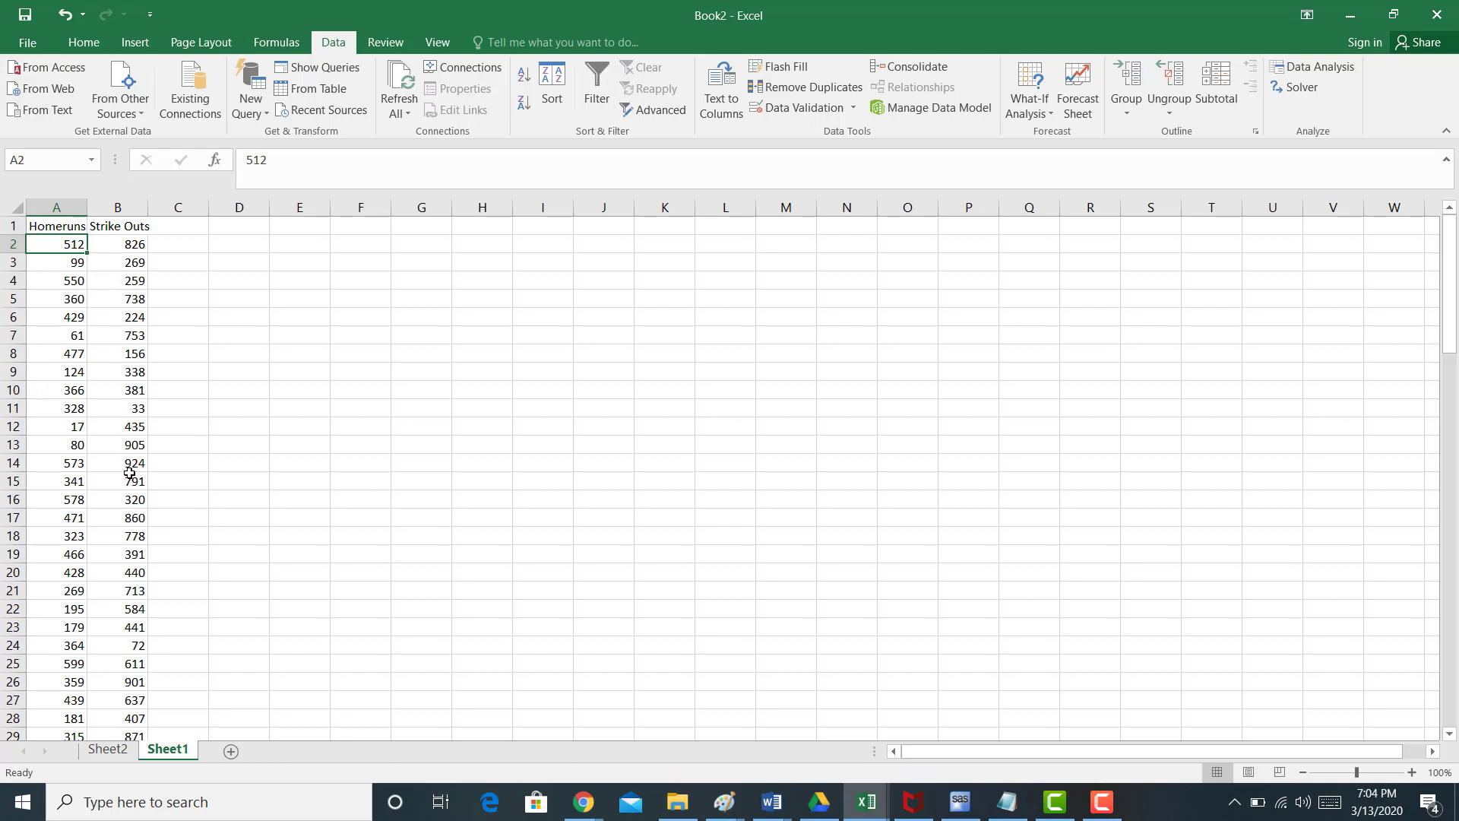
mouse_move(358, 727)
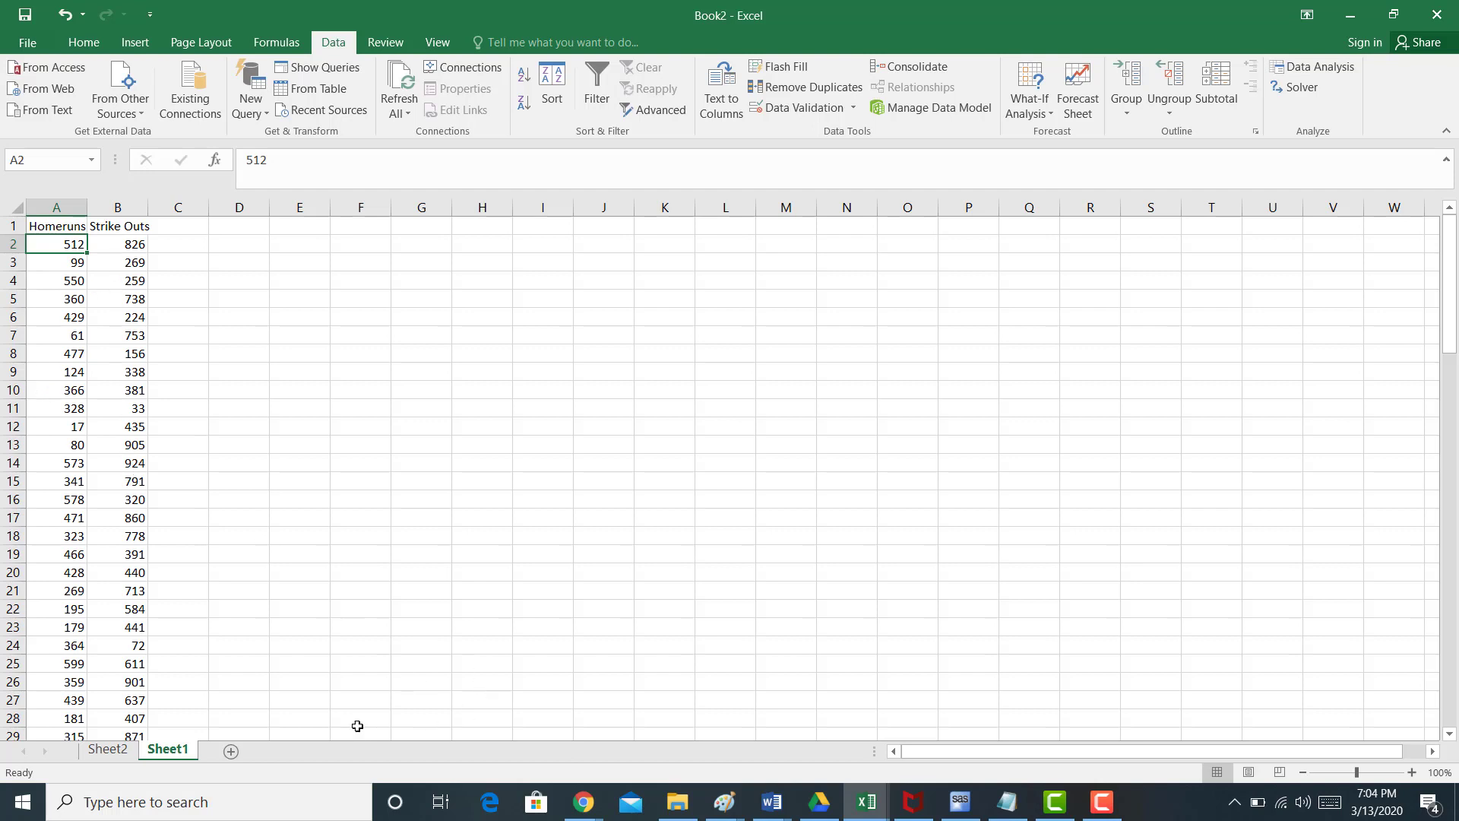
left_click(107, 750)
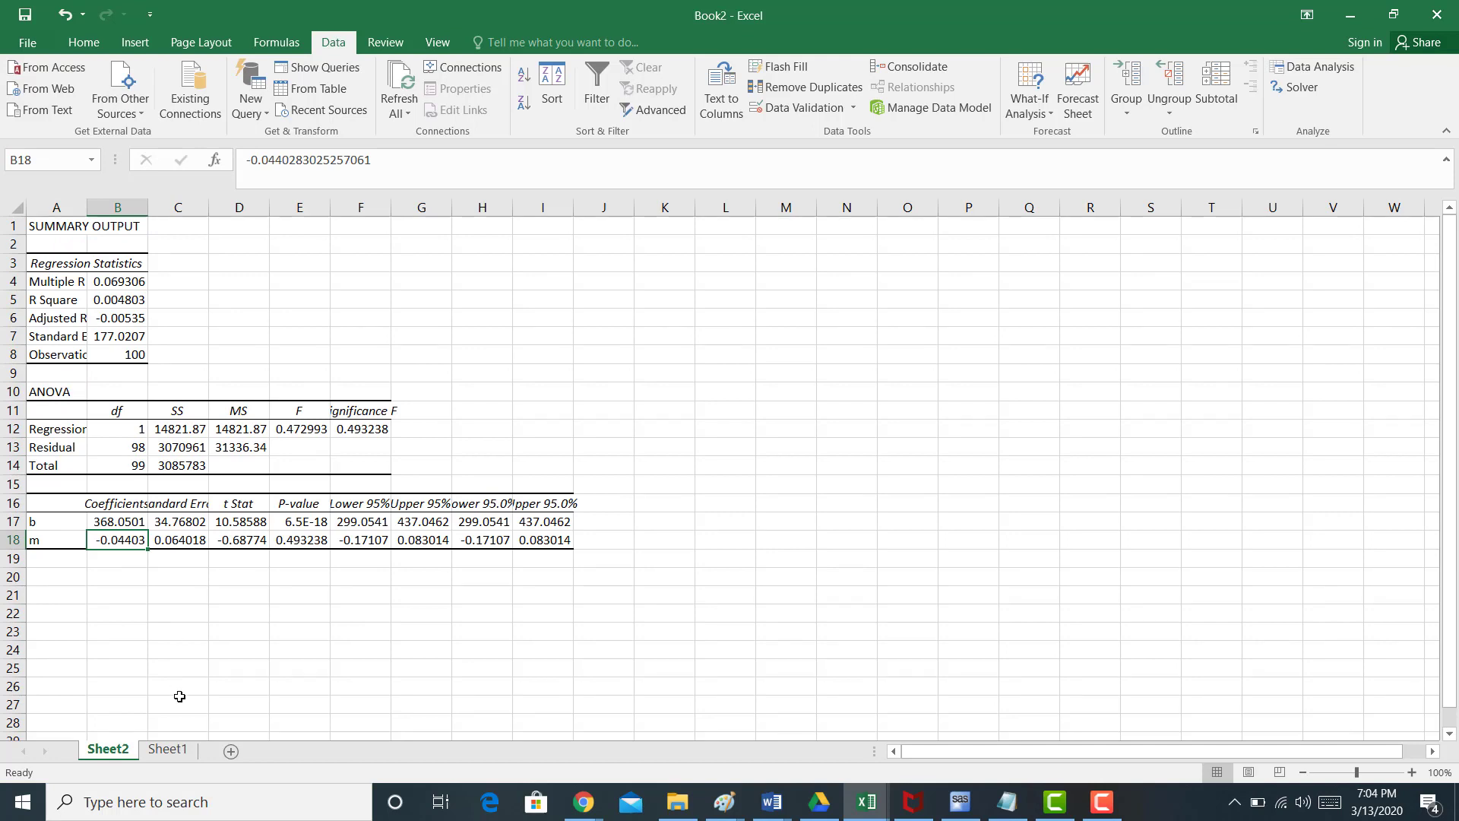
left_click(168, 749)
type("A")
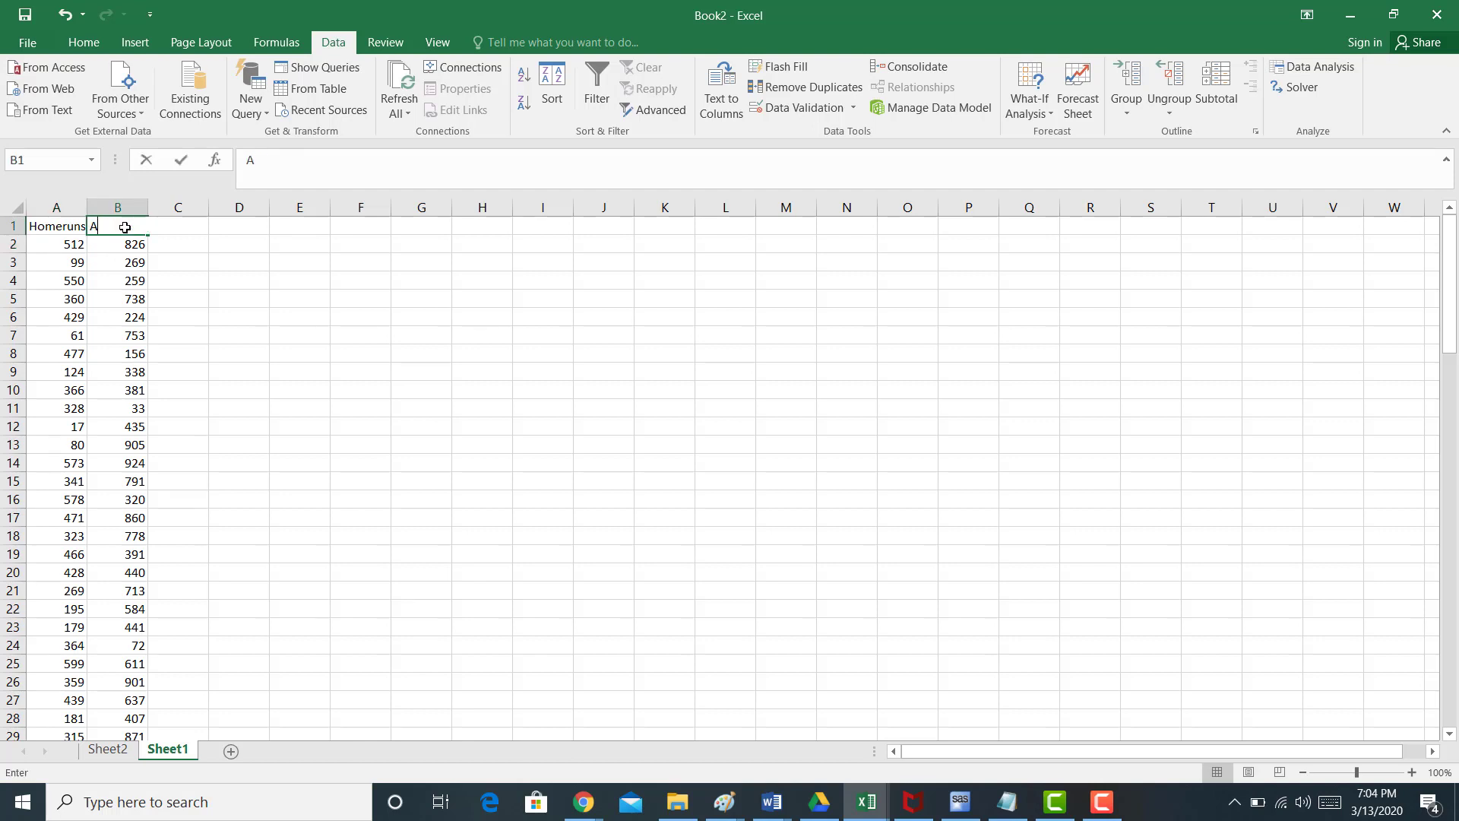
Try provisional headings (dver., Exp., Sa) before settling on new column names
type("dver.")
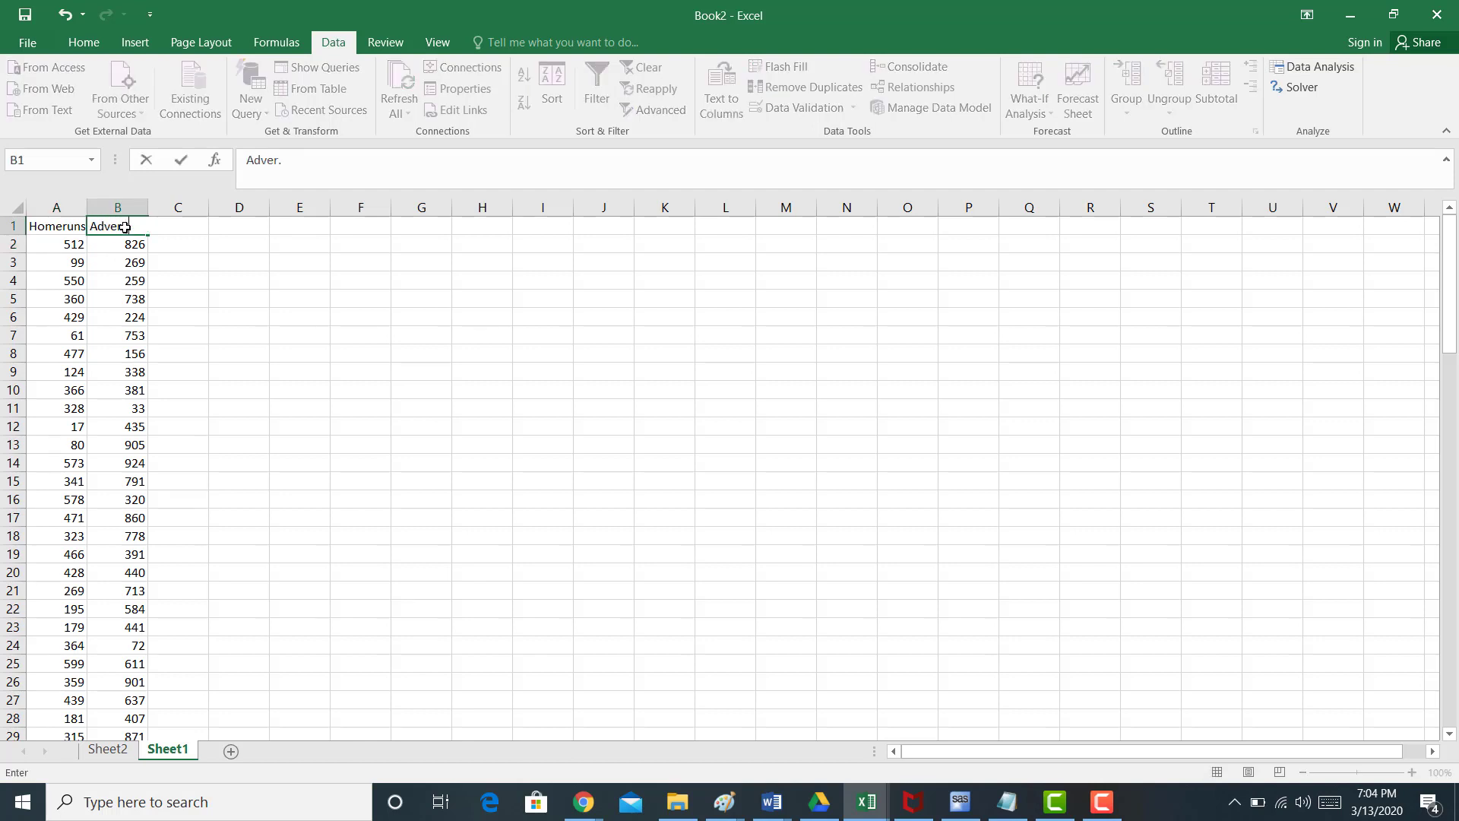
type("Exp.")
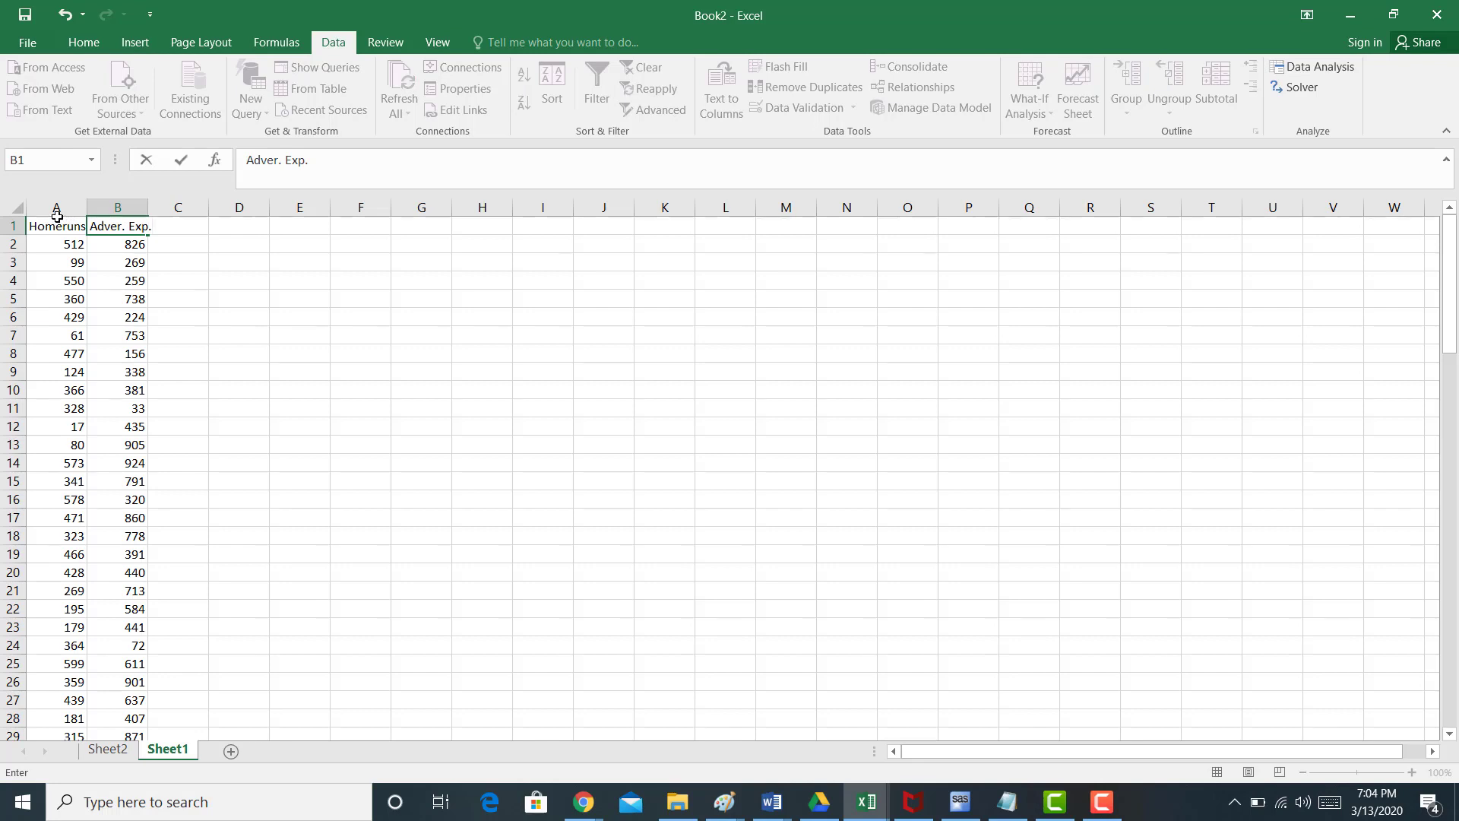
type("Sa")
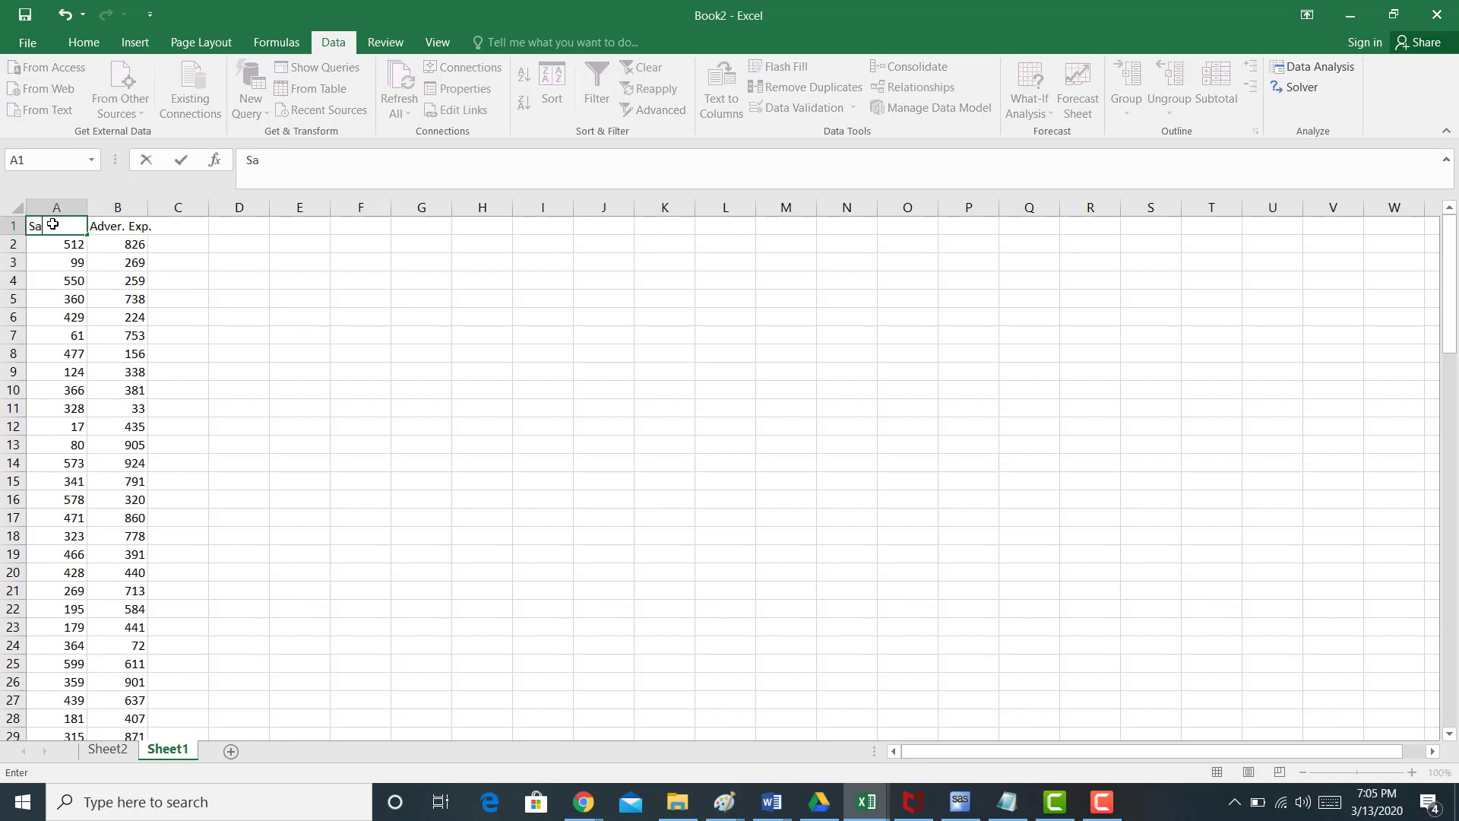
left_click(117, 226)
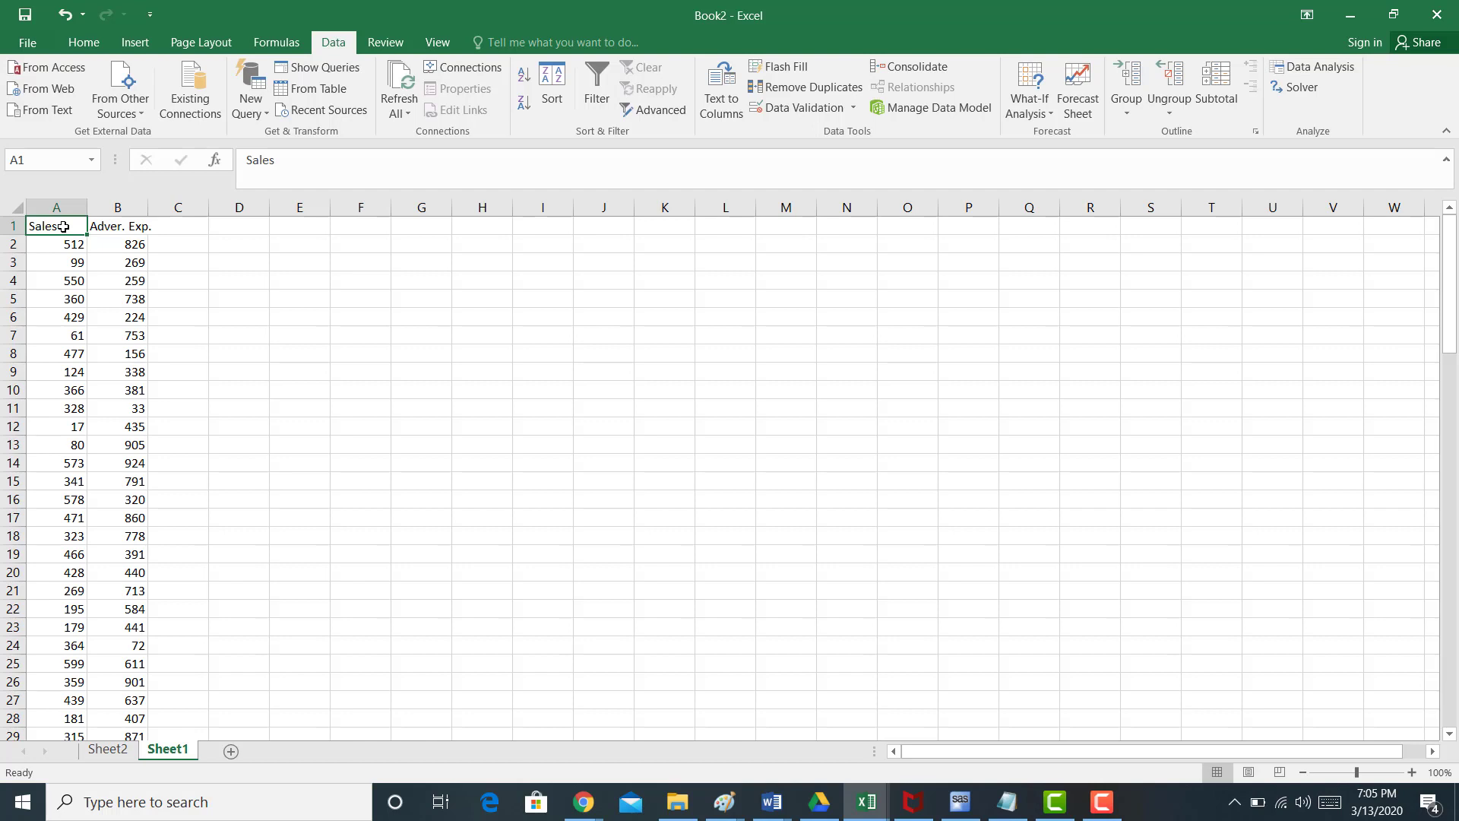
Rename column A to Wages and column B to experience
type("Wages")
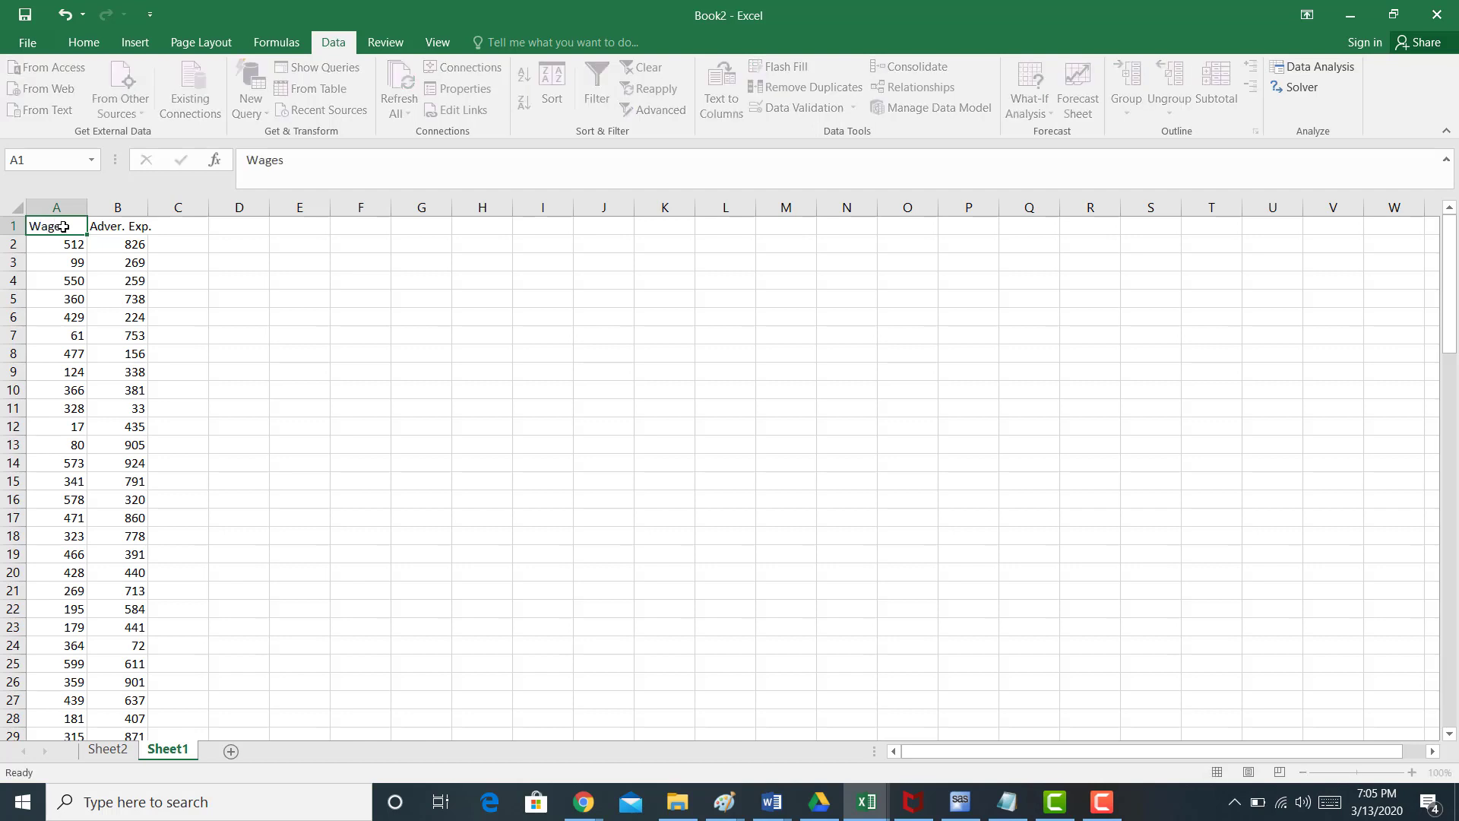
type("expe")
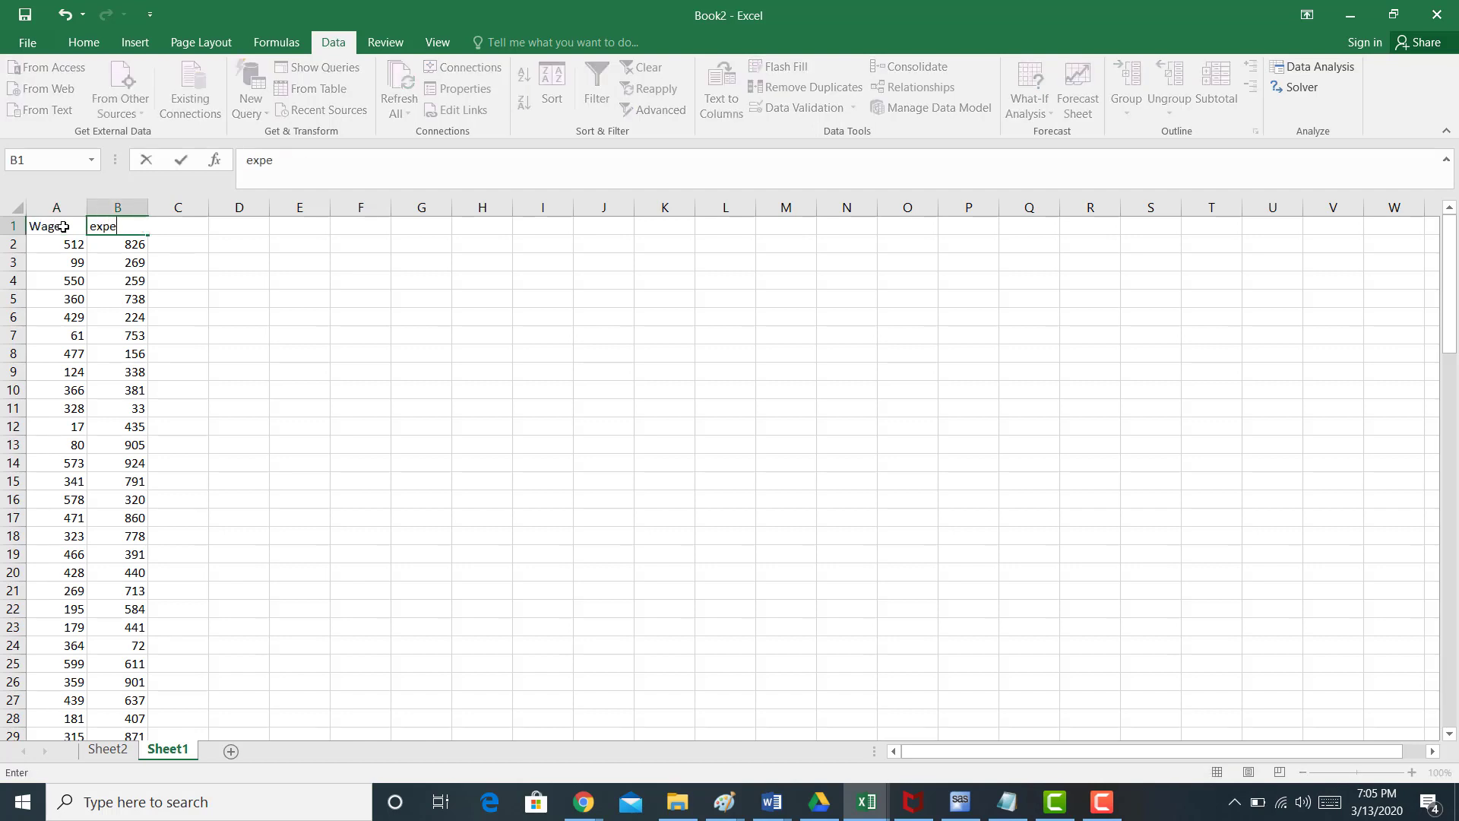
key("Enter")
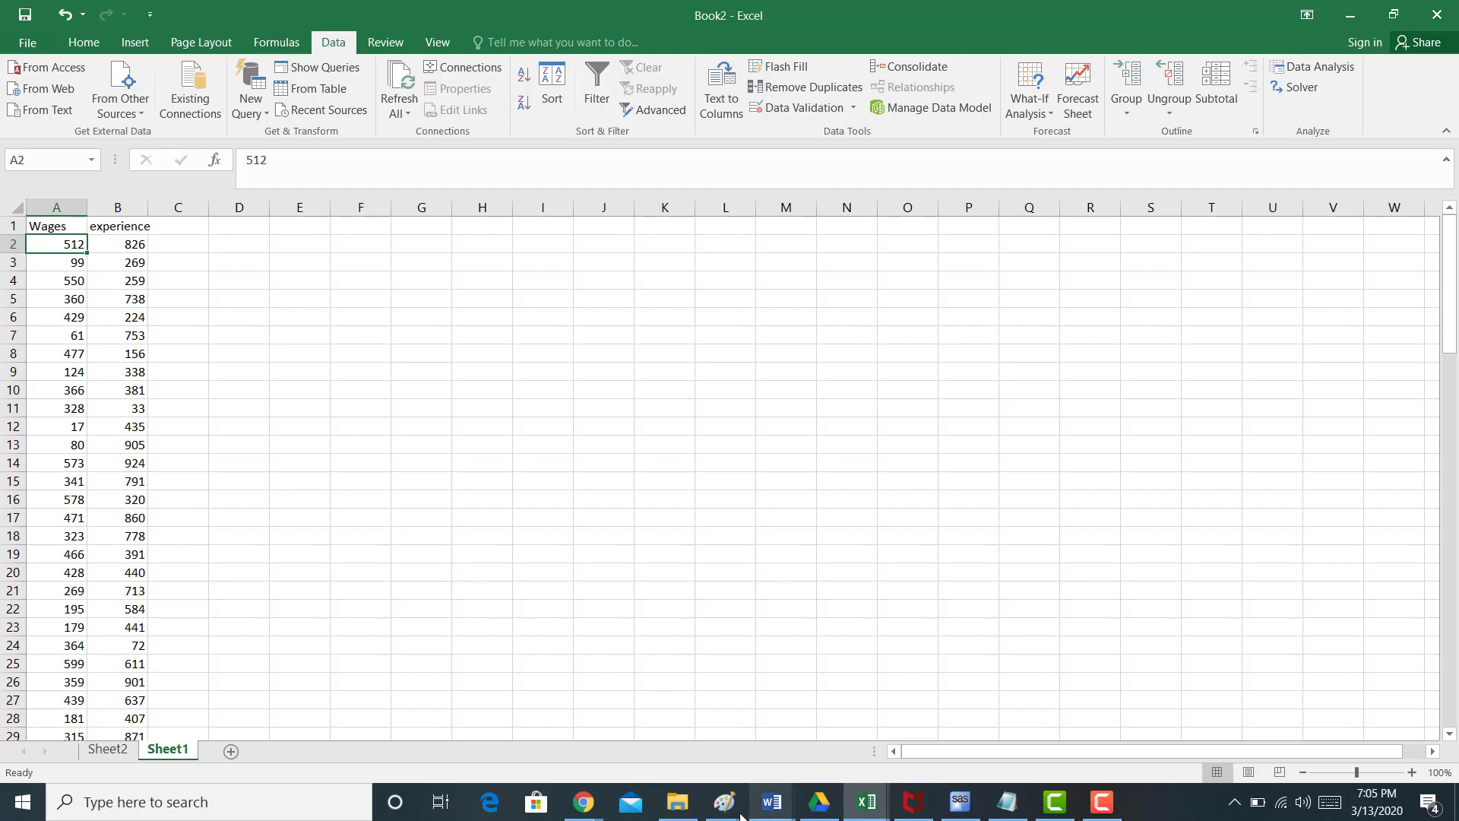
mouse_move(724, 801)
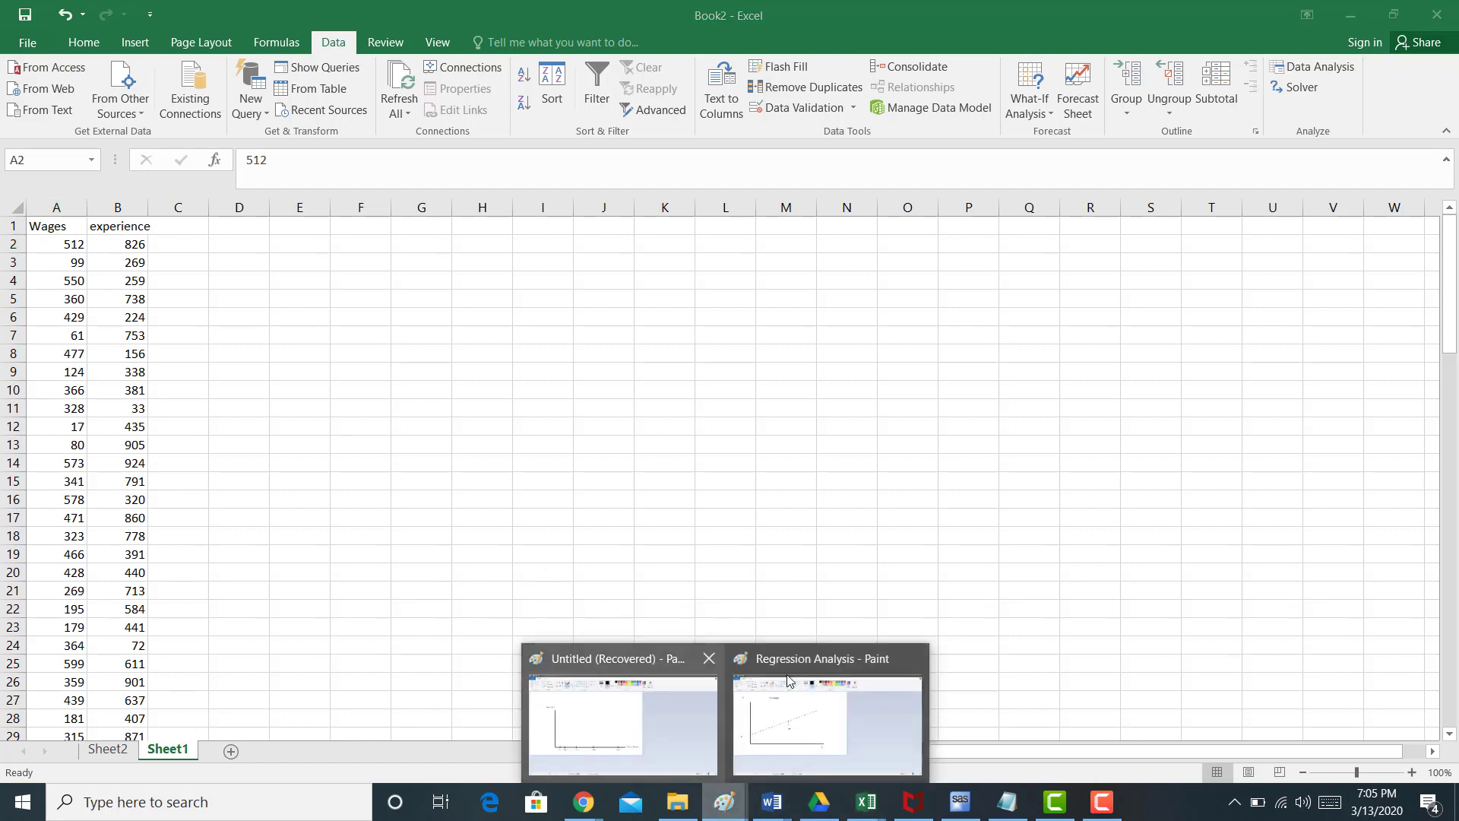